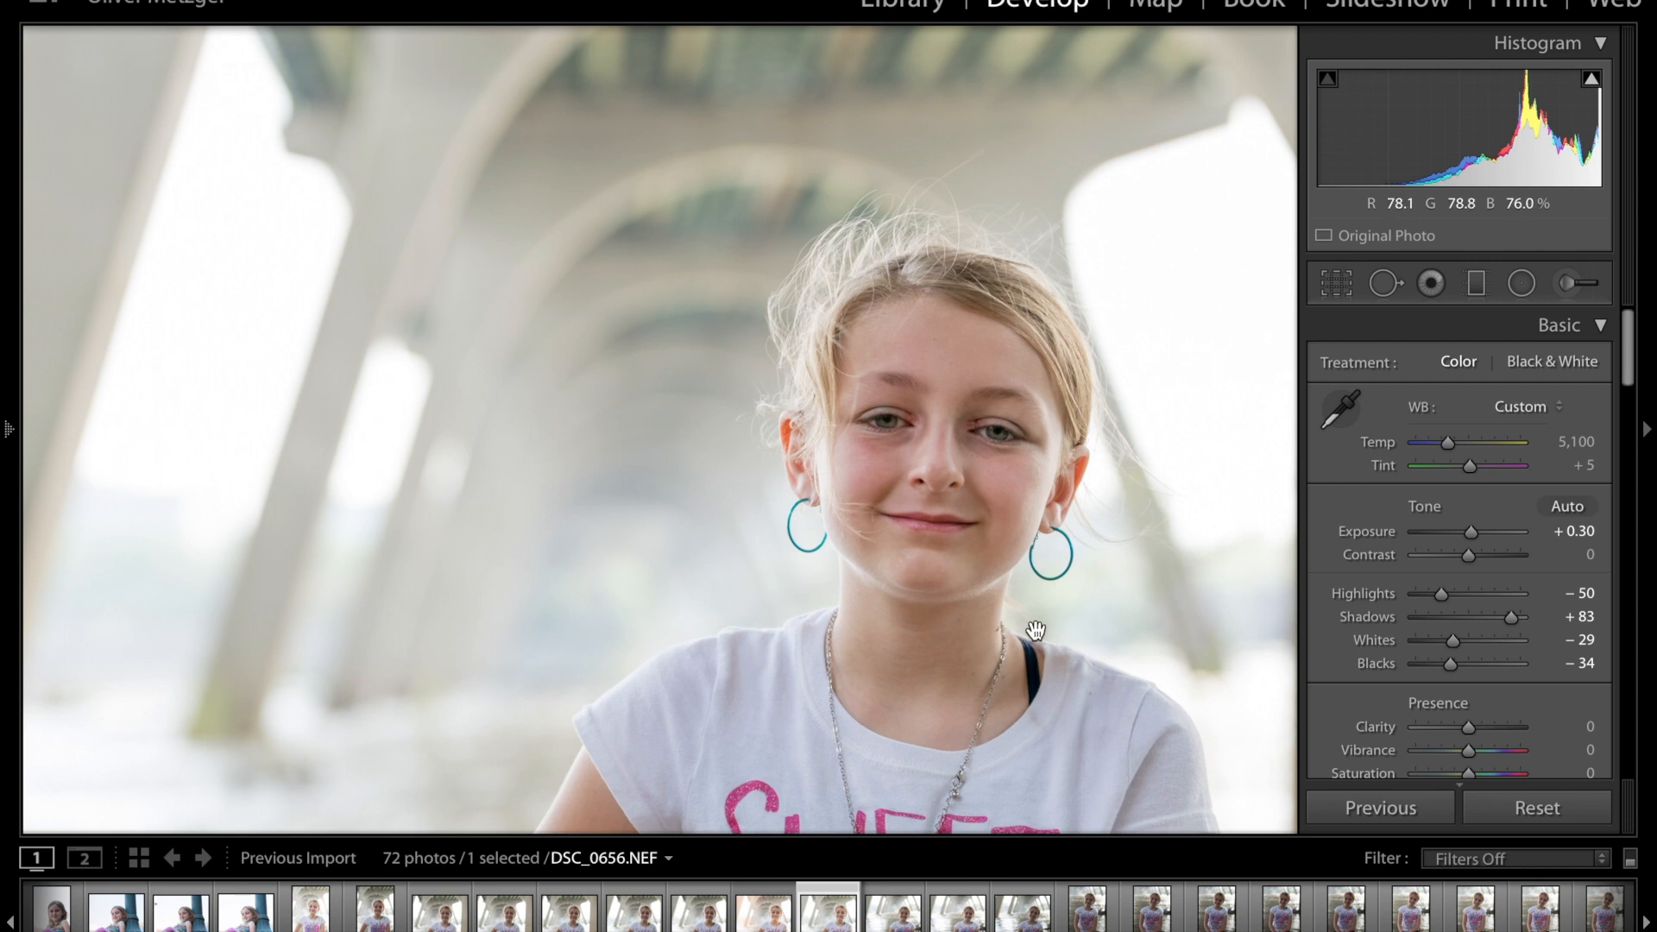
{"action": "mouse_move", "coordinate": [999, 632]}
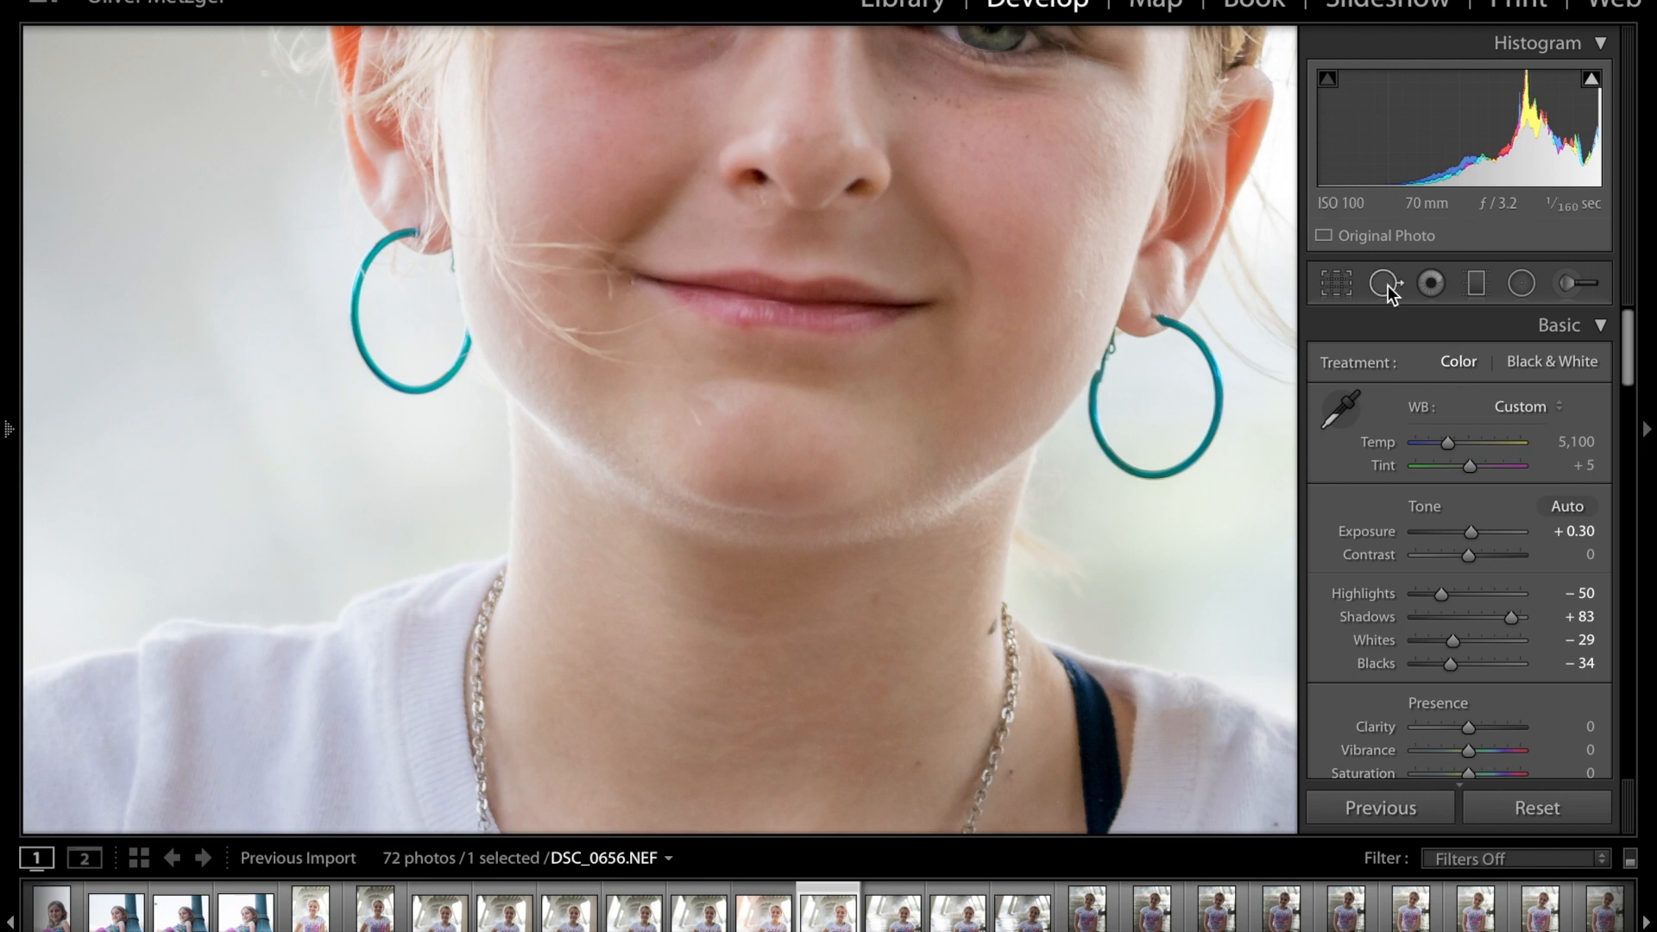
Step: Clone away the small dark mole on the girl's neck with a size 22 spot and close Spot Removal
{"action": "left_click", "coordinate": [1386, 281]}
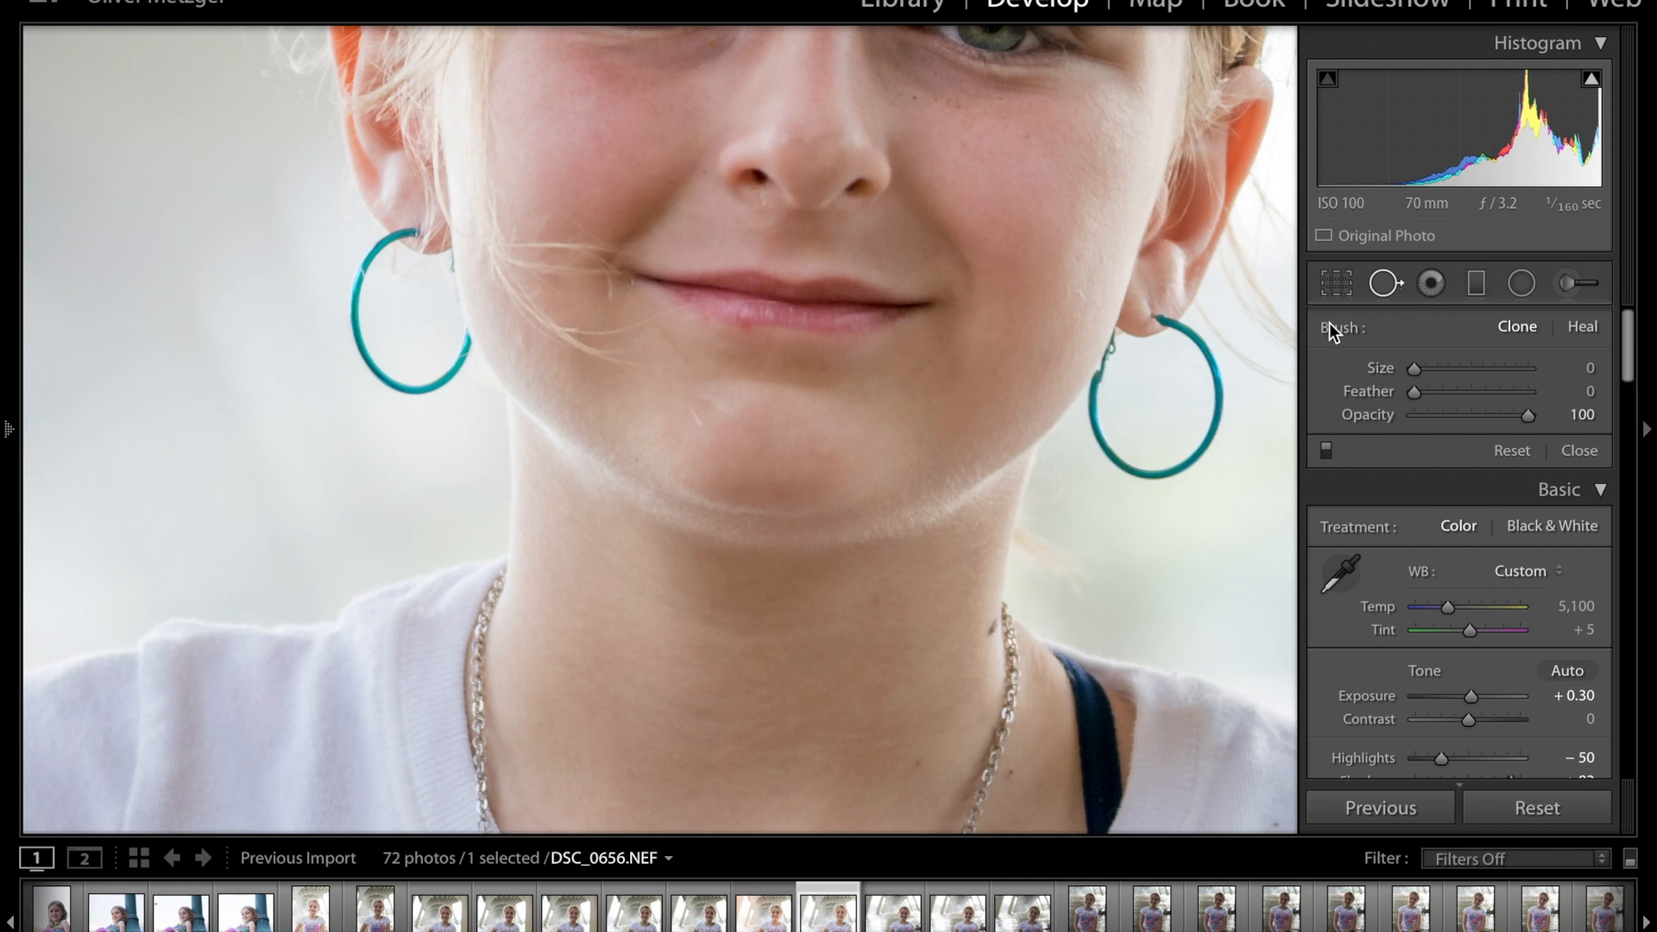
{"action": "mouse_move", "coordinate": [1533, 378]}
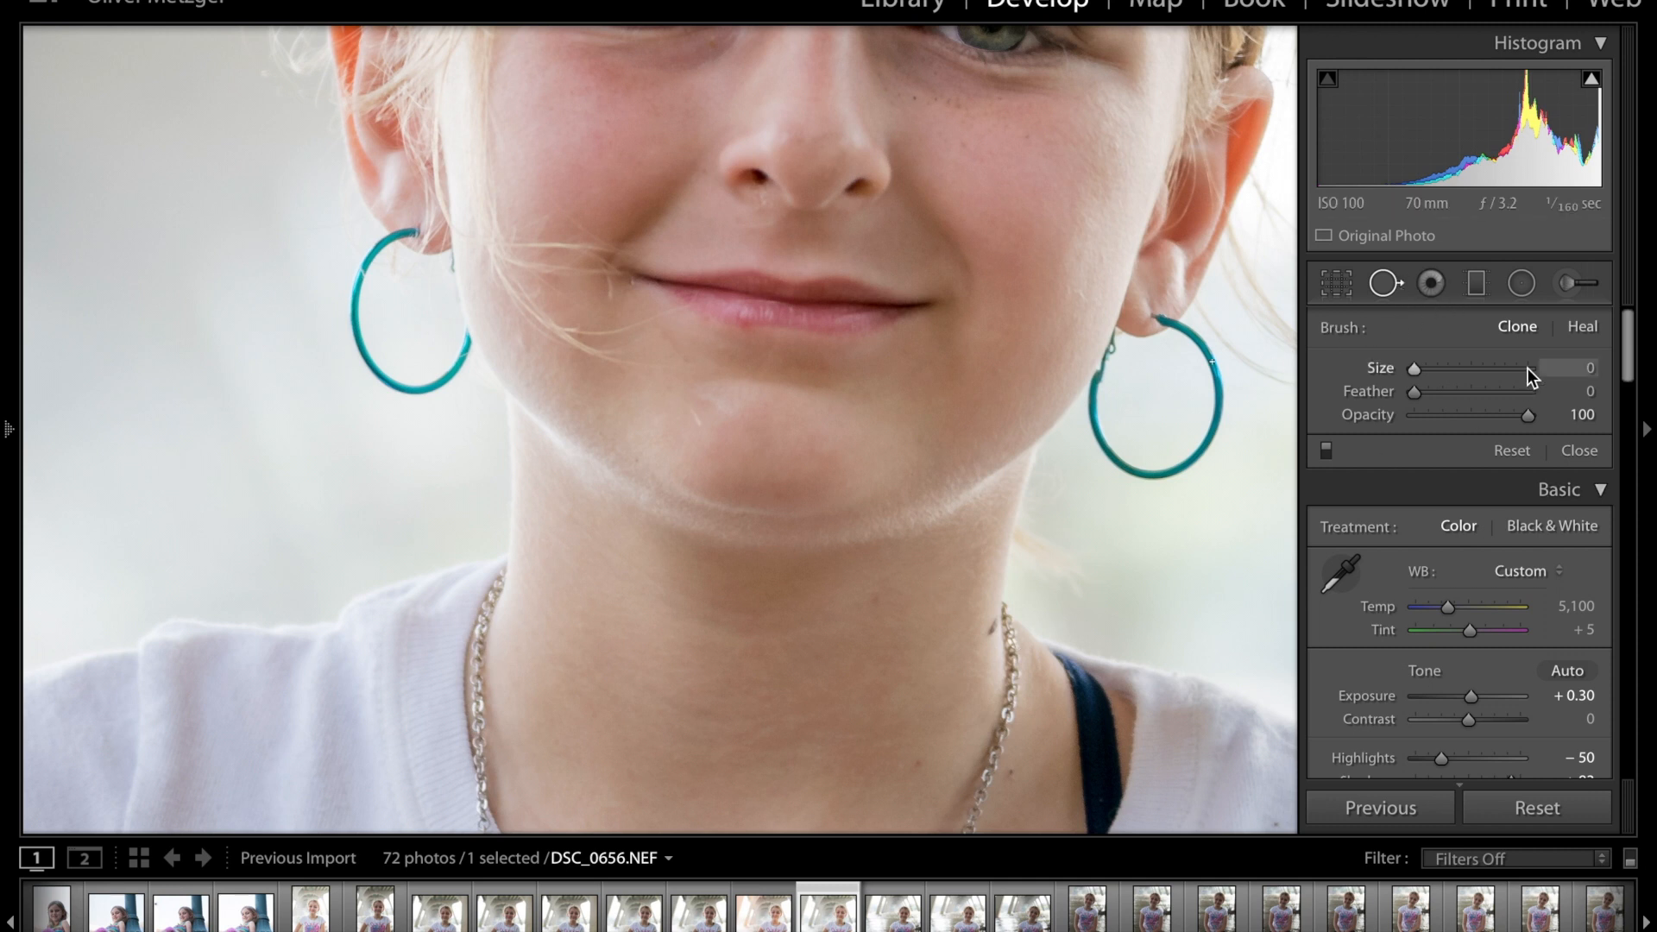
{"action": "mouse_move", "coordinate": [1446, 373]}
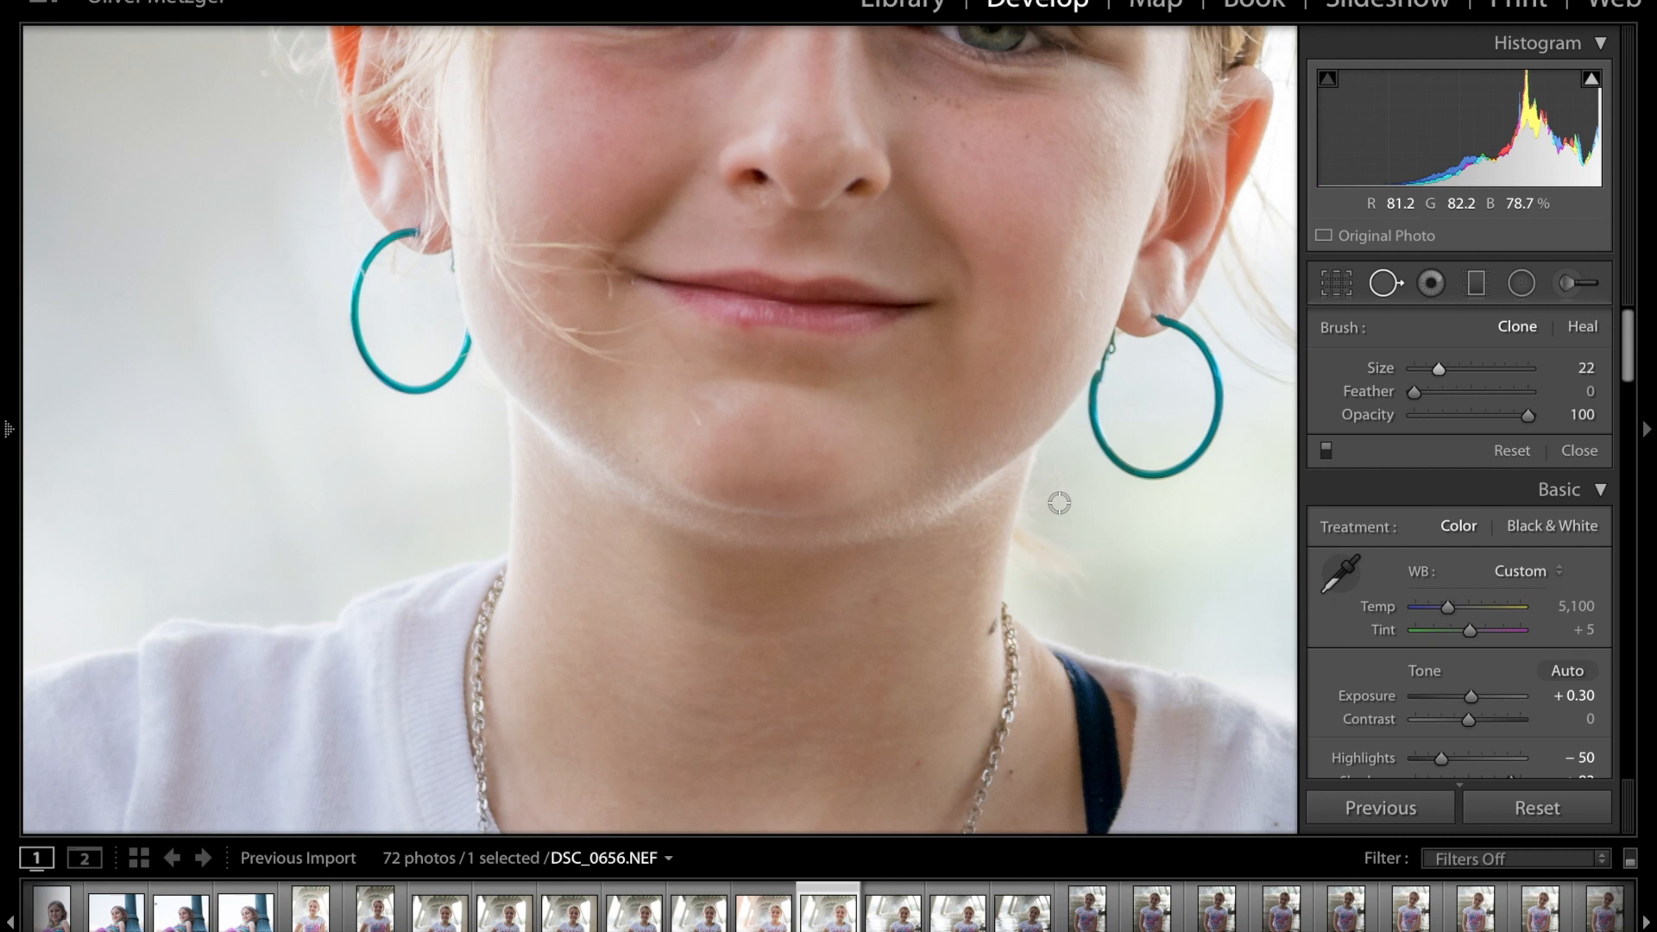
{"action": "mouse_move", "coordinate": [986, 627]}
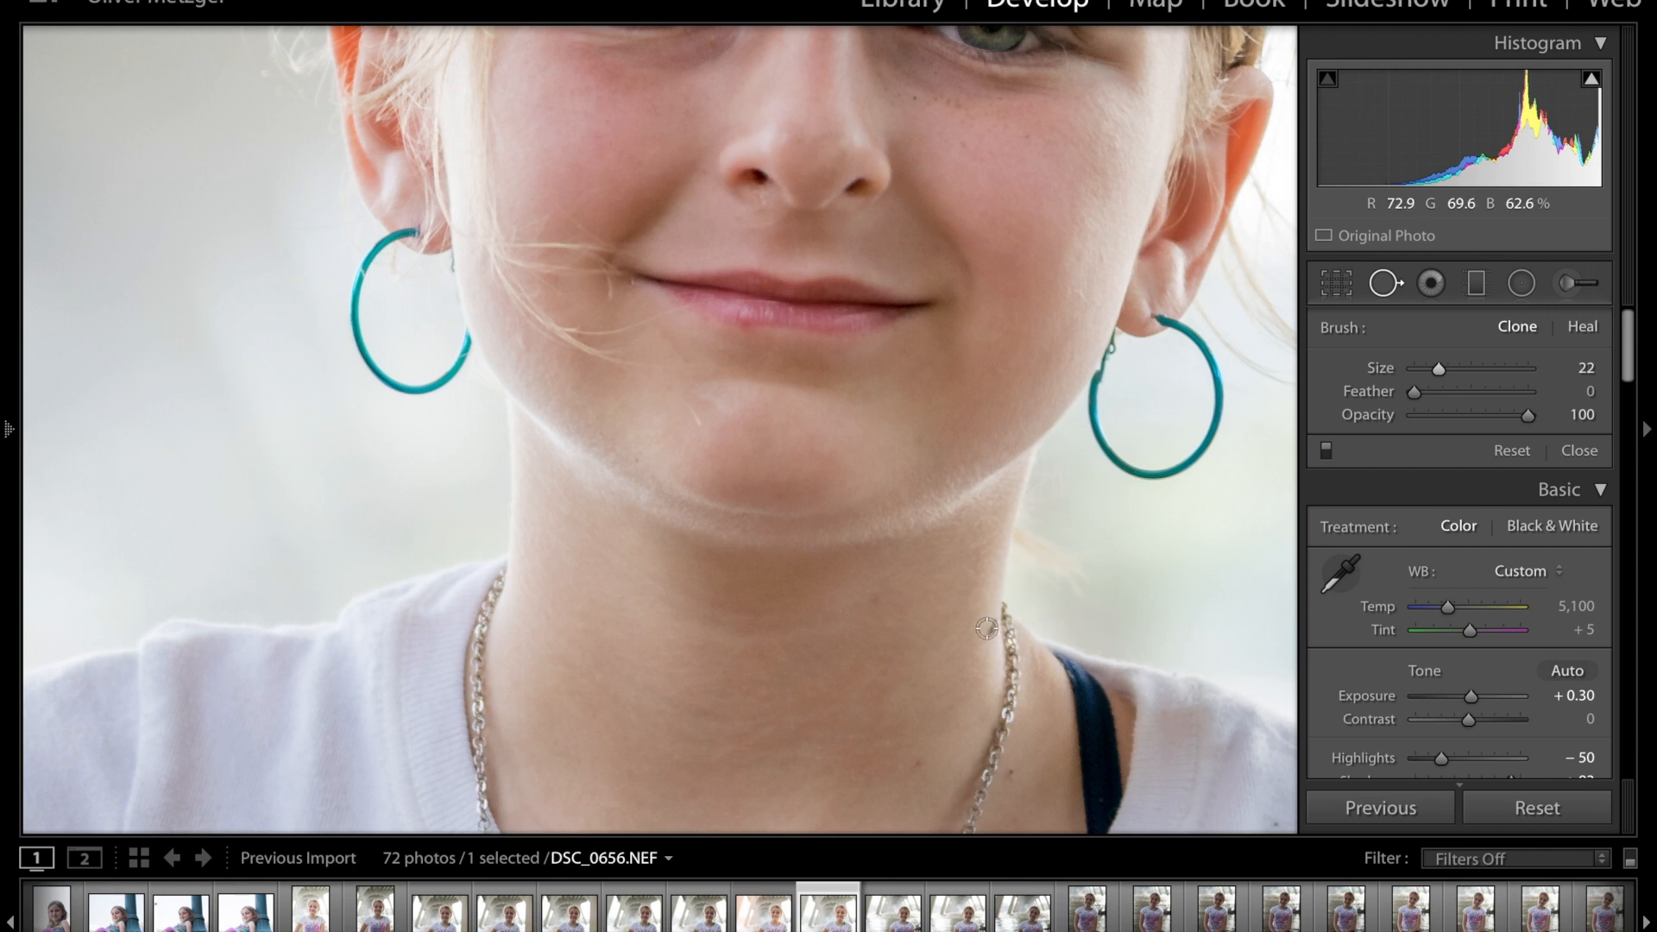
{"action": "mouse_move", "coordinate": [983, 628]}
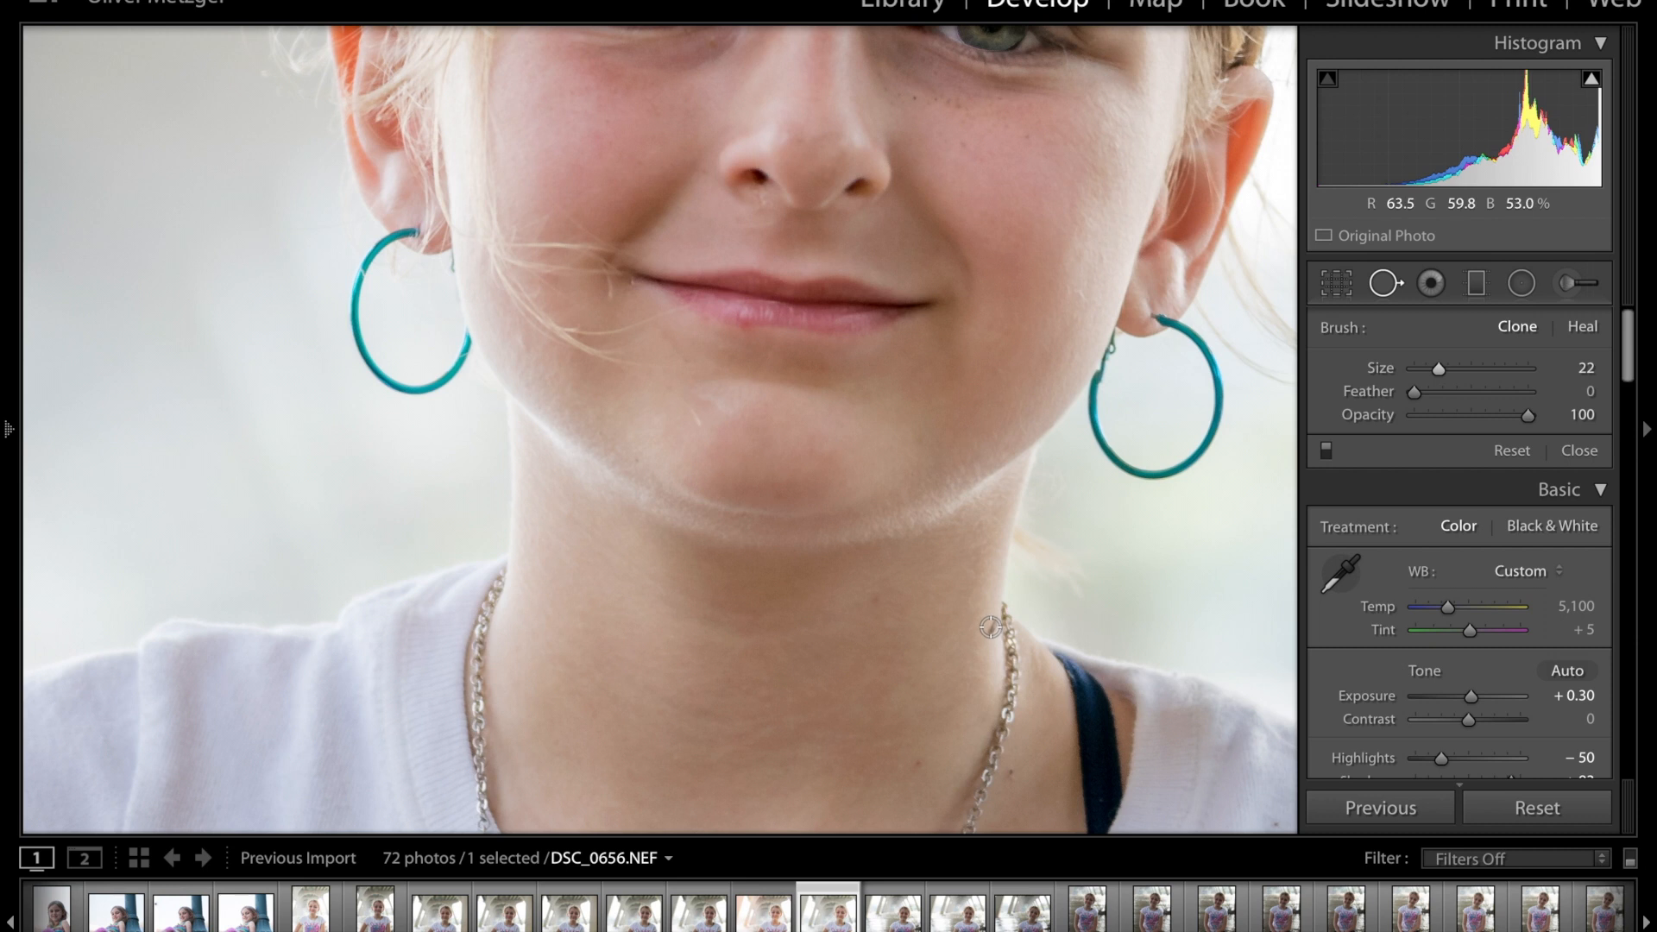
{"action": "mouse_move", "coordinate": [987, 628]}
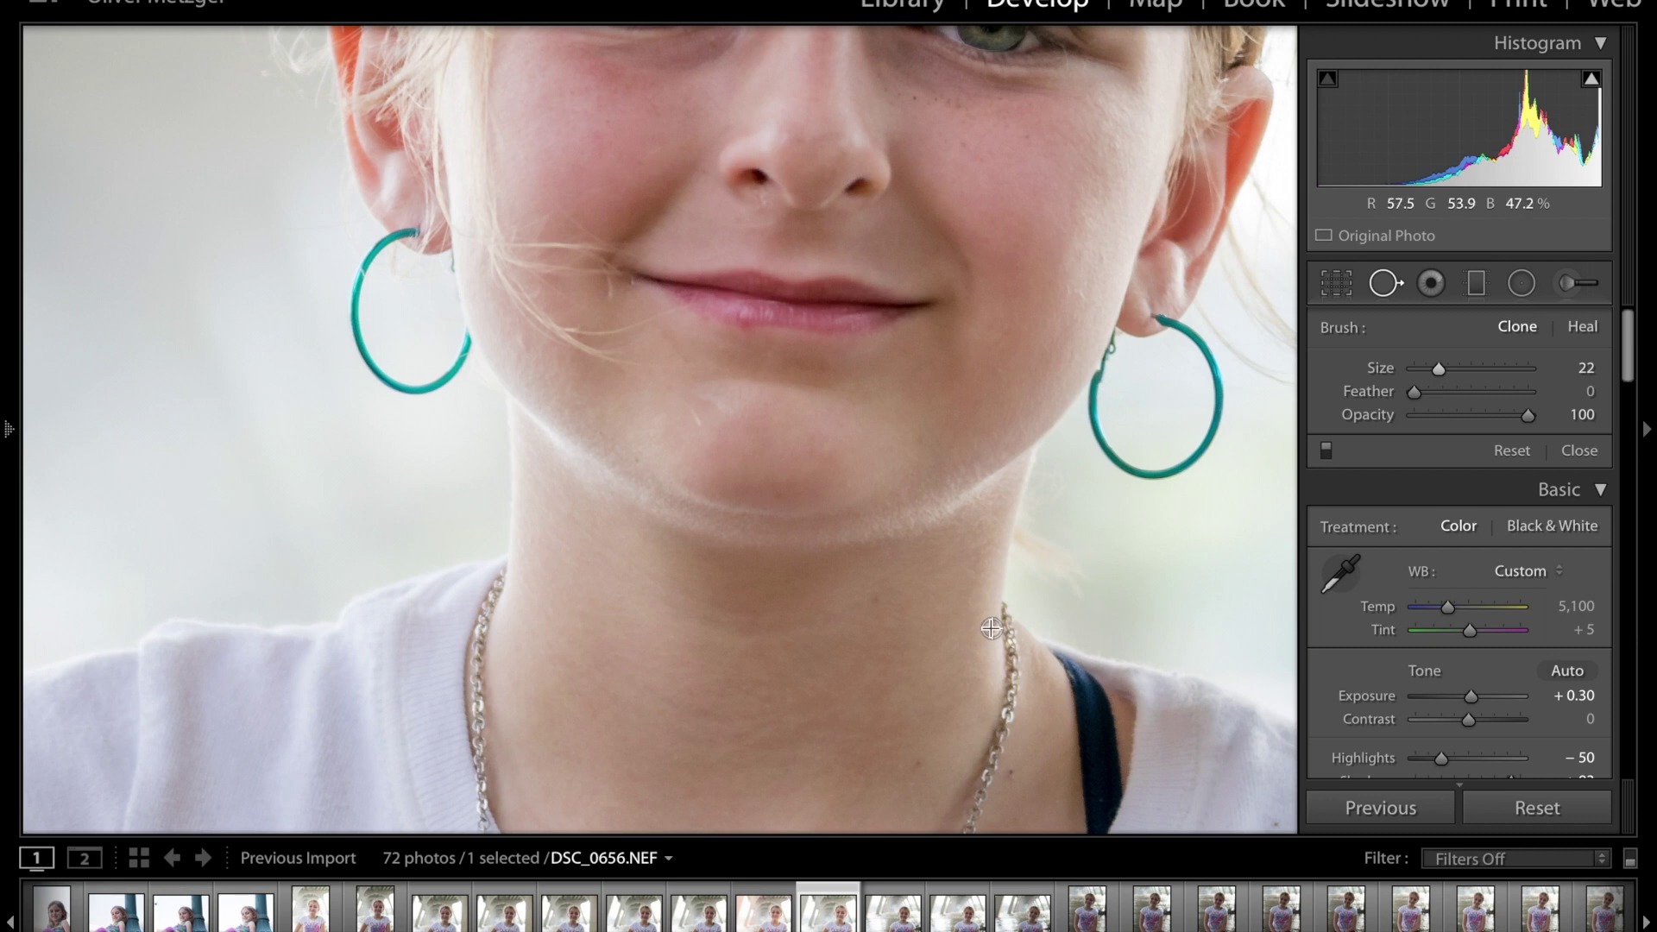
{"action": "left_click", "coordinate": [991, 626]}
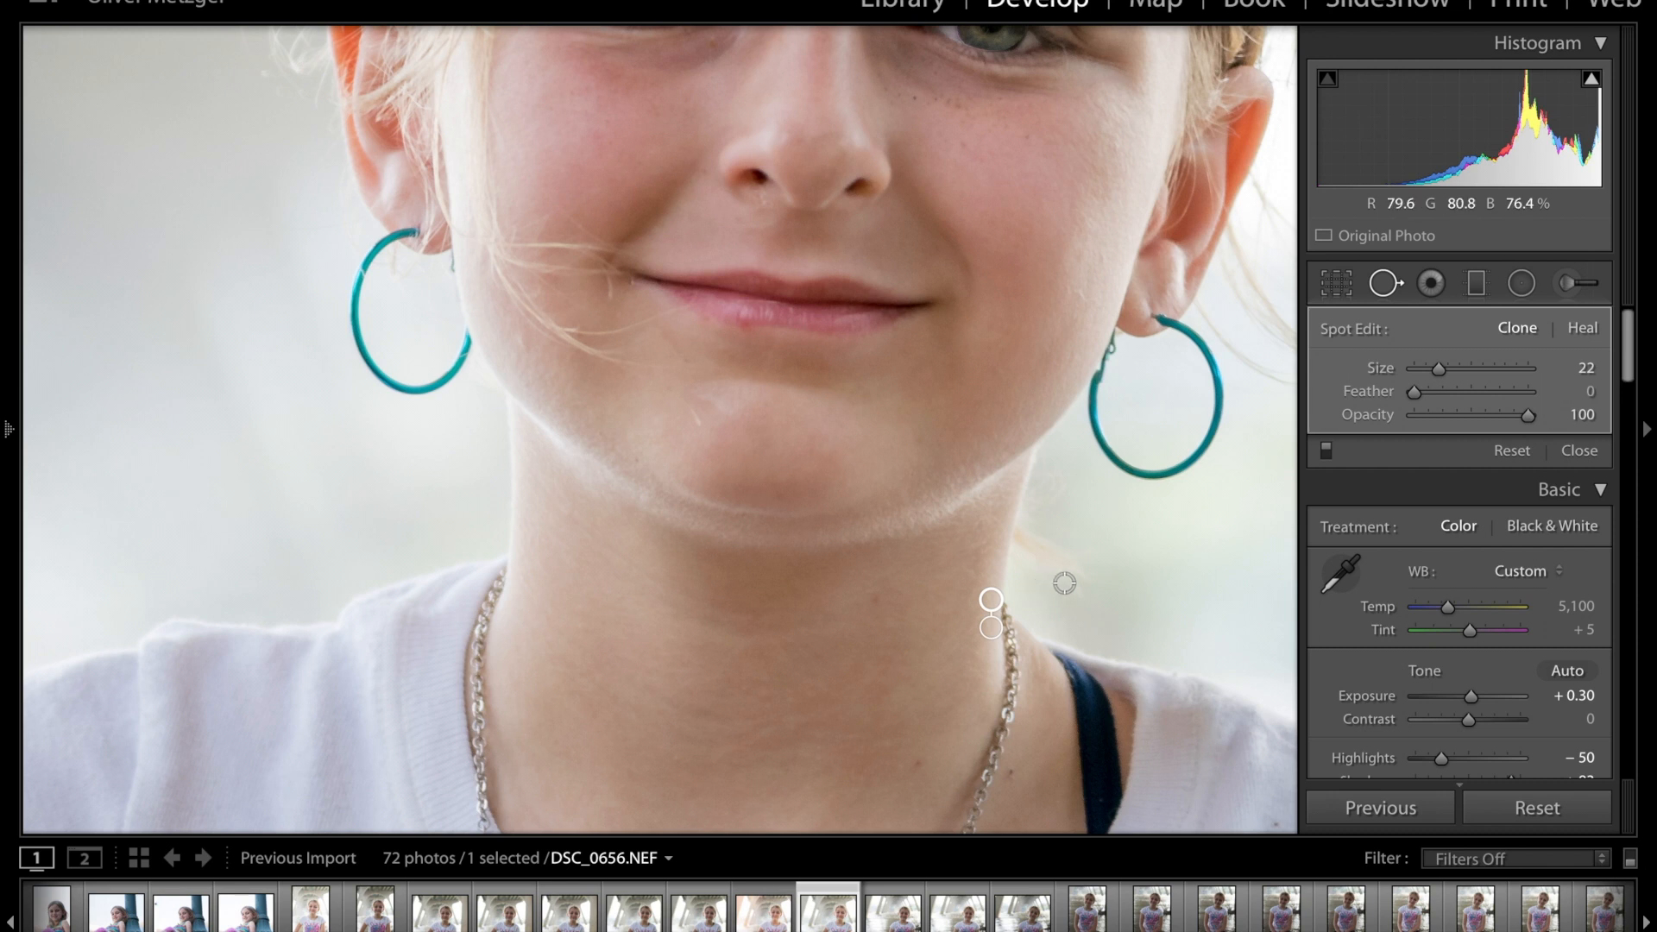
{"action": "left_click", "coordinate": [990, 602]}
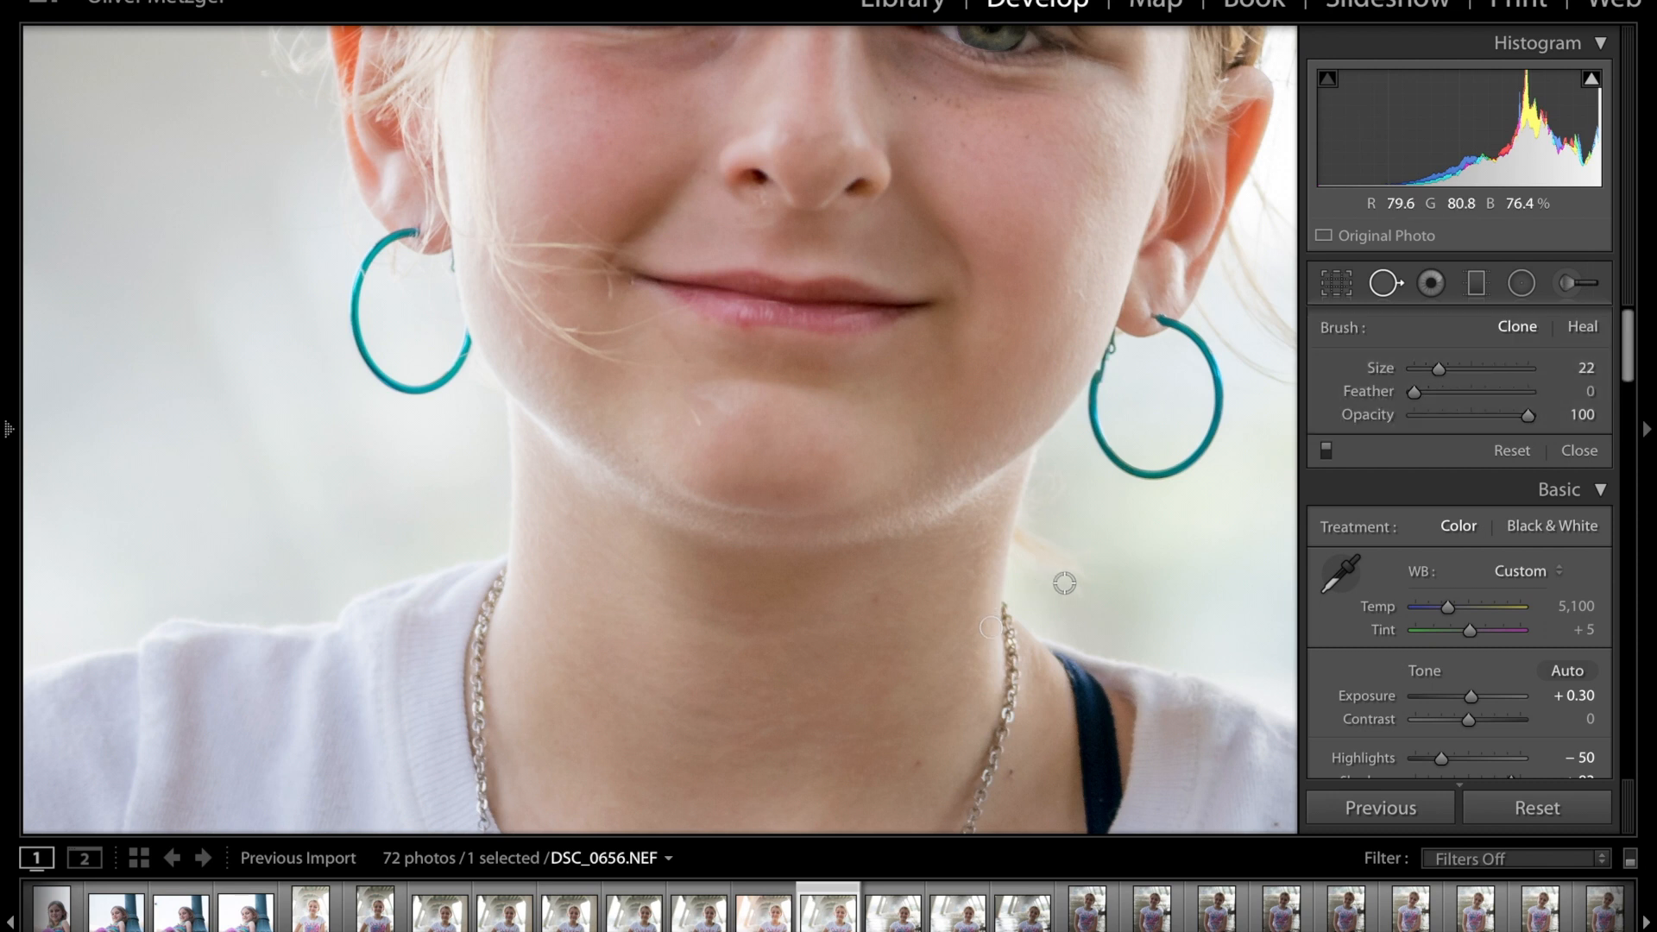
{"action": "left_click", "coordinate": [1579, 449]}
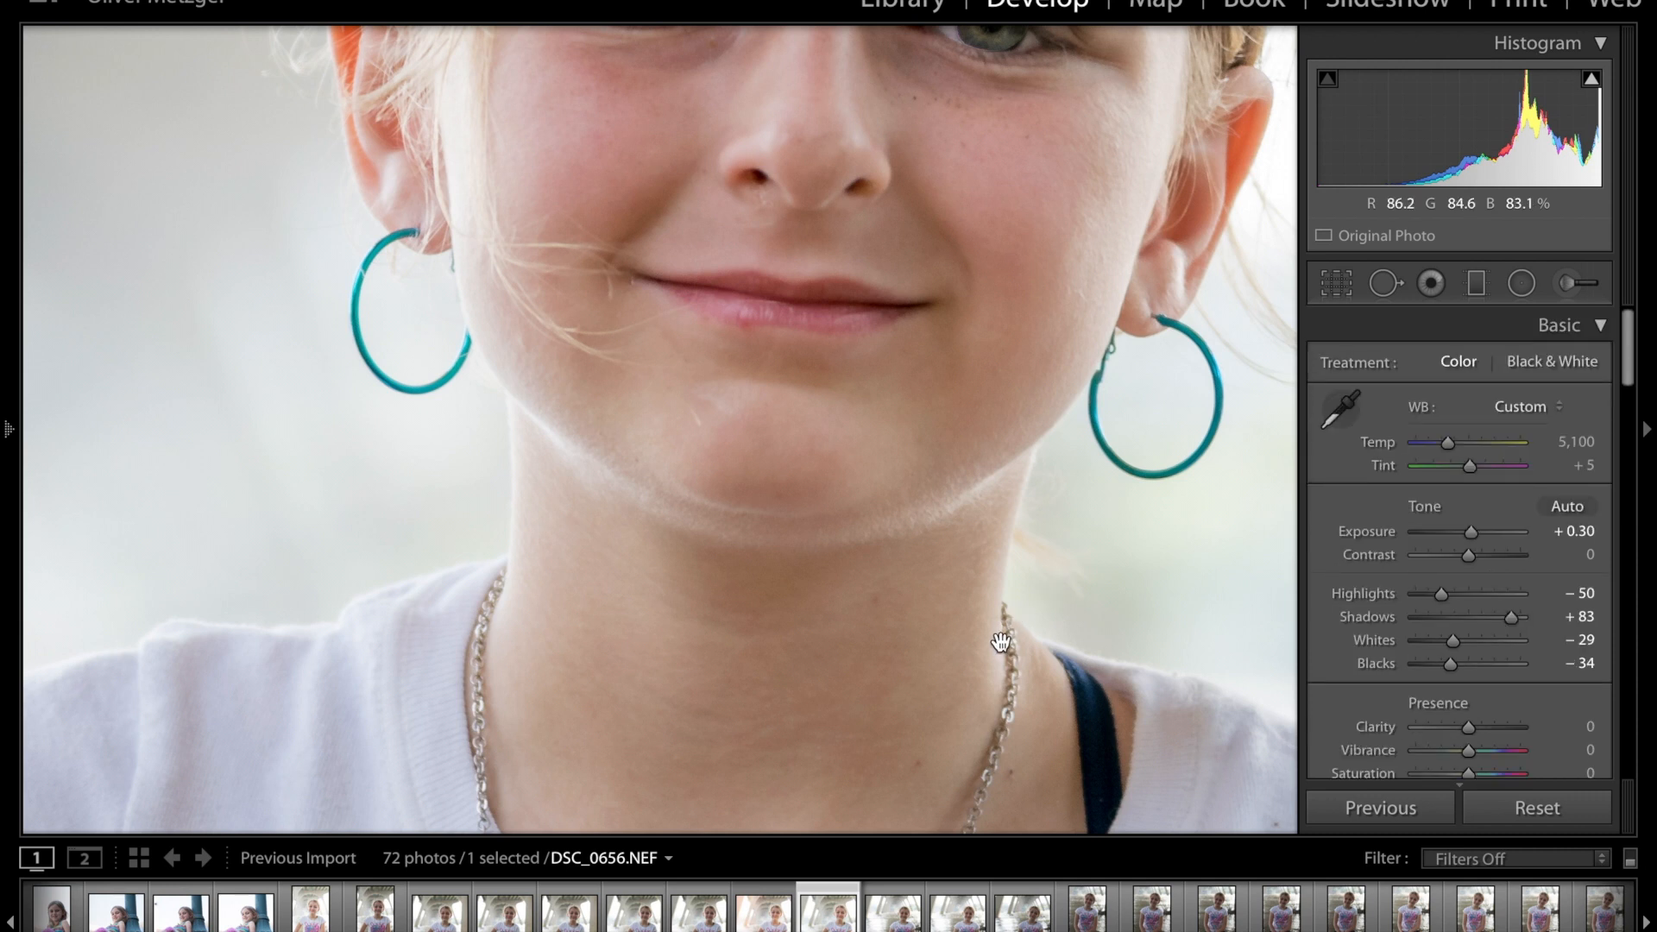
{"action": "mouse_move", "coordinate": [1006, 774]}
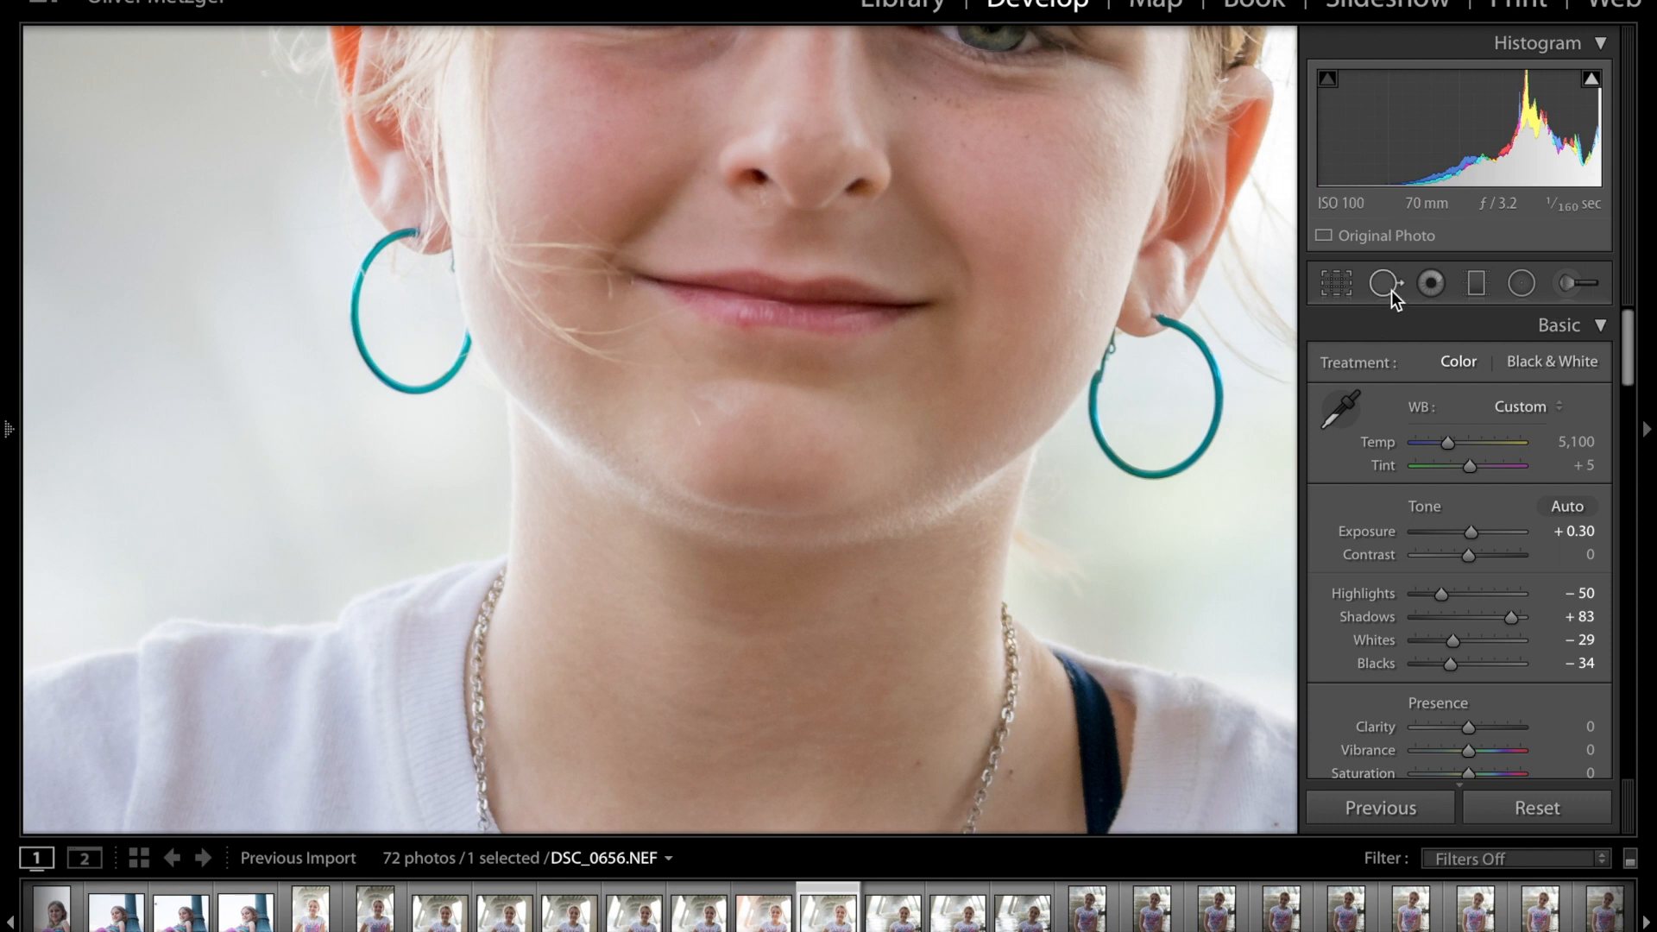
Step: Clone away the blemish on the lower neck beside the necklace and close Spot Removal again
{"action": "left_click", "coordinate": [1386, 282]}
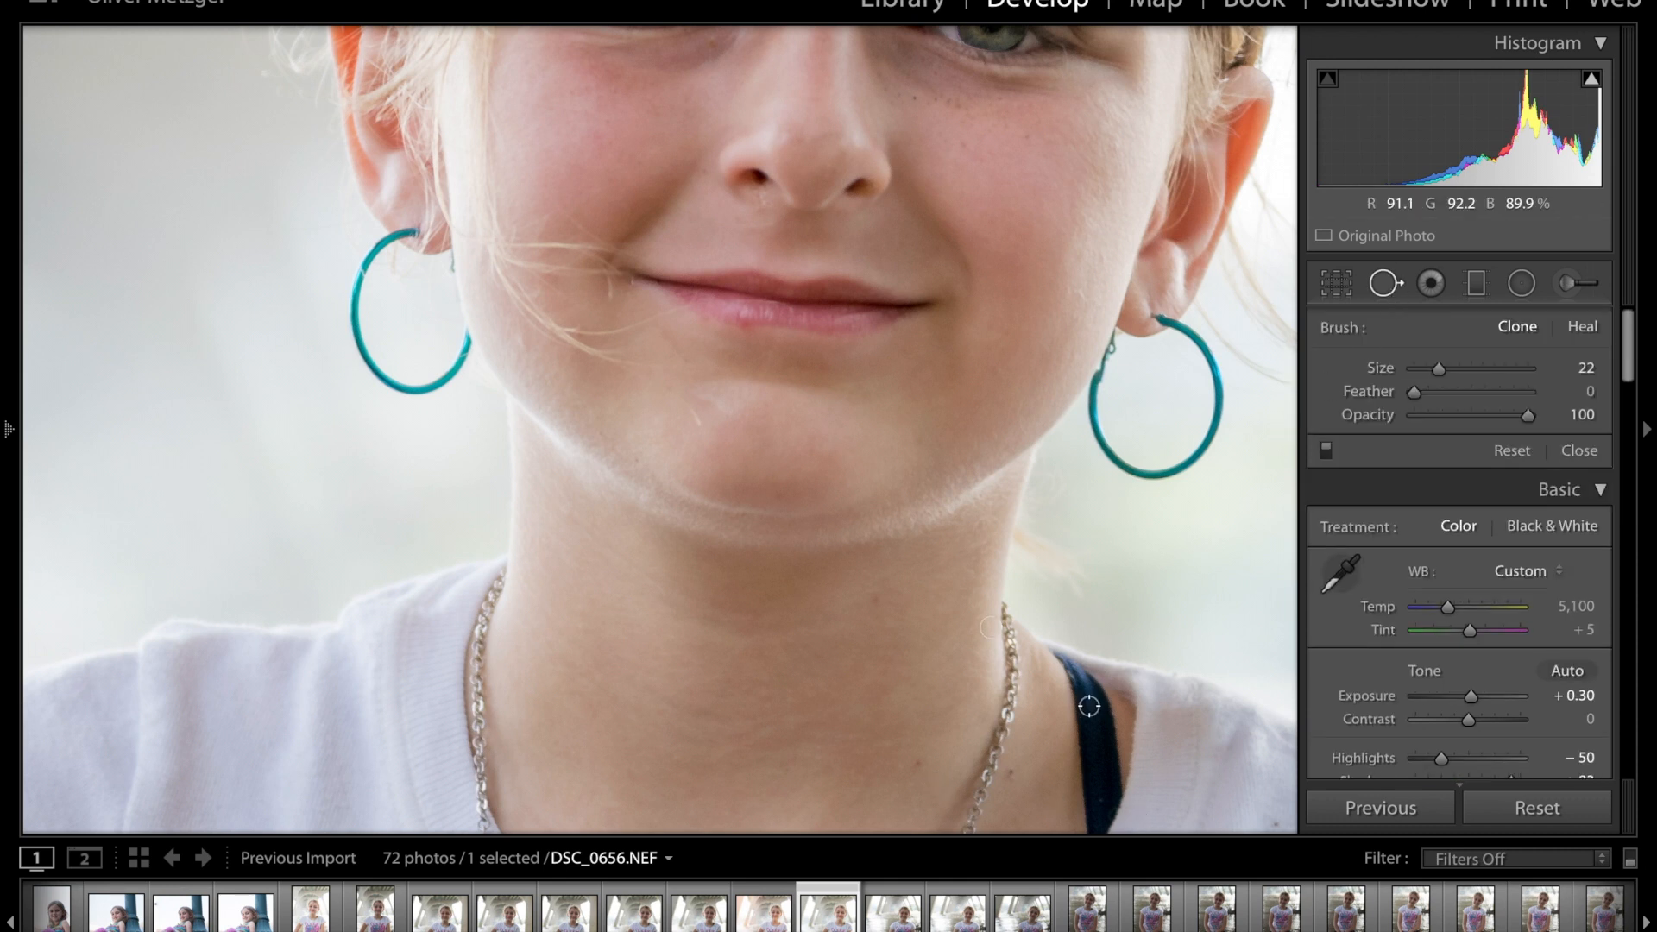
{"action": "mouse_move", "coordinate": [1010, 775]}
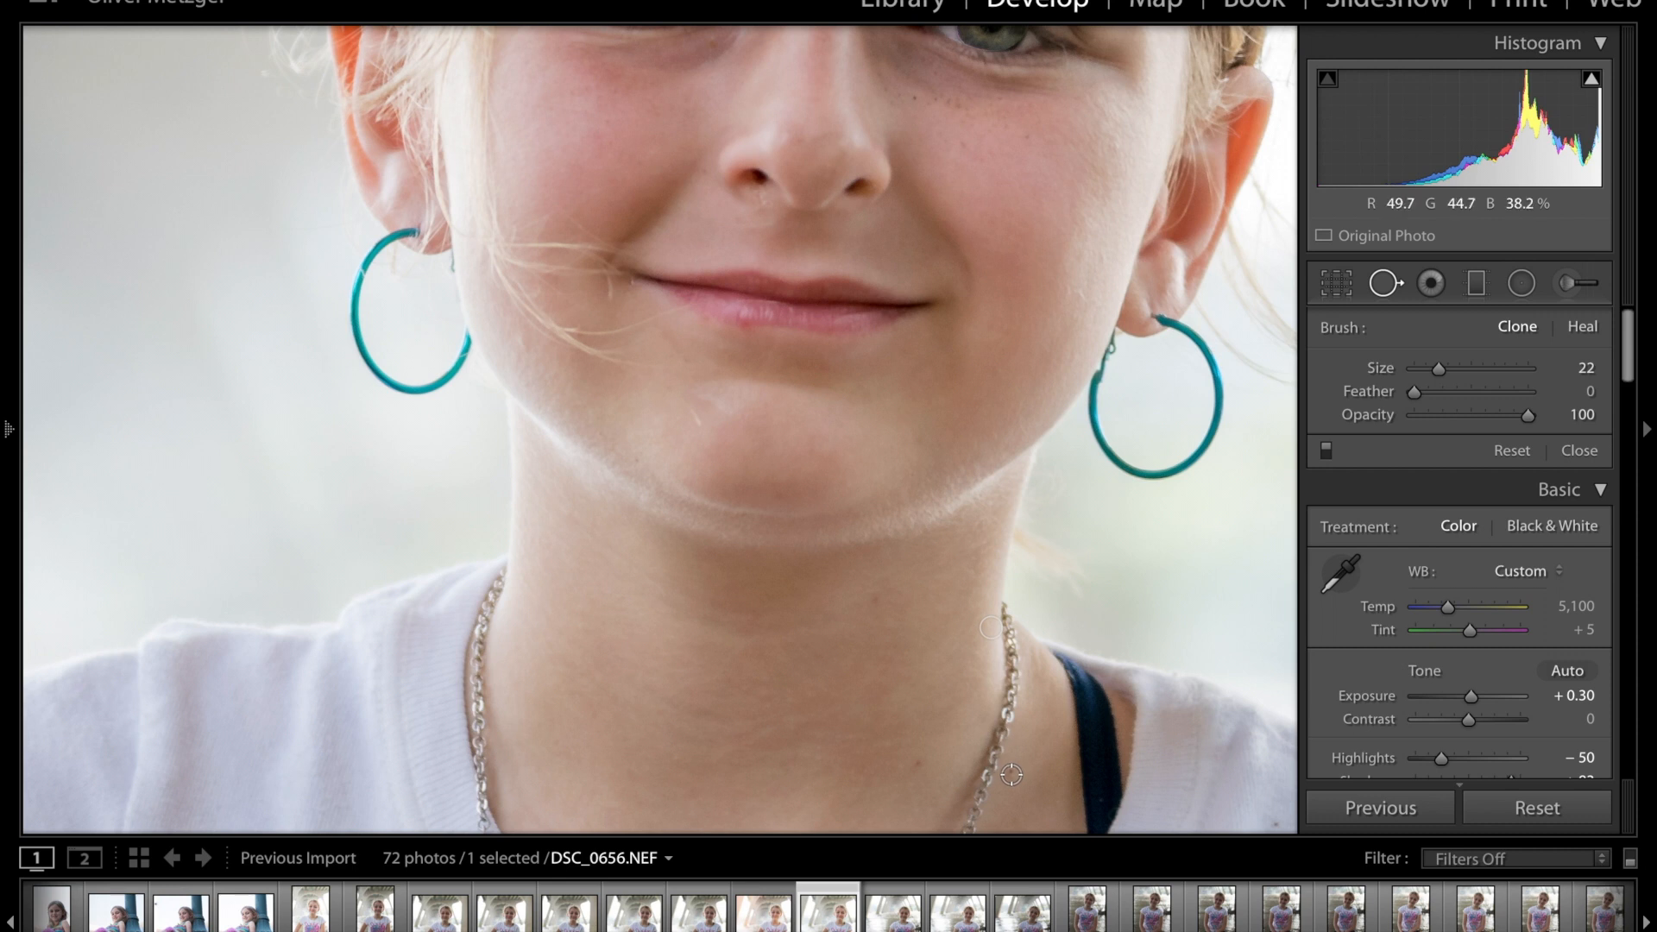
{"action": "mouse_move", "coordinate": [1156, 794]}
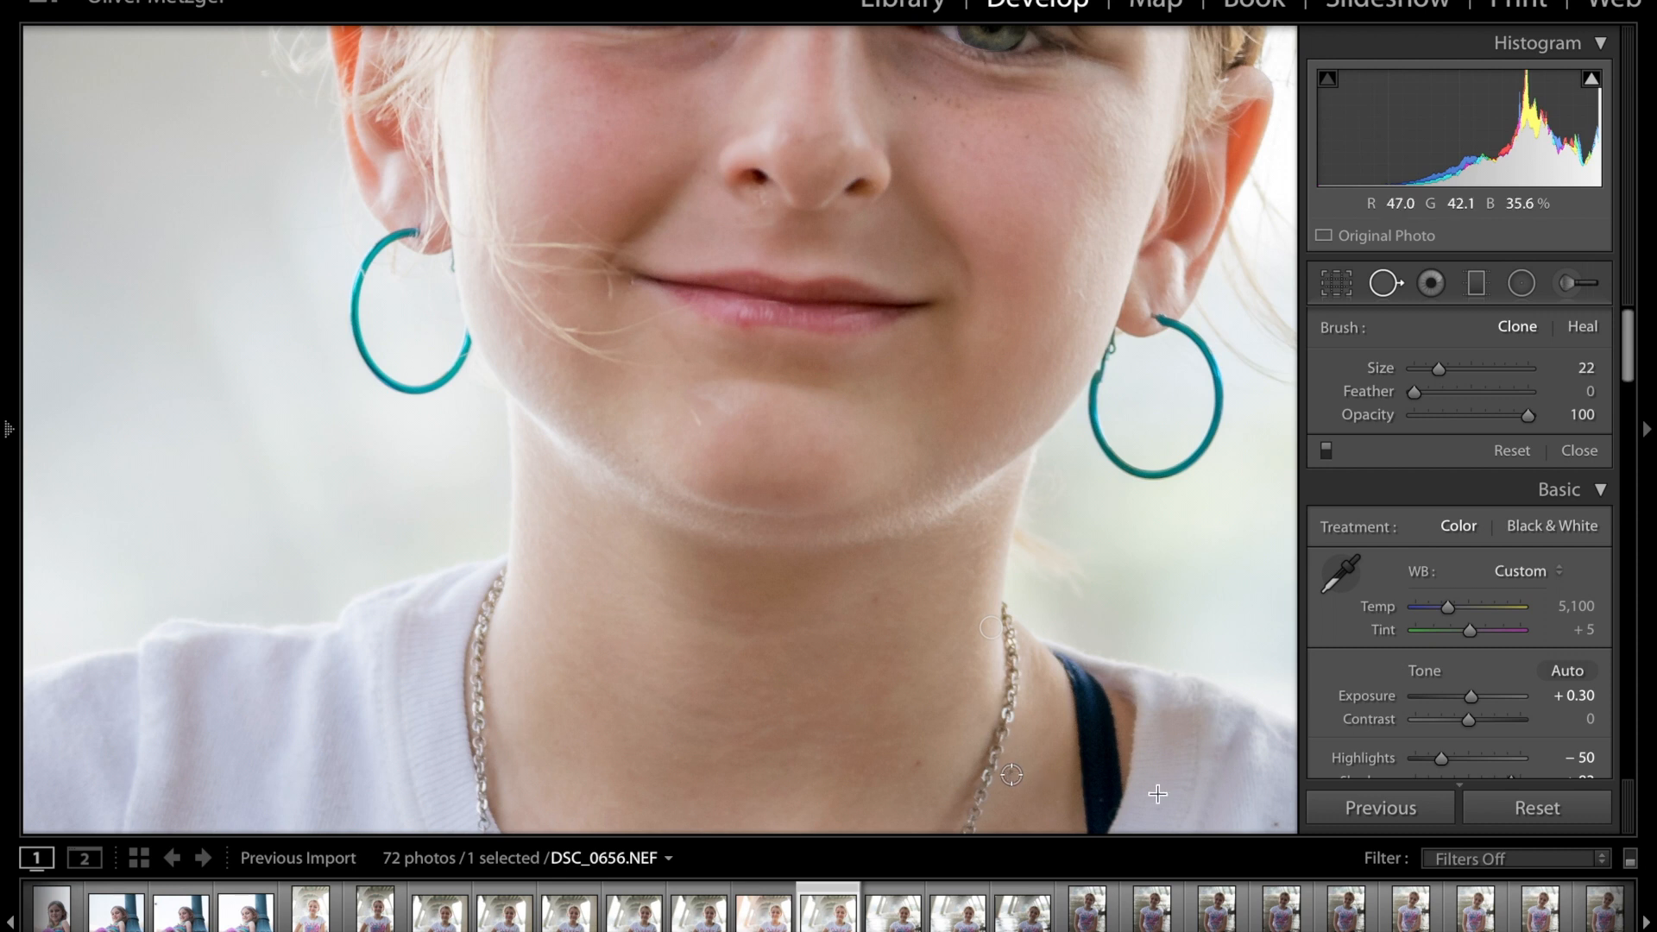
{"action": "left_click", "coordinate": [1012, 774]}
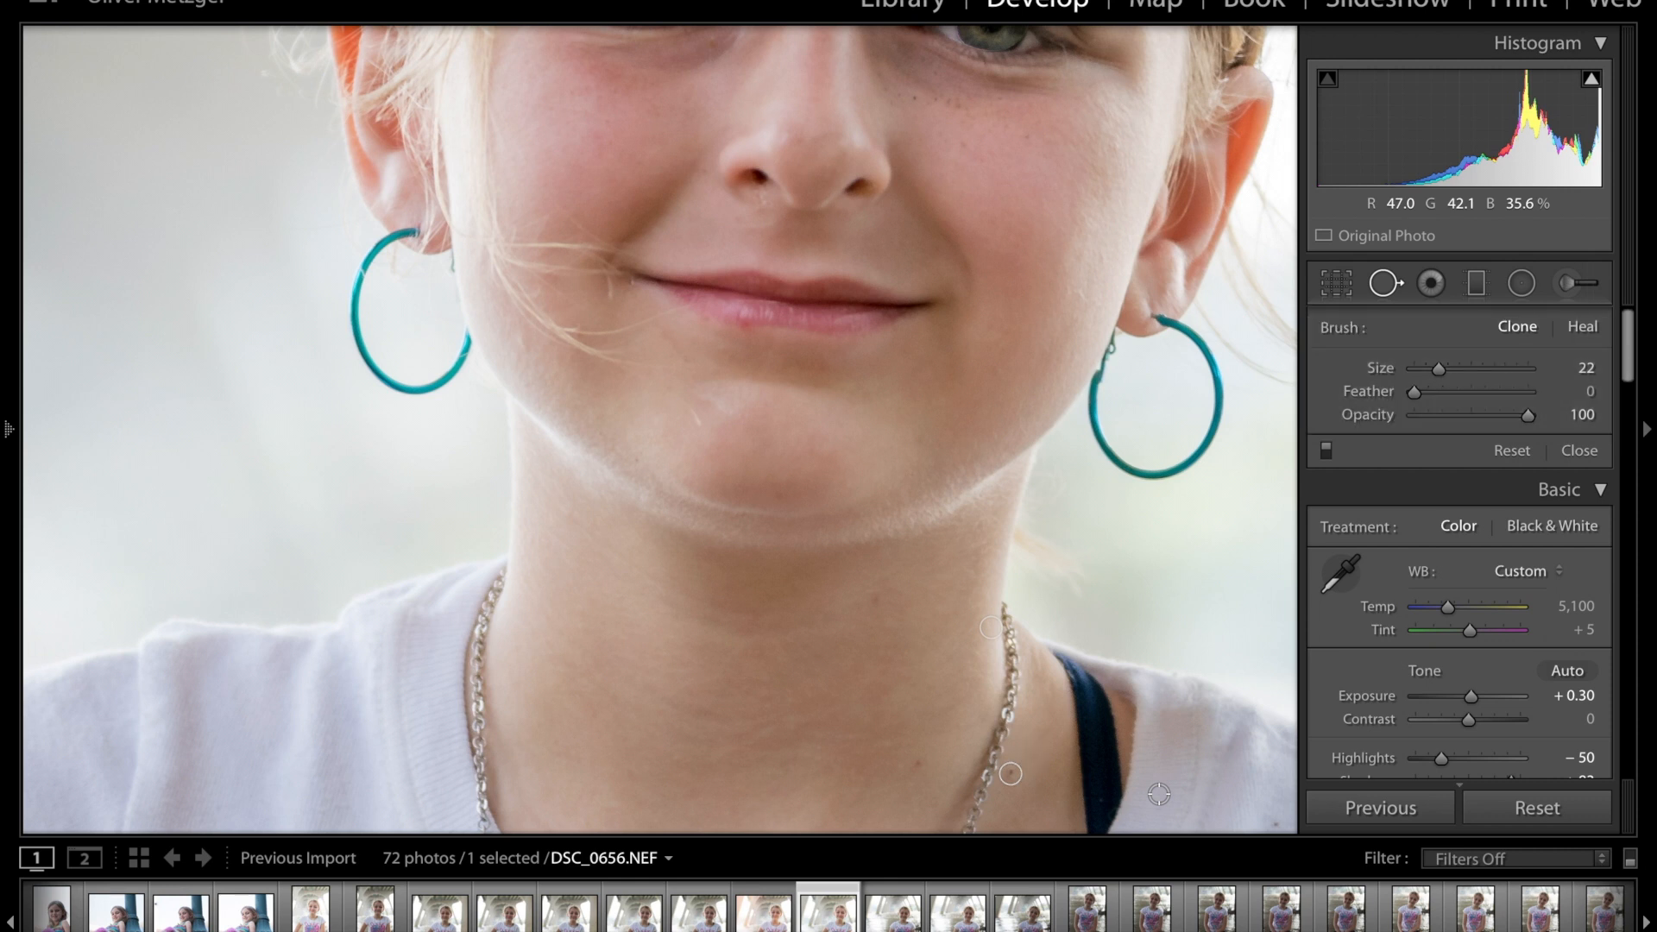
{"action": "left_click", "coordinate": [1577, 449]}
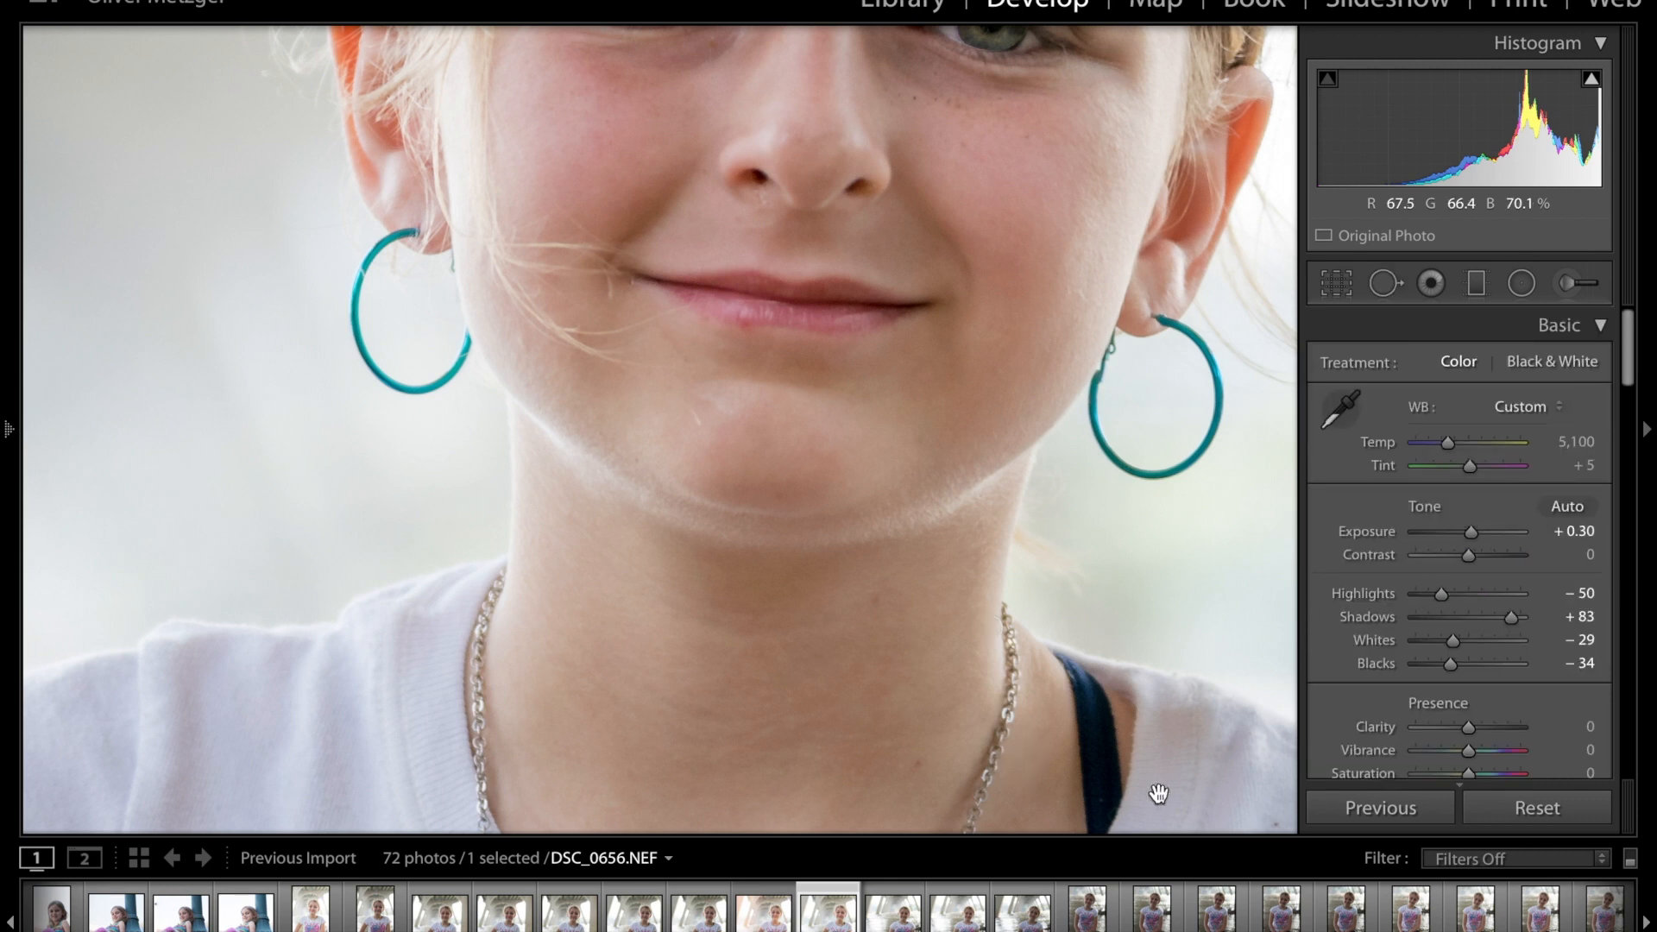
{"action": "mouse_move", "coordinate": [1067, 787]}
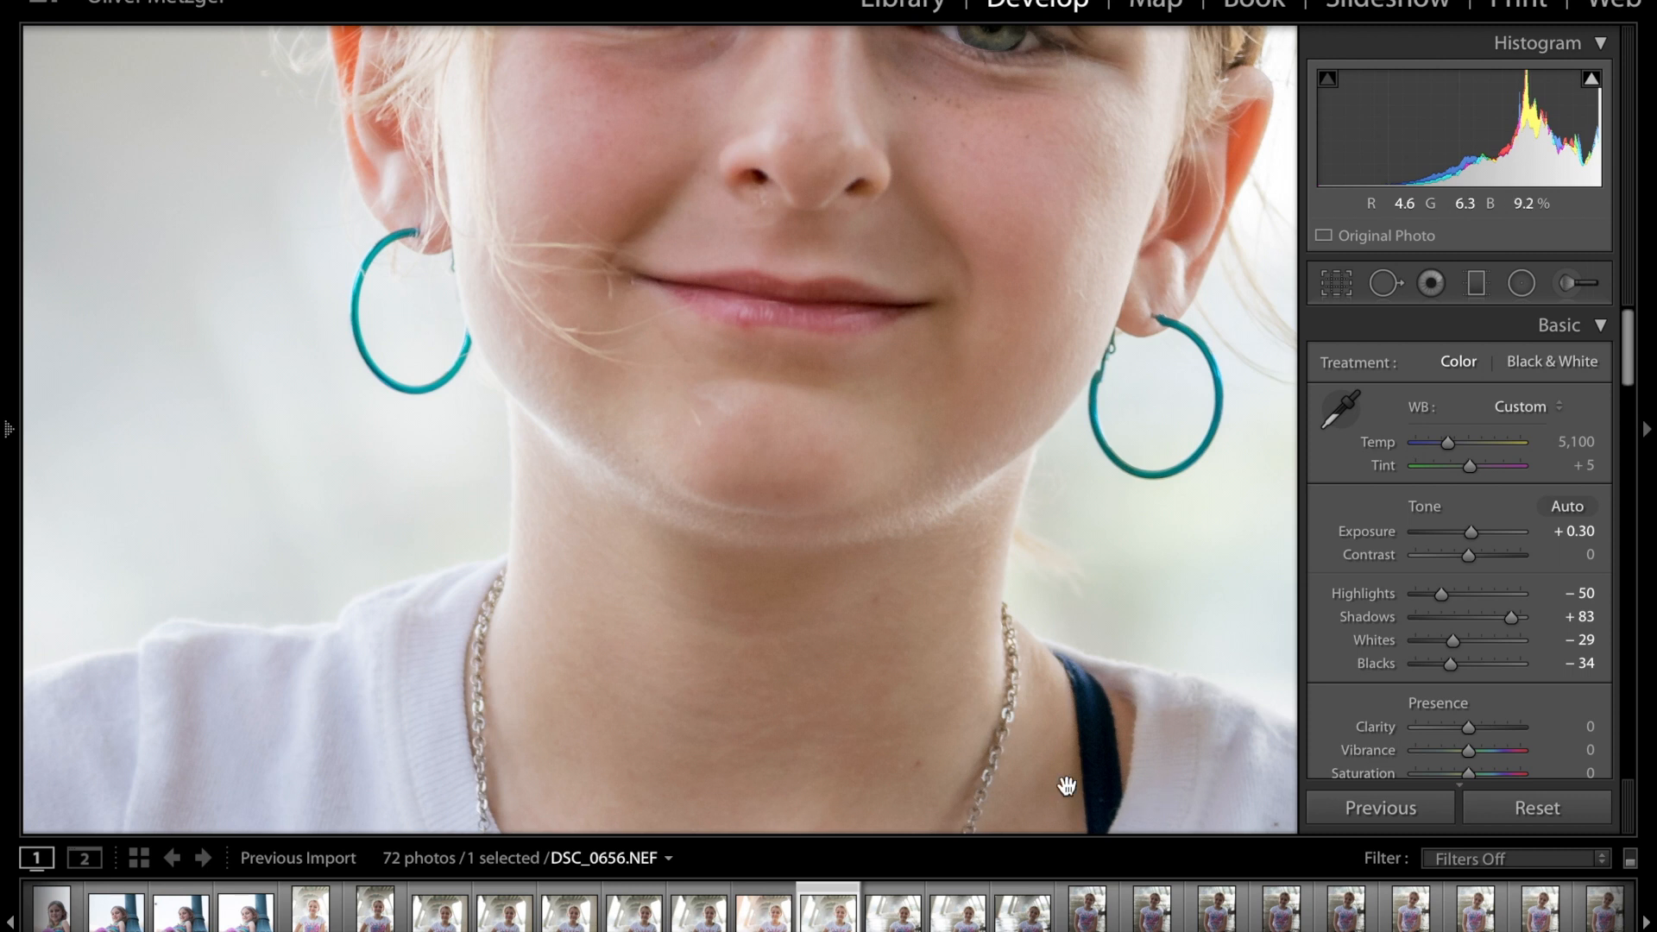
{"action": "mouse_move", "coordinate": [1244, 829]}
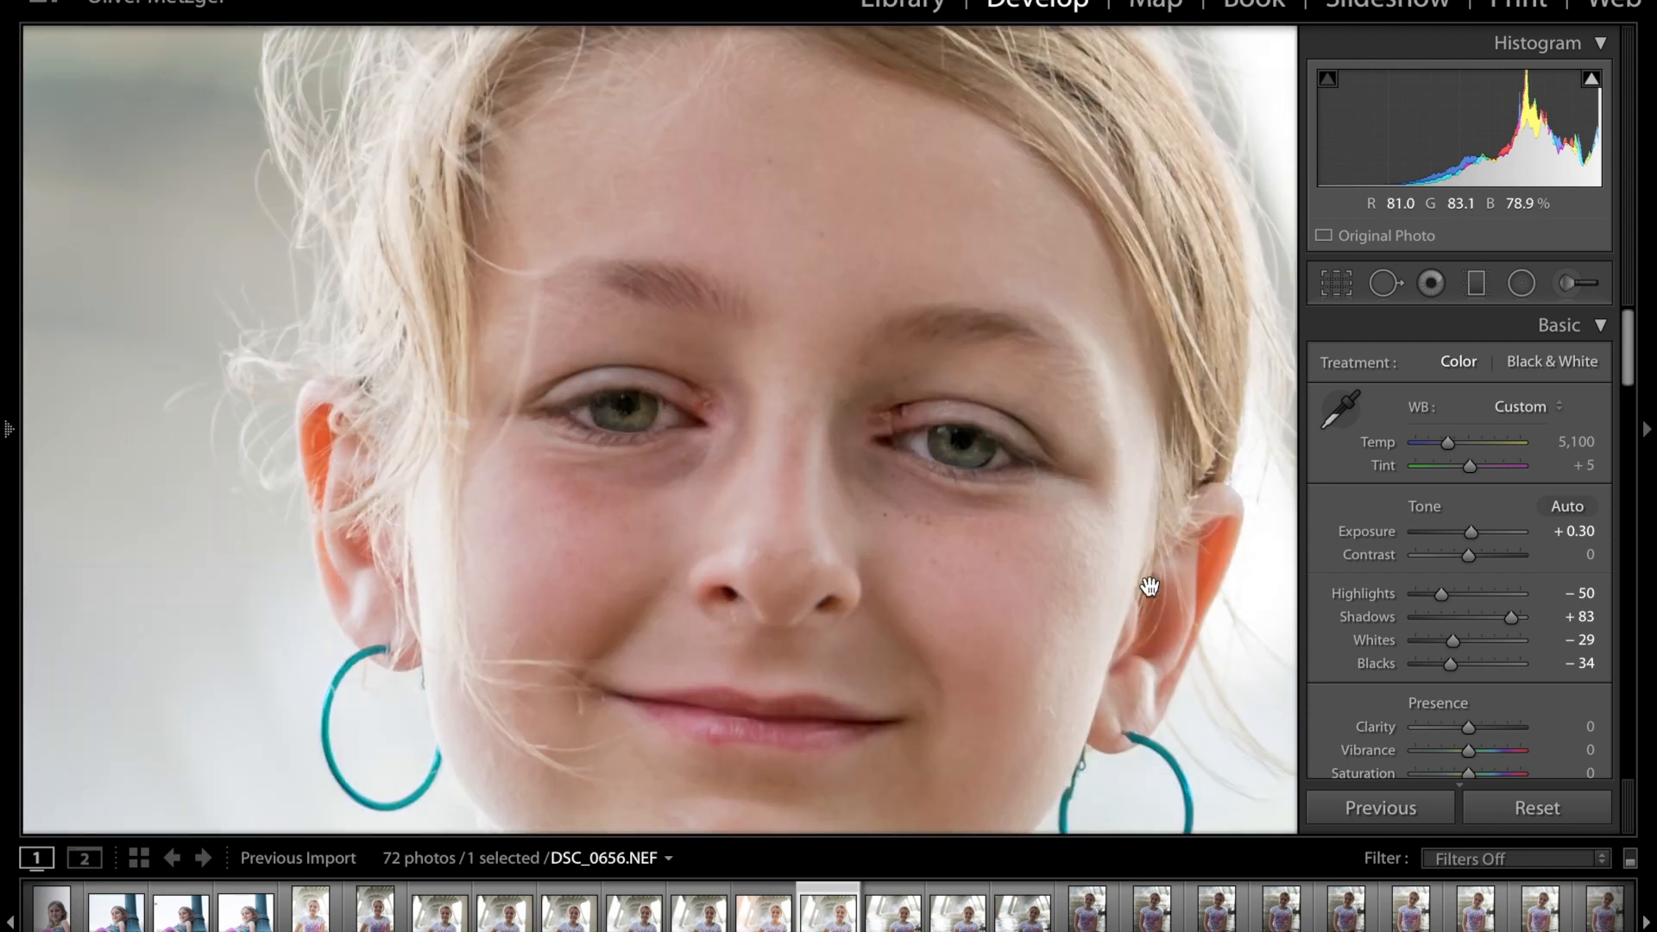
{"action": "mouse_move", "coordinate": [766, 154]}
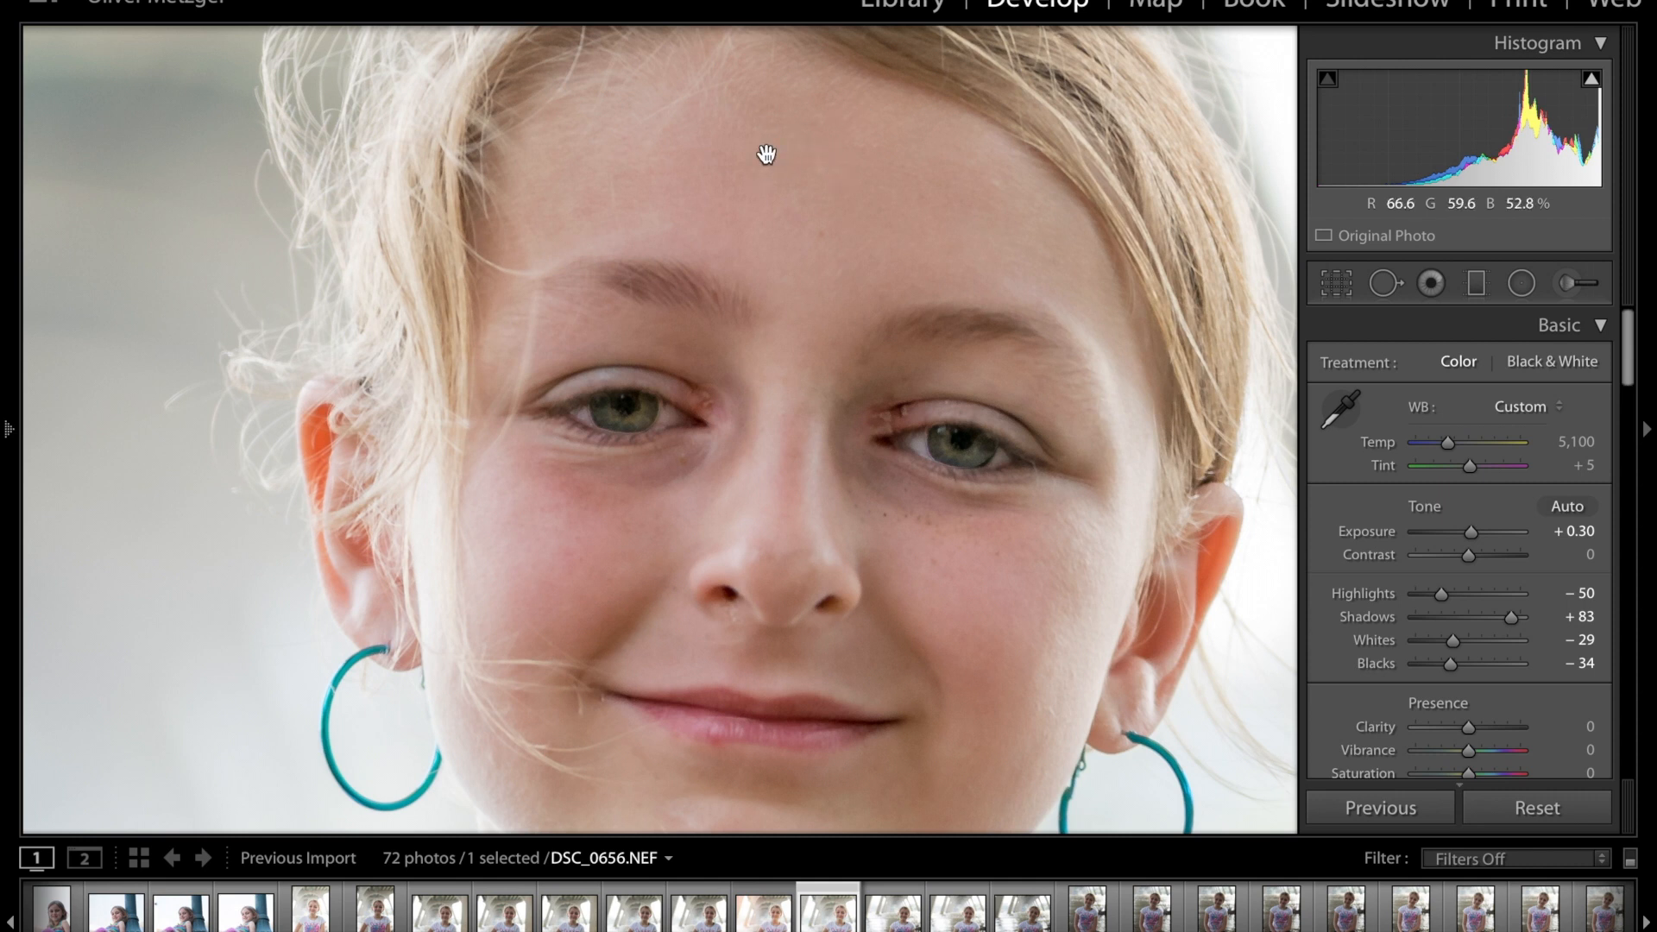
{"action": "mouse_move", "coordinate": [818, 189]}
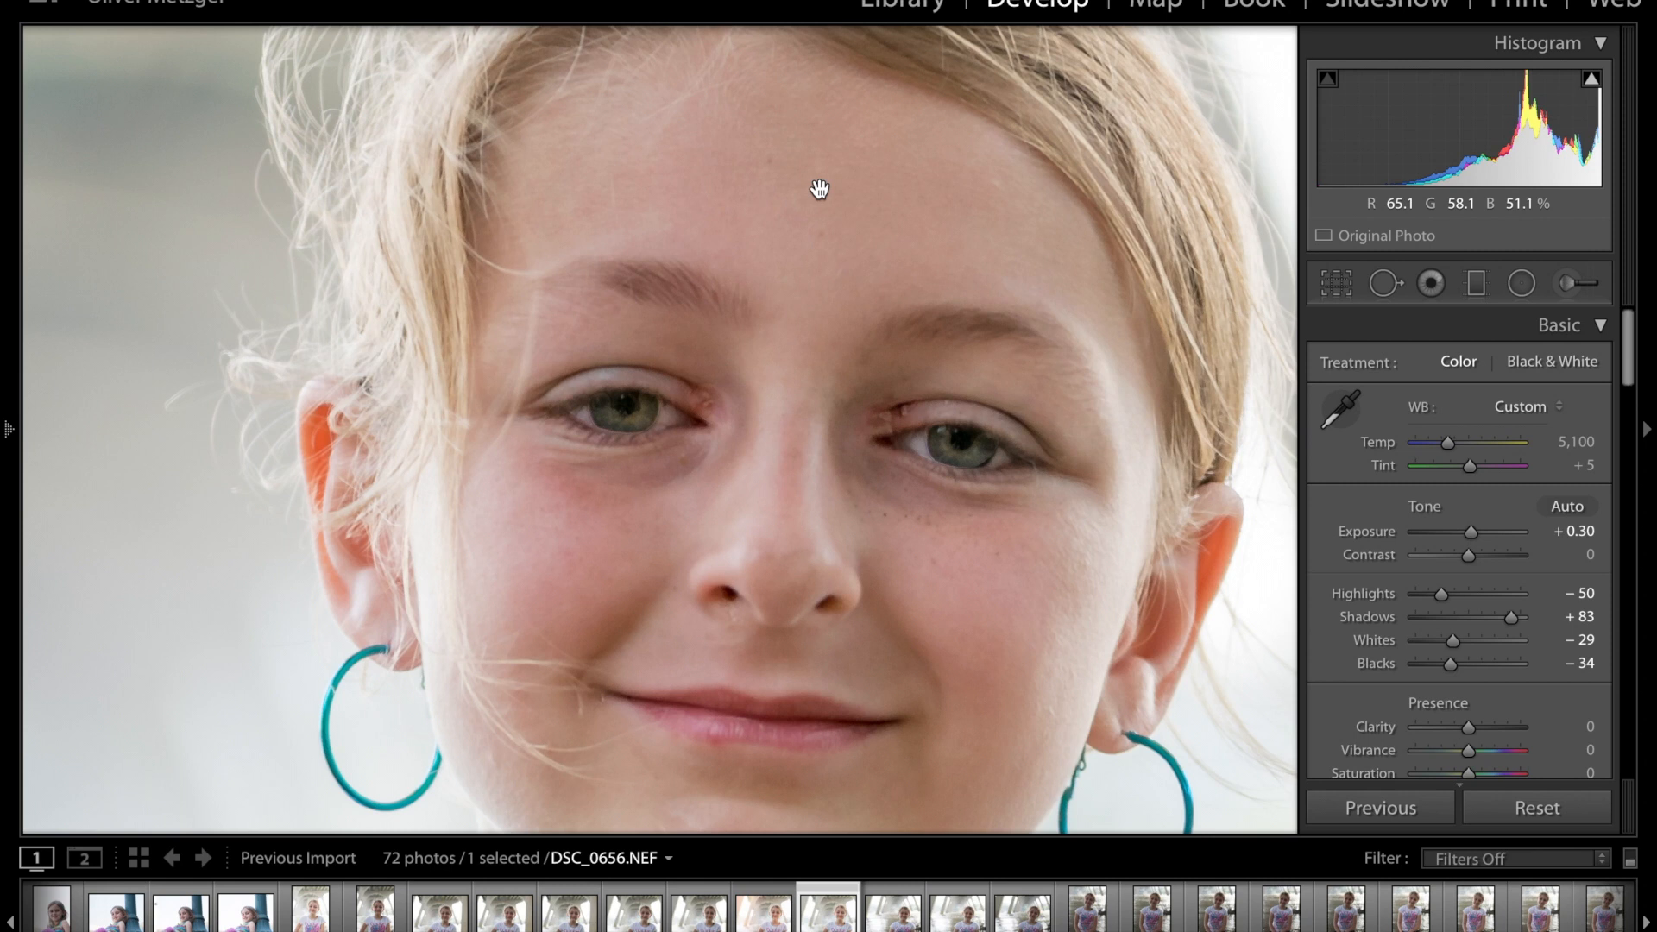
{"action": "mouse_move", "coordinate": [823, 238]}
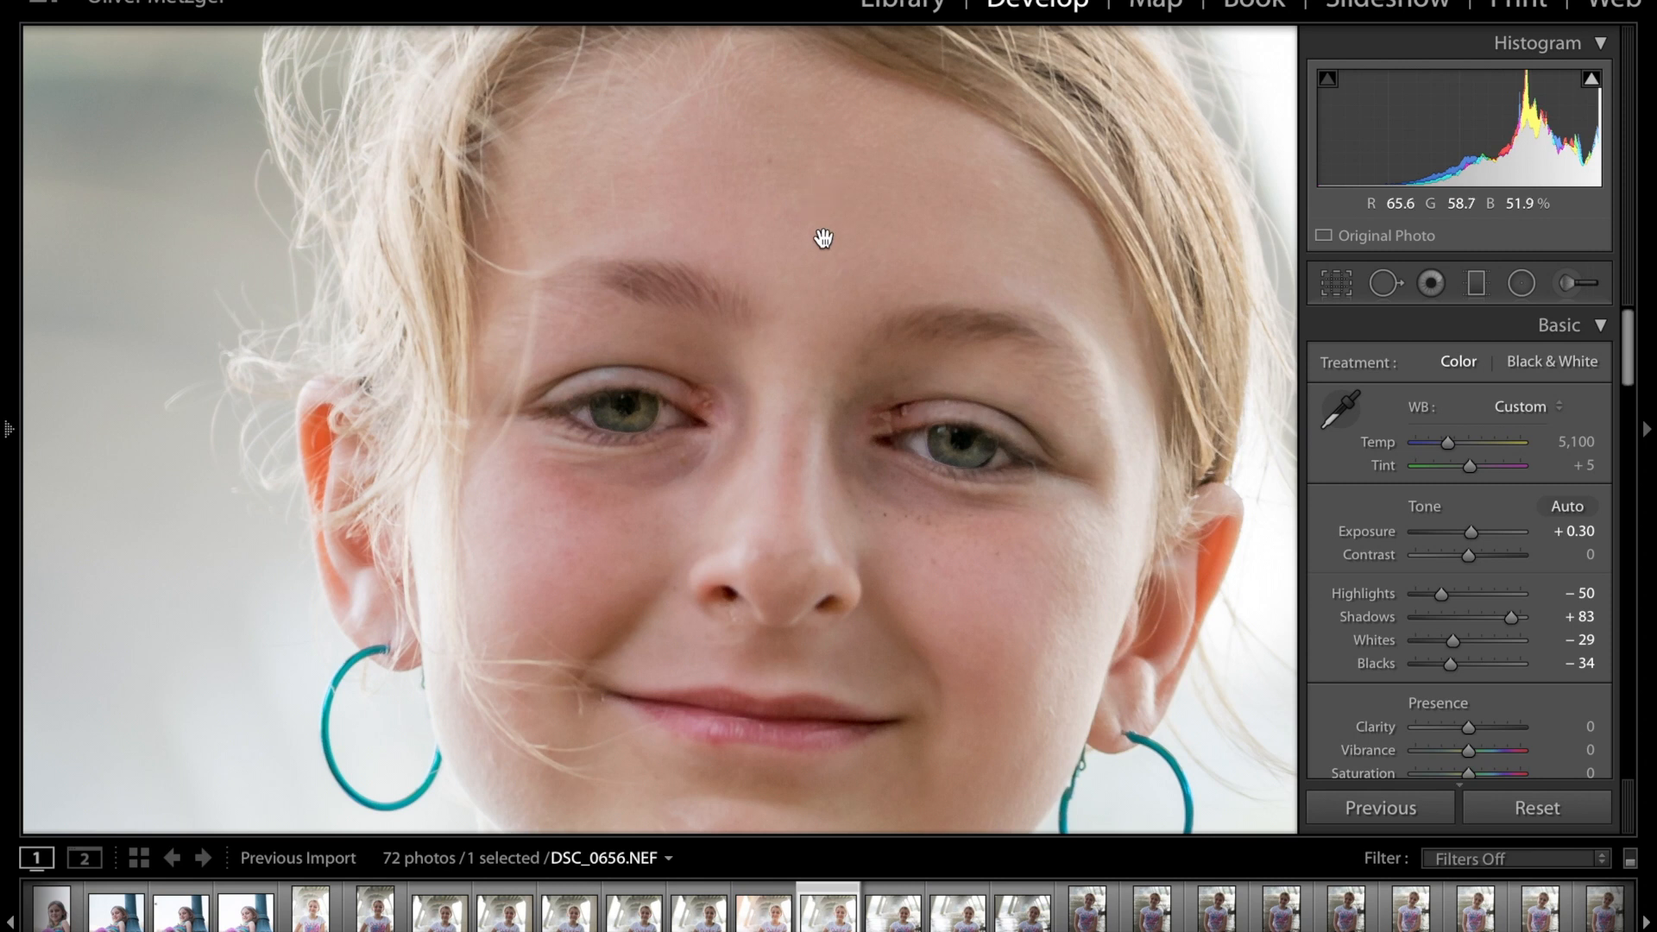
{"action": "mouse_move", "coordinate": [742, 443]}
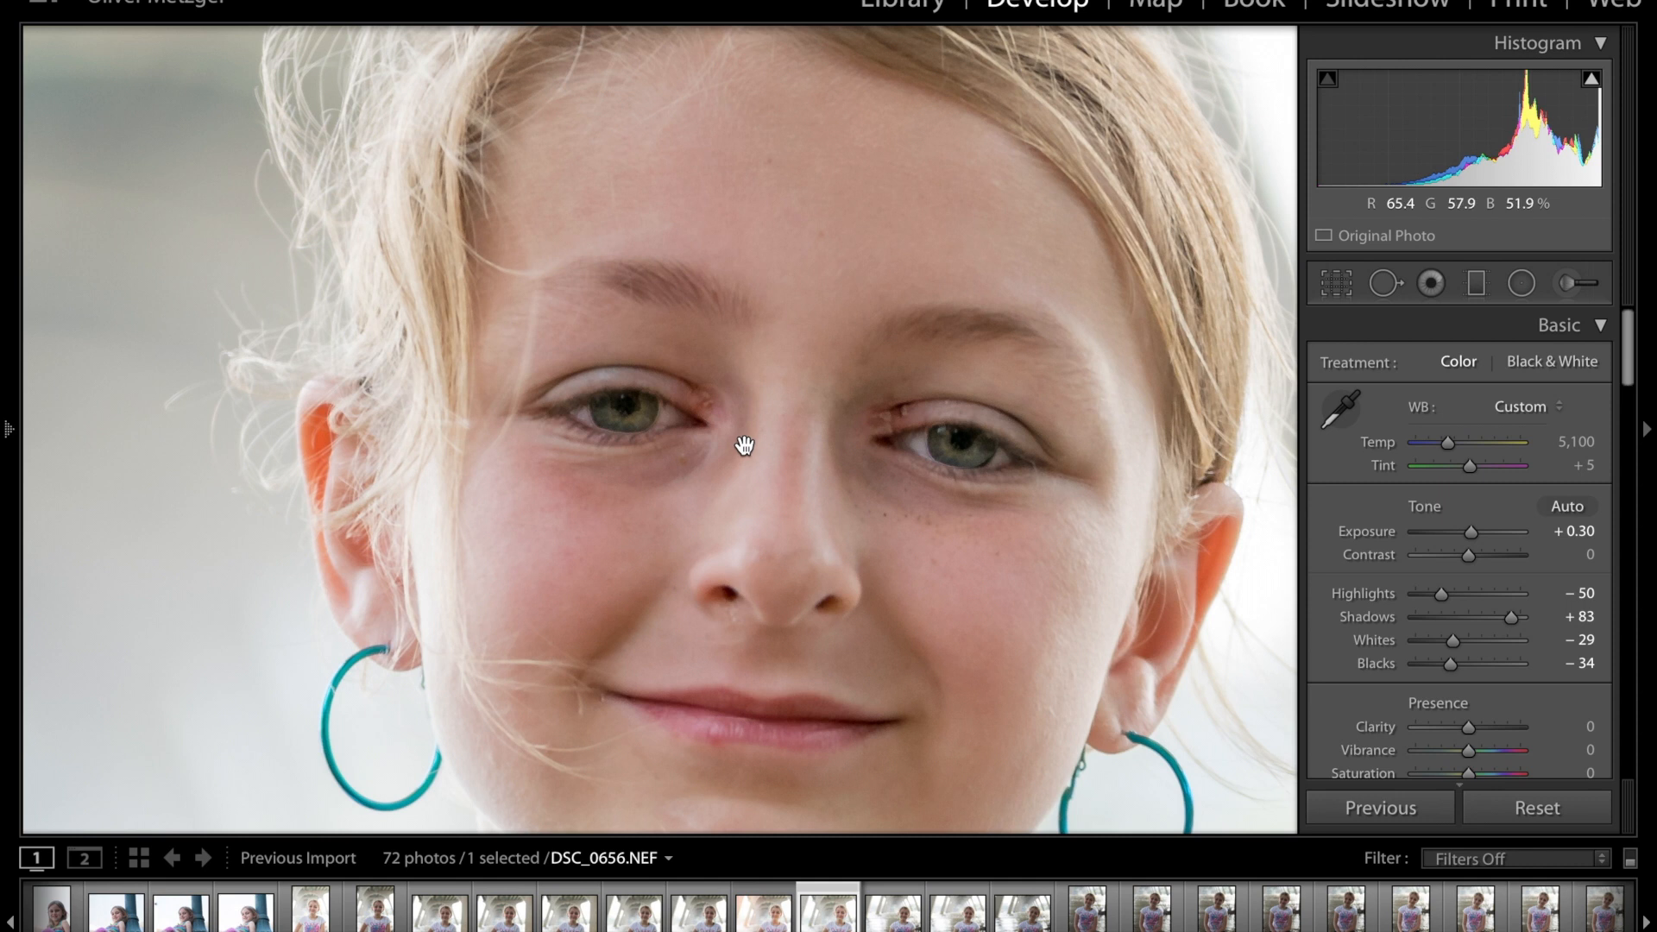
{"action": "mouse_move", "coordinate": [958, 415]}
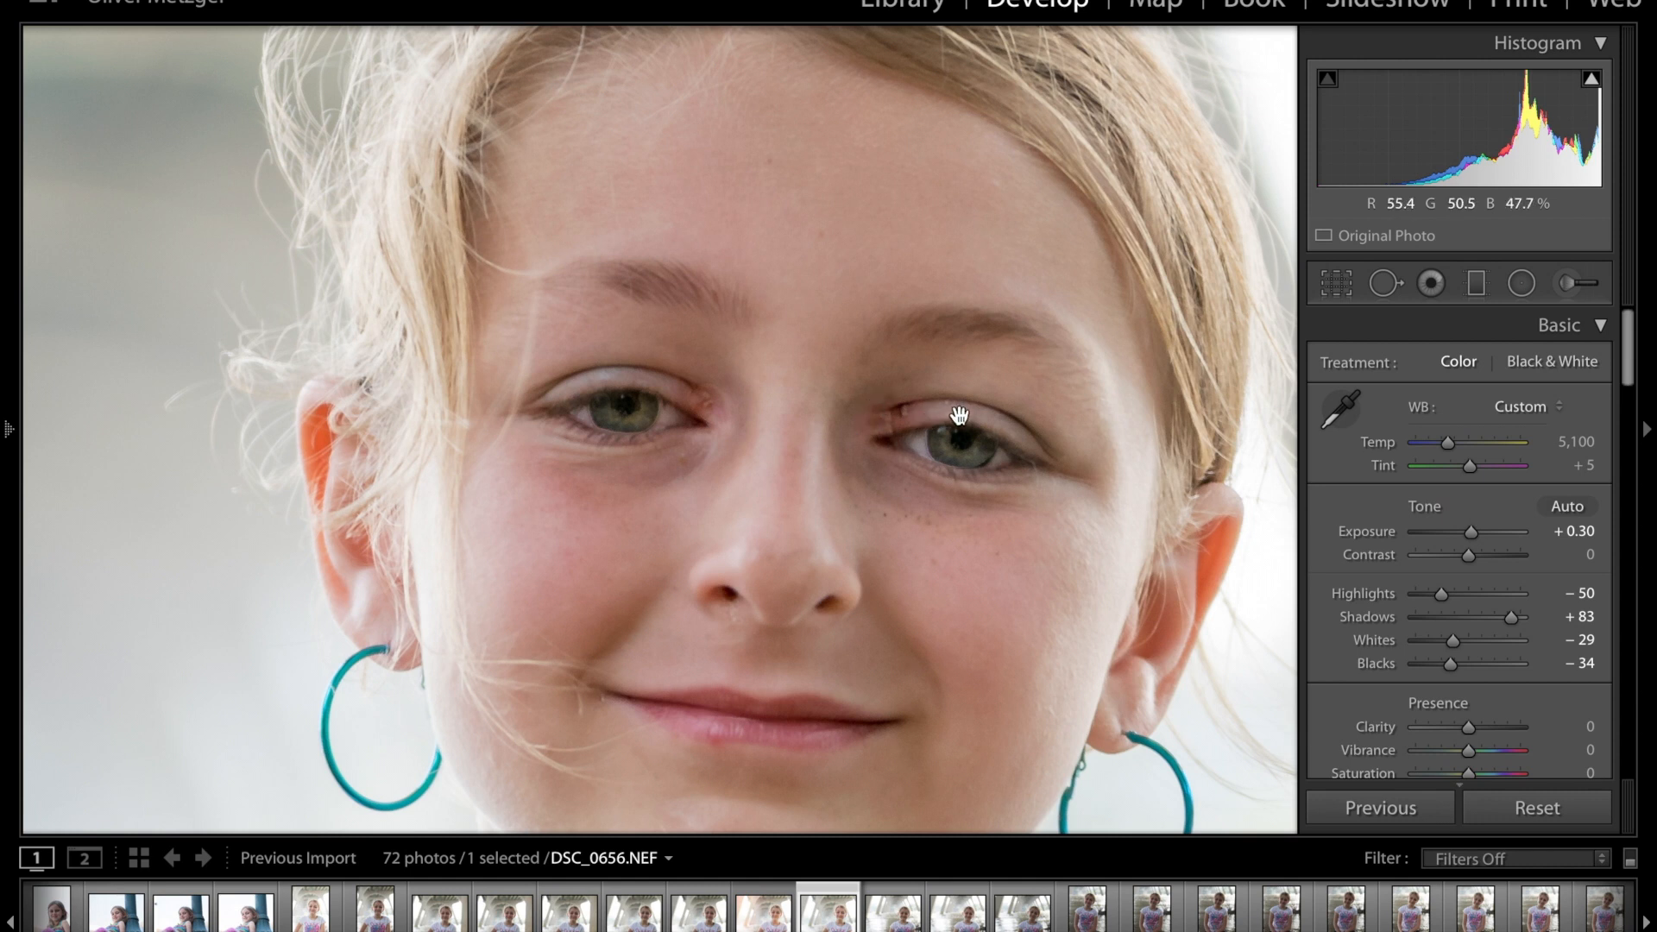
{"action": "mouse_move", "coordinate": [835, 442]}
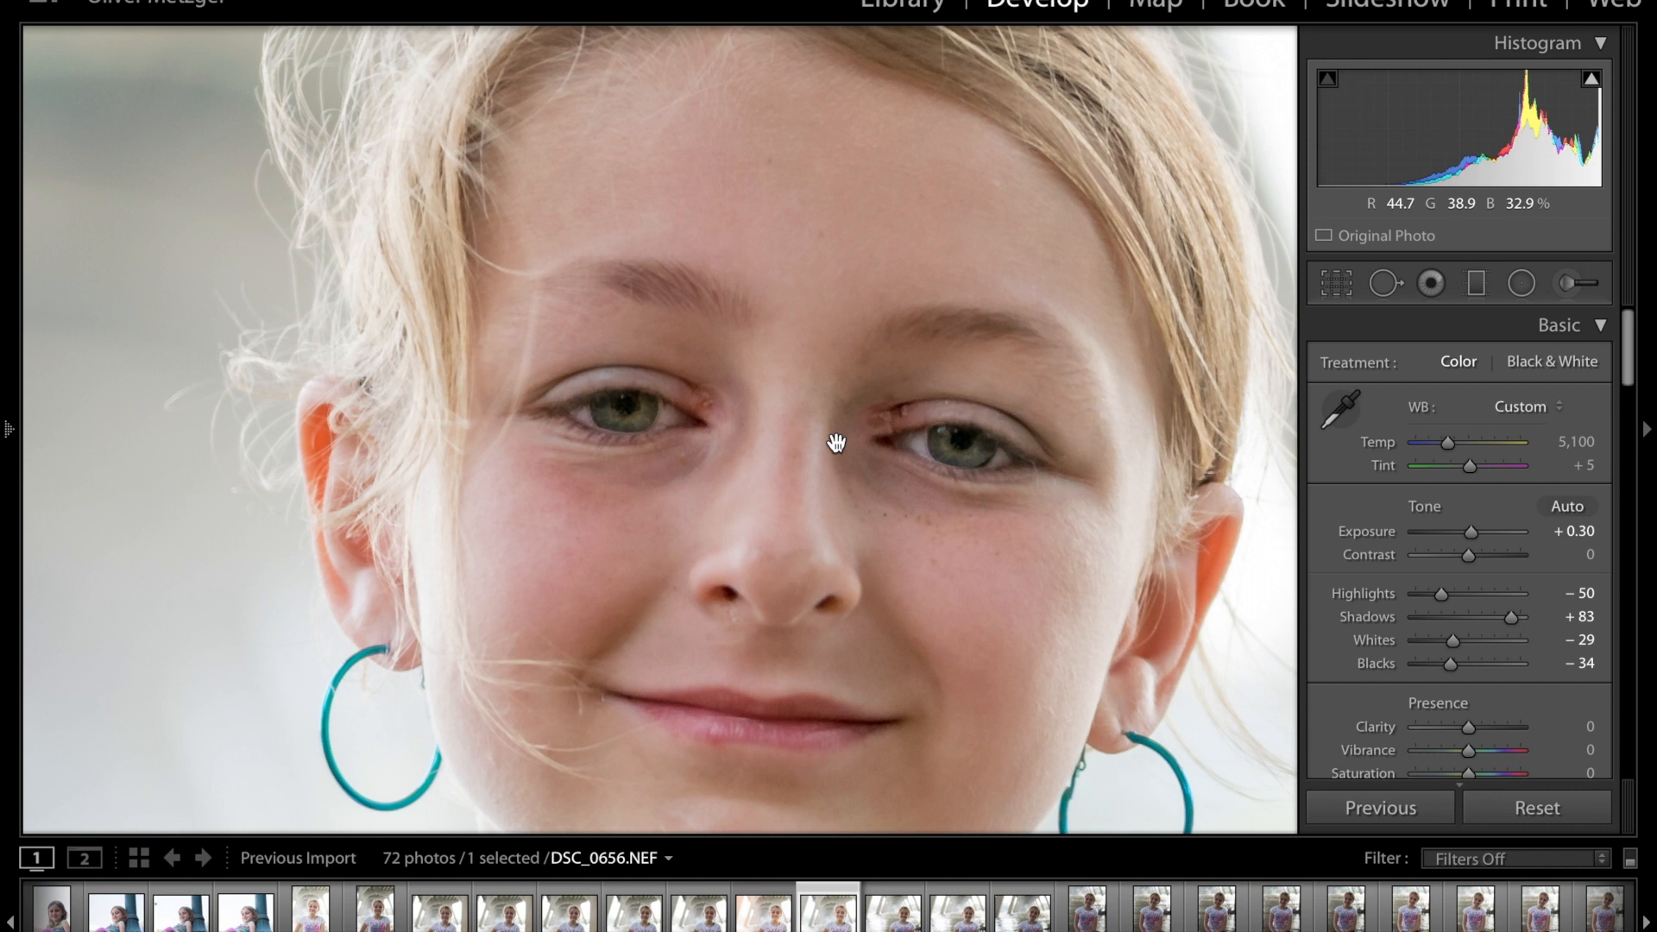
{"action": "mouse_move", "coordinate": [877, 424]}
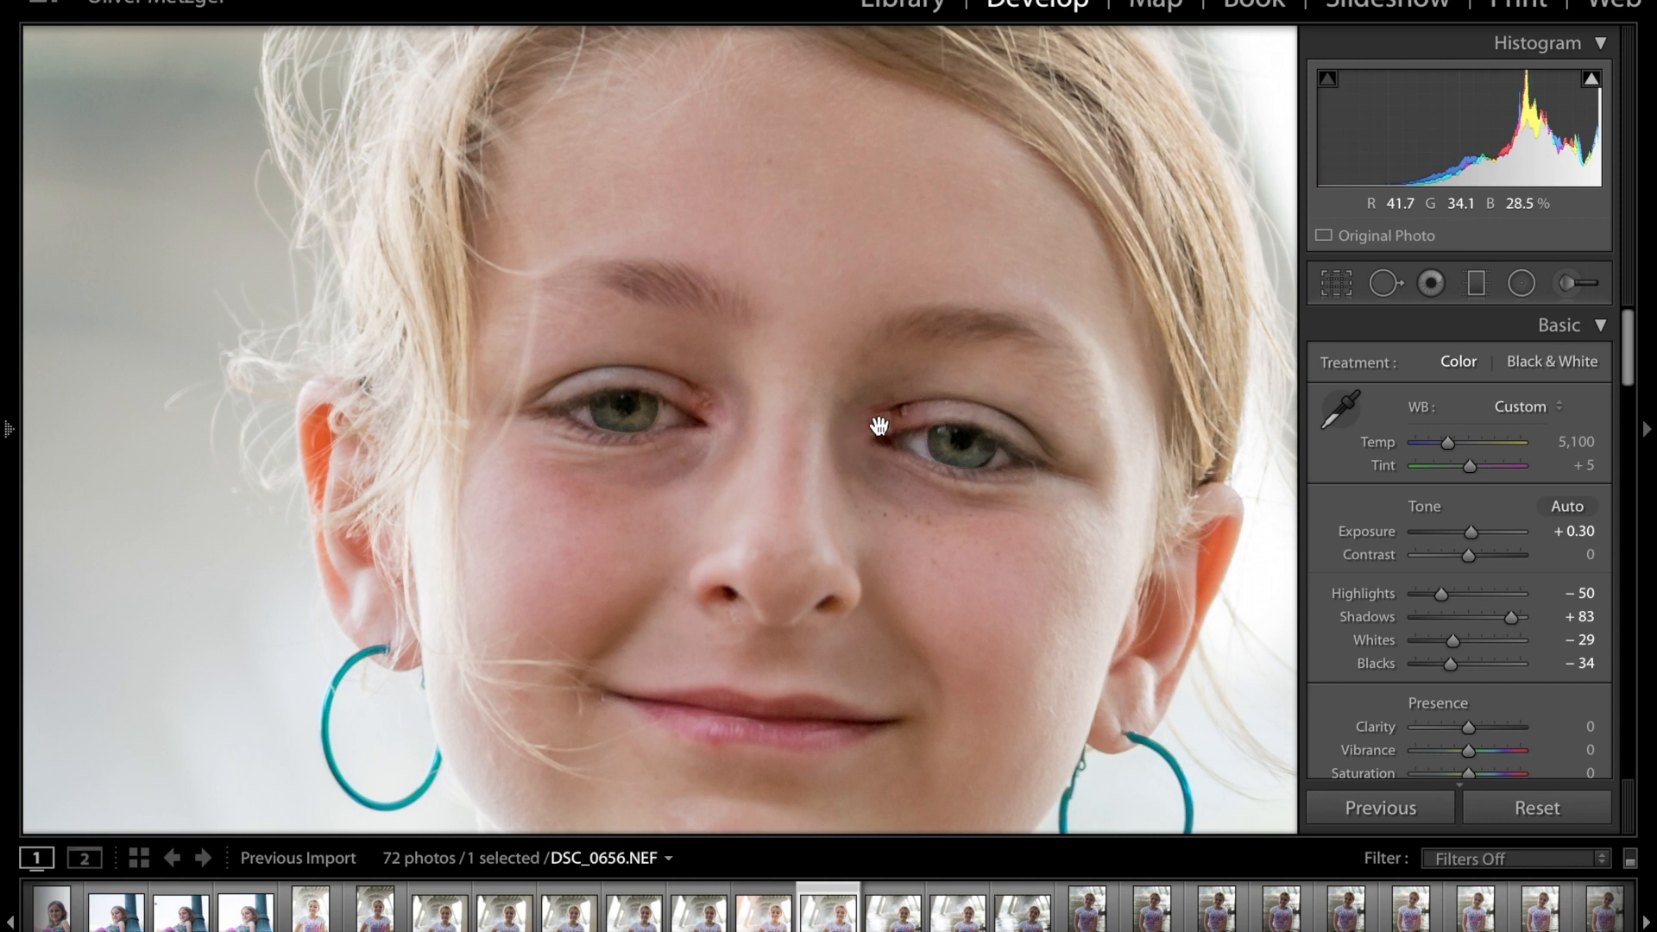
{"action": "mouse_move", "coordinate": [916, 424]}
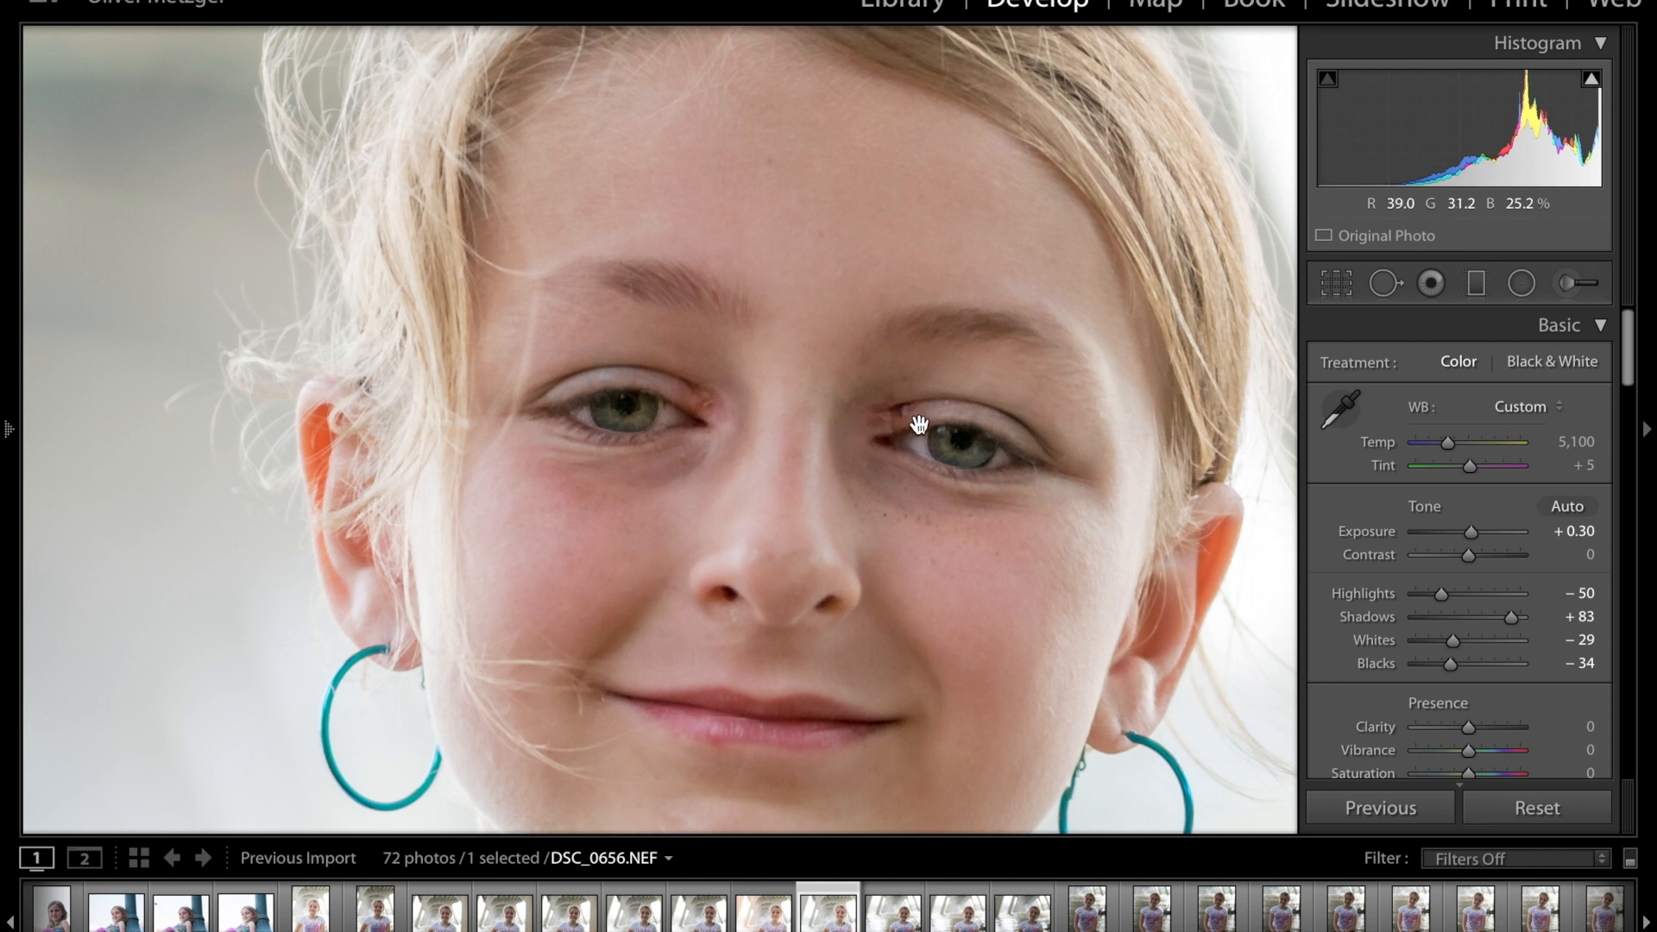
Step: Hand the portrait DSC_0656 off to Photoshop CC 2017 via Edit In
{"action": "right_click", "coordinate": [946, 425]}
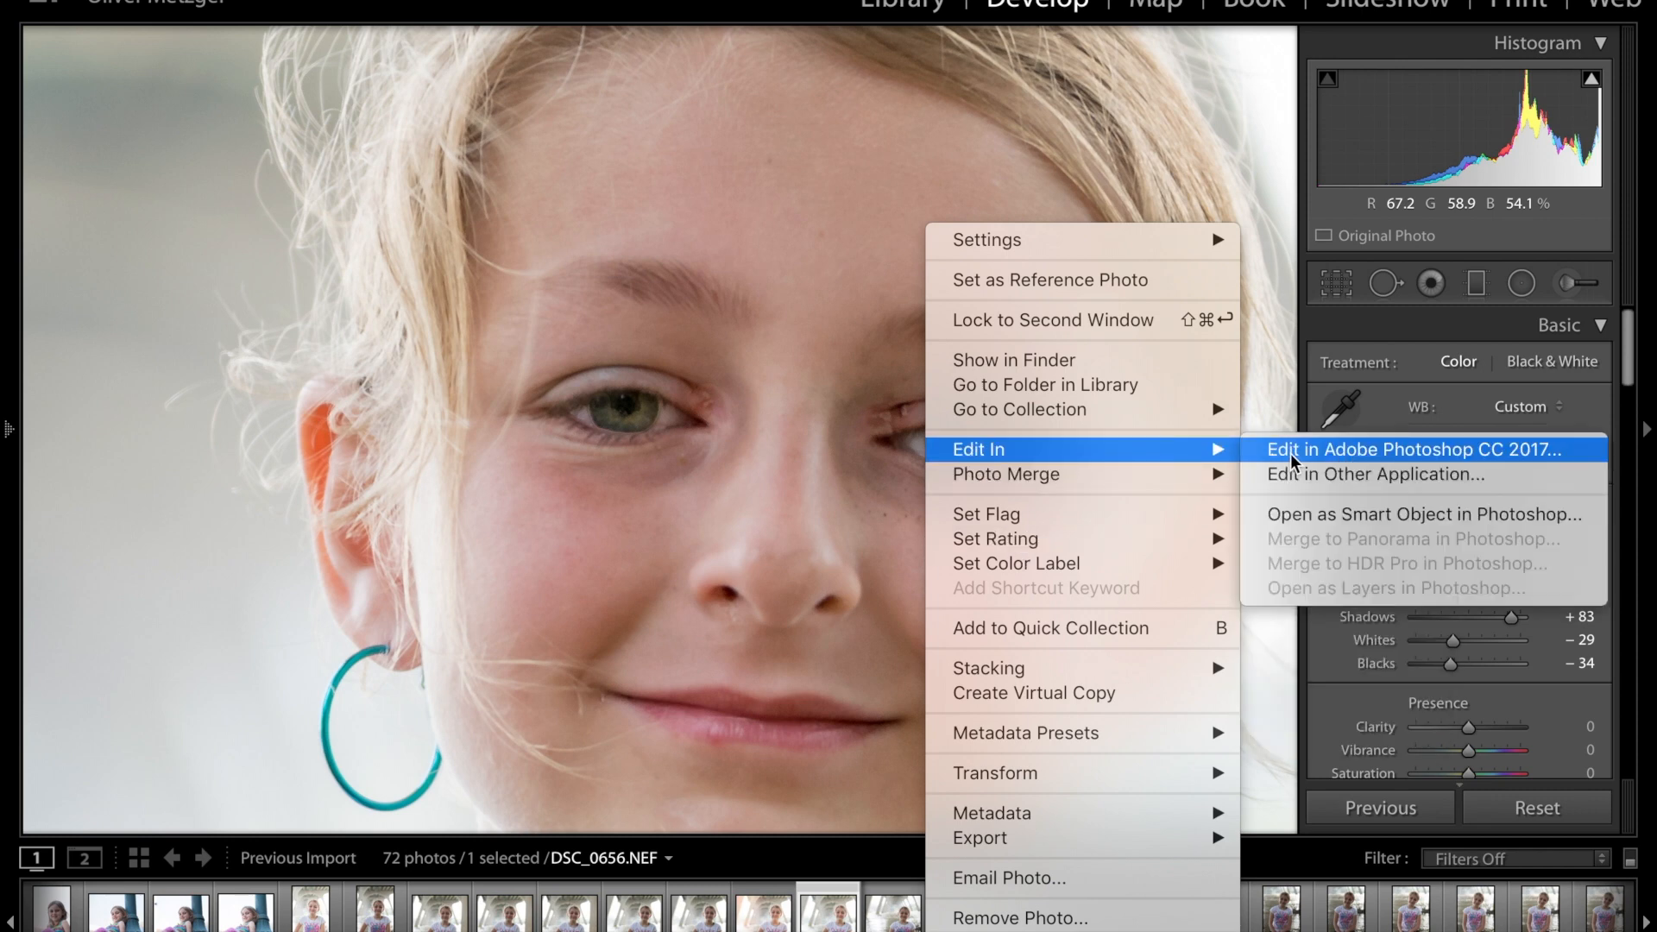
{"action": "left_click", "coordinate": [1413, 449]}
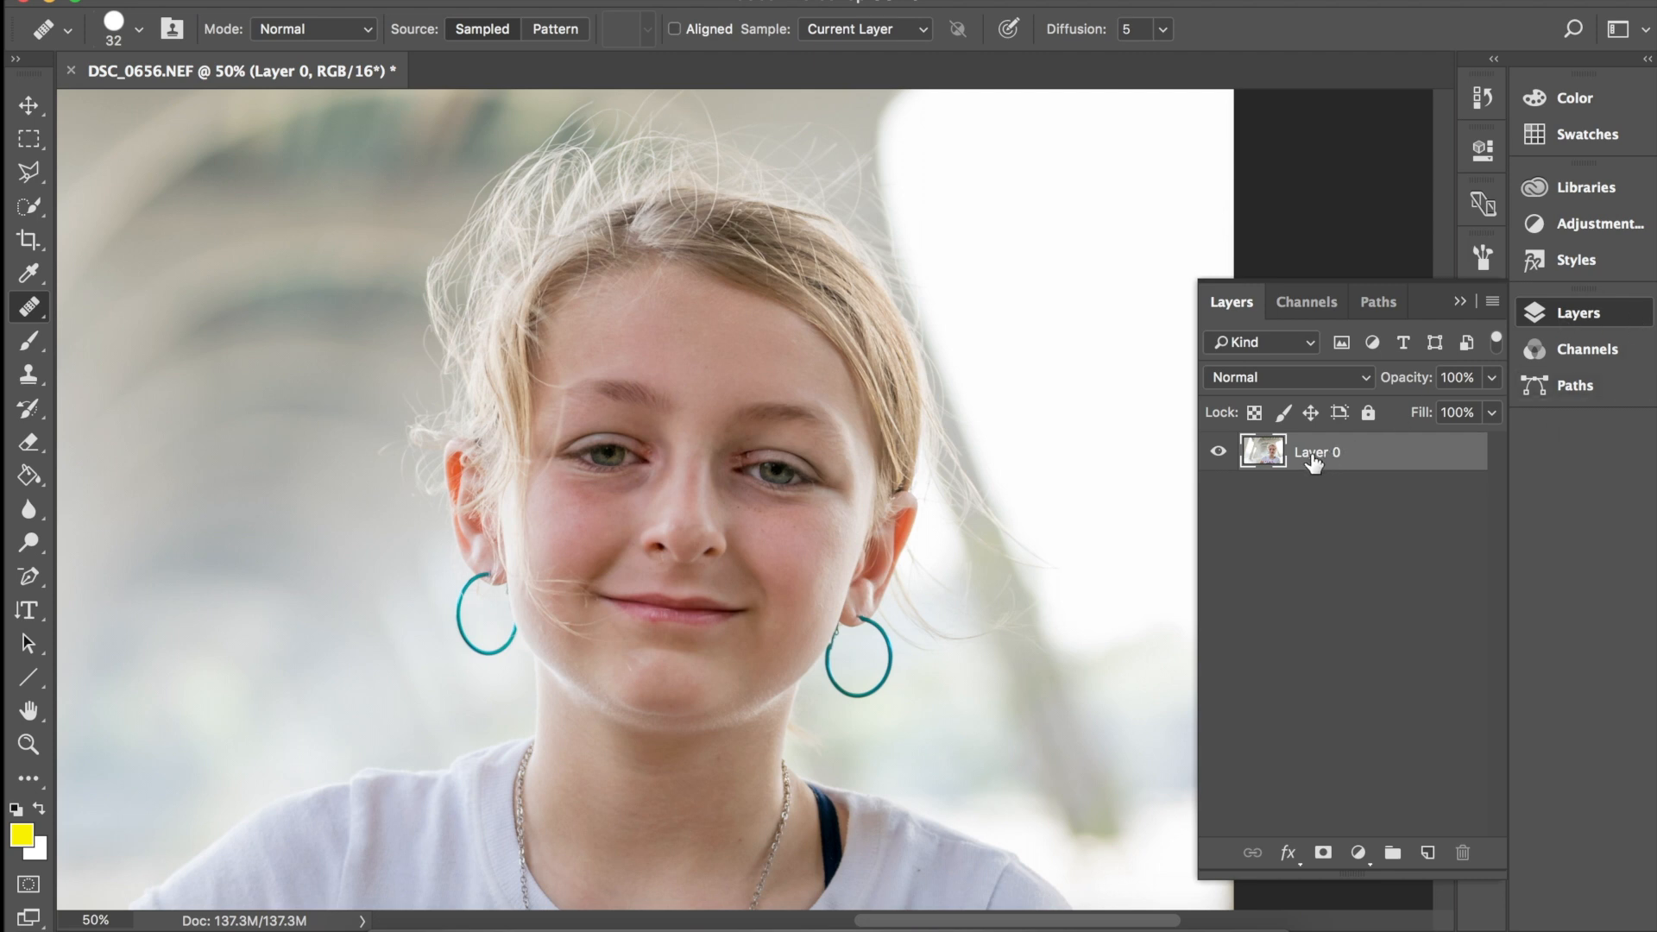
Step: Duplicate Layer 0 into a new layer named 'Abby' stacked above the original
{"action": "right_click", "coordinate": [1315, 452]}
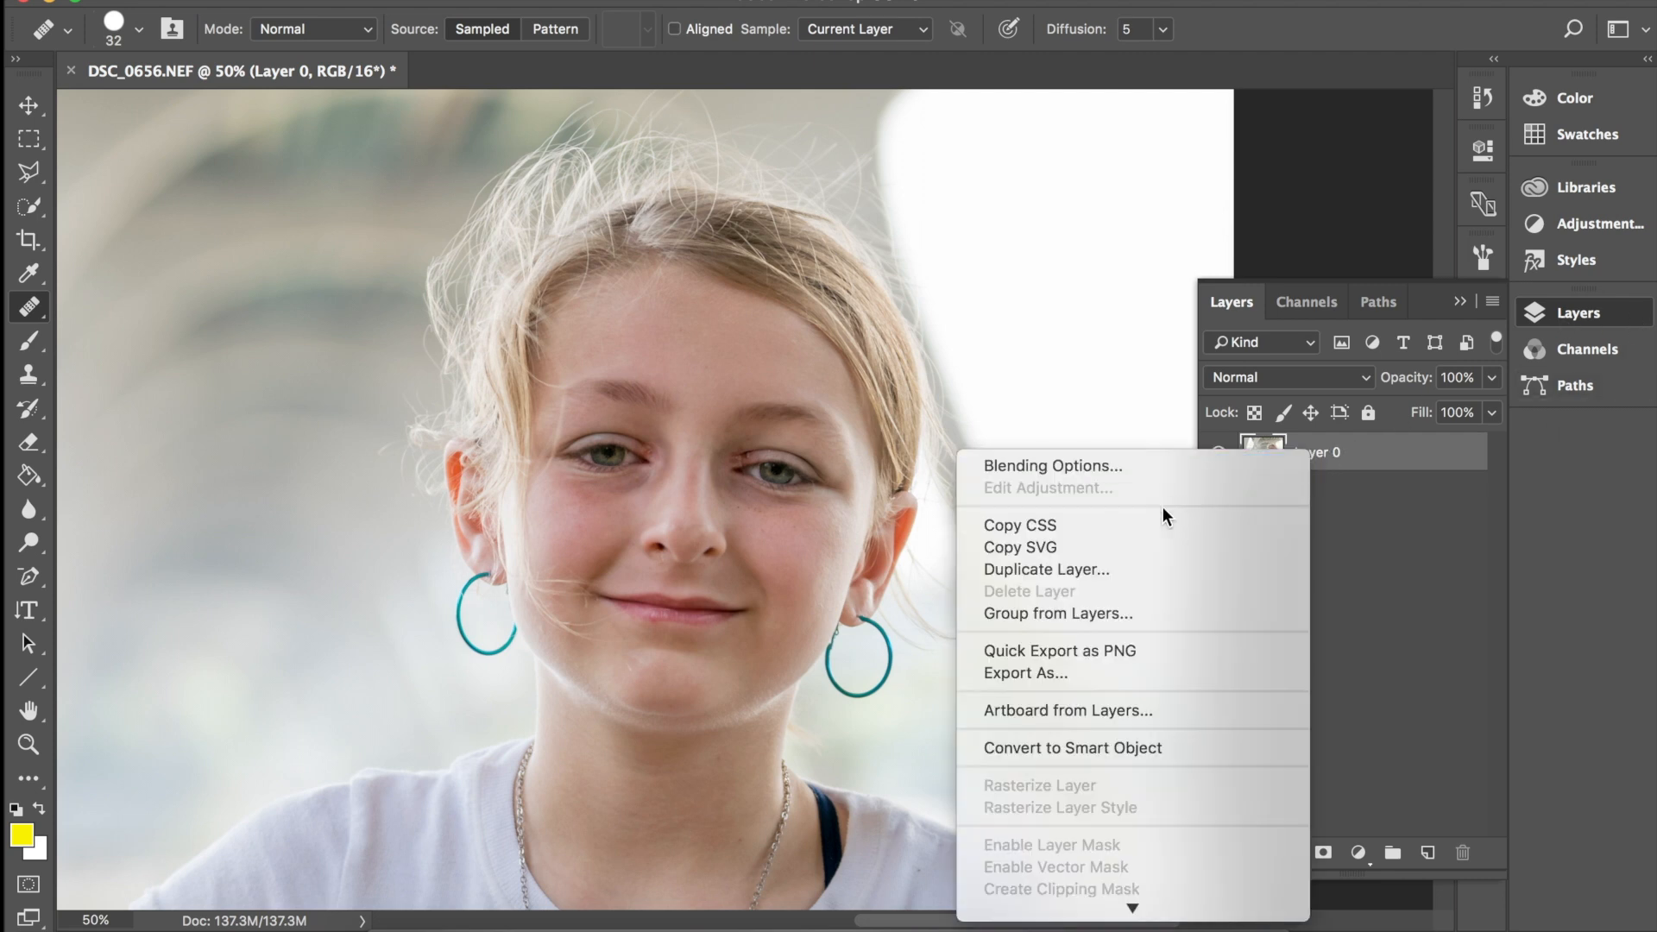
{"action": "mouse_move", "coordinate": [1109, 570]}
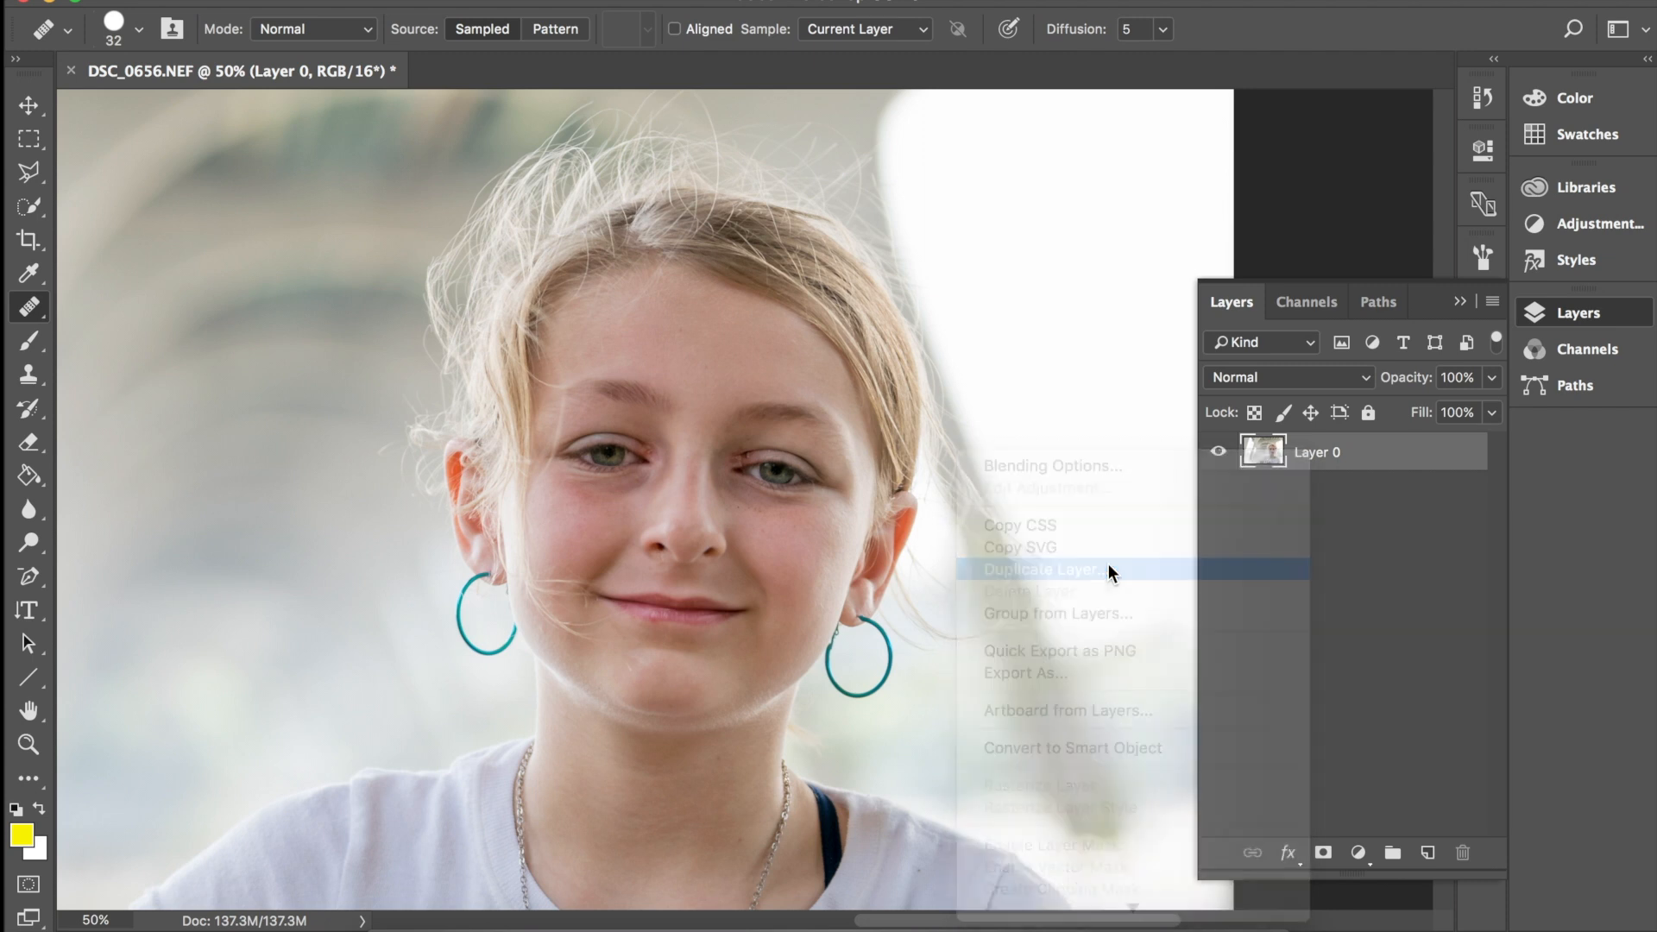
{"action": "left_click", "coordinate": [1043, 567]}
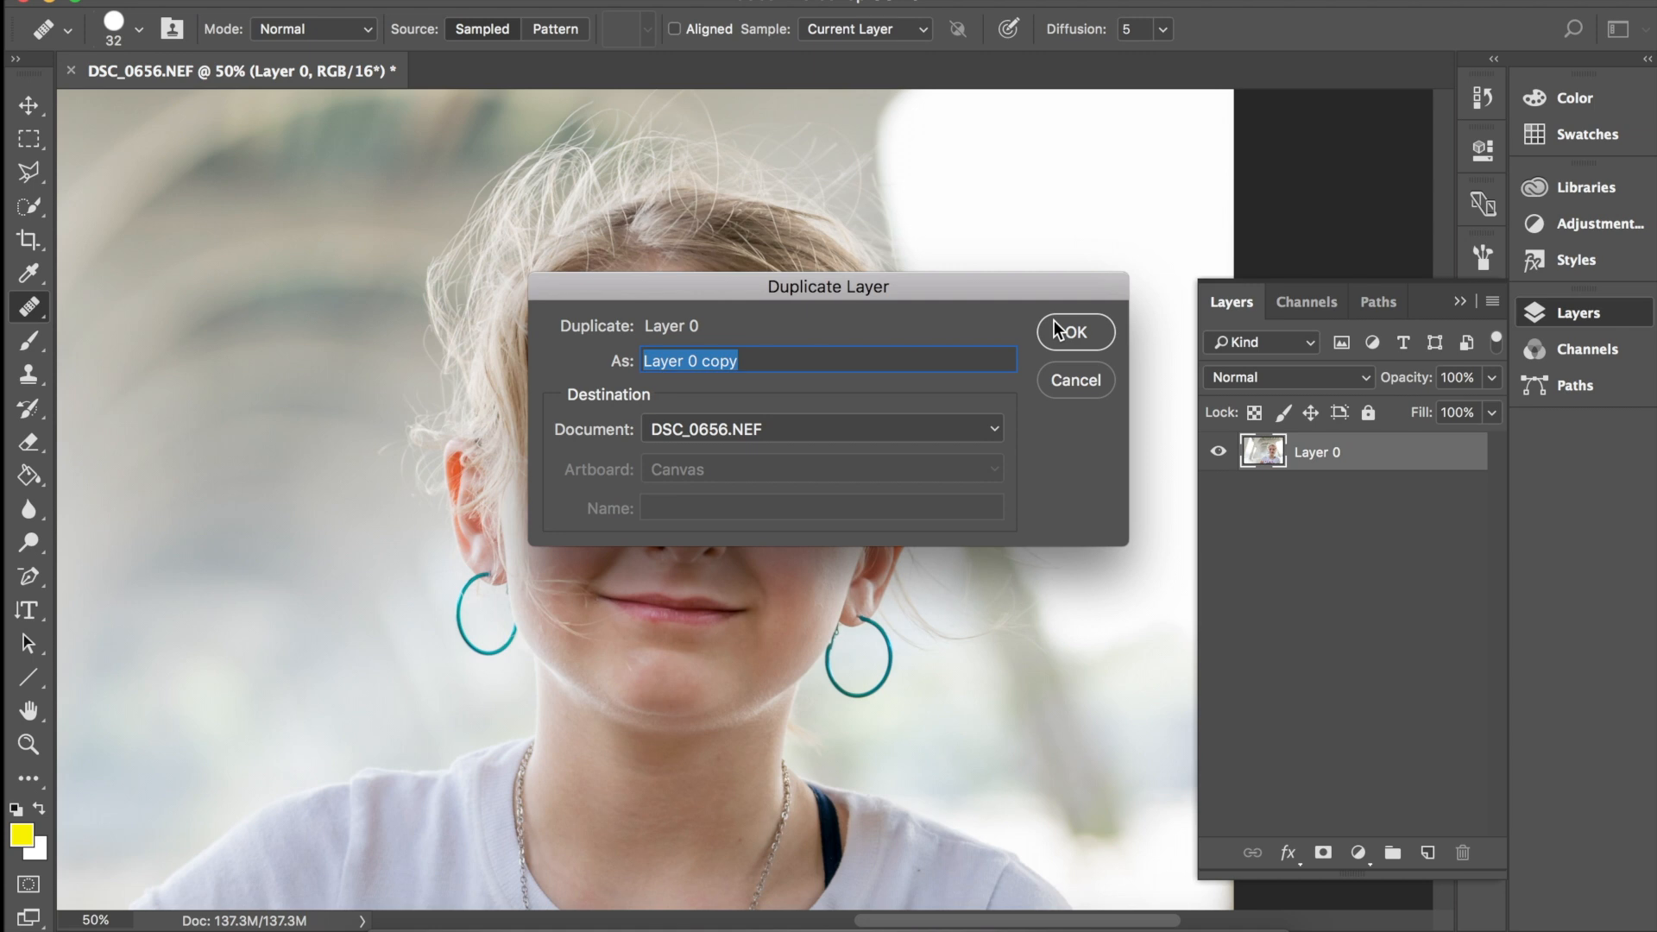
{"action": "type", "text": "Abby"}
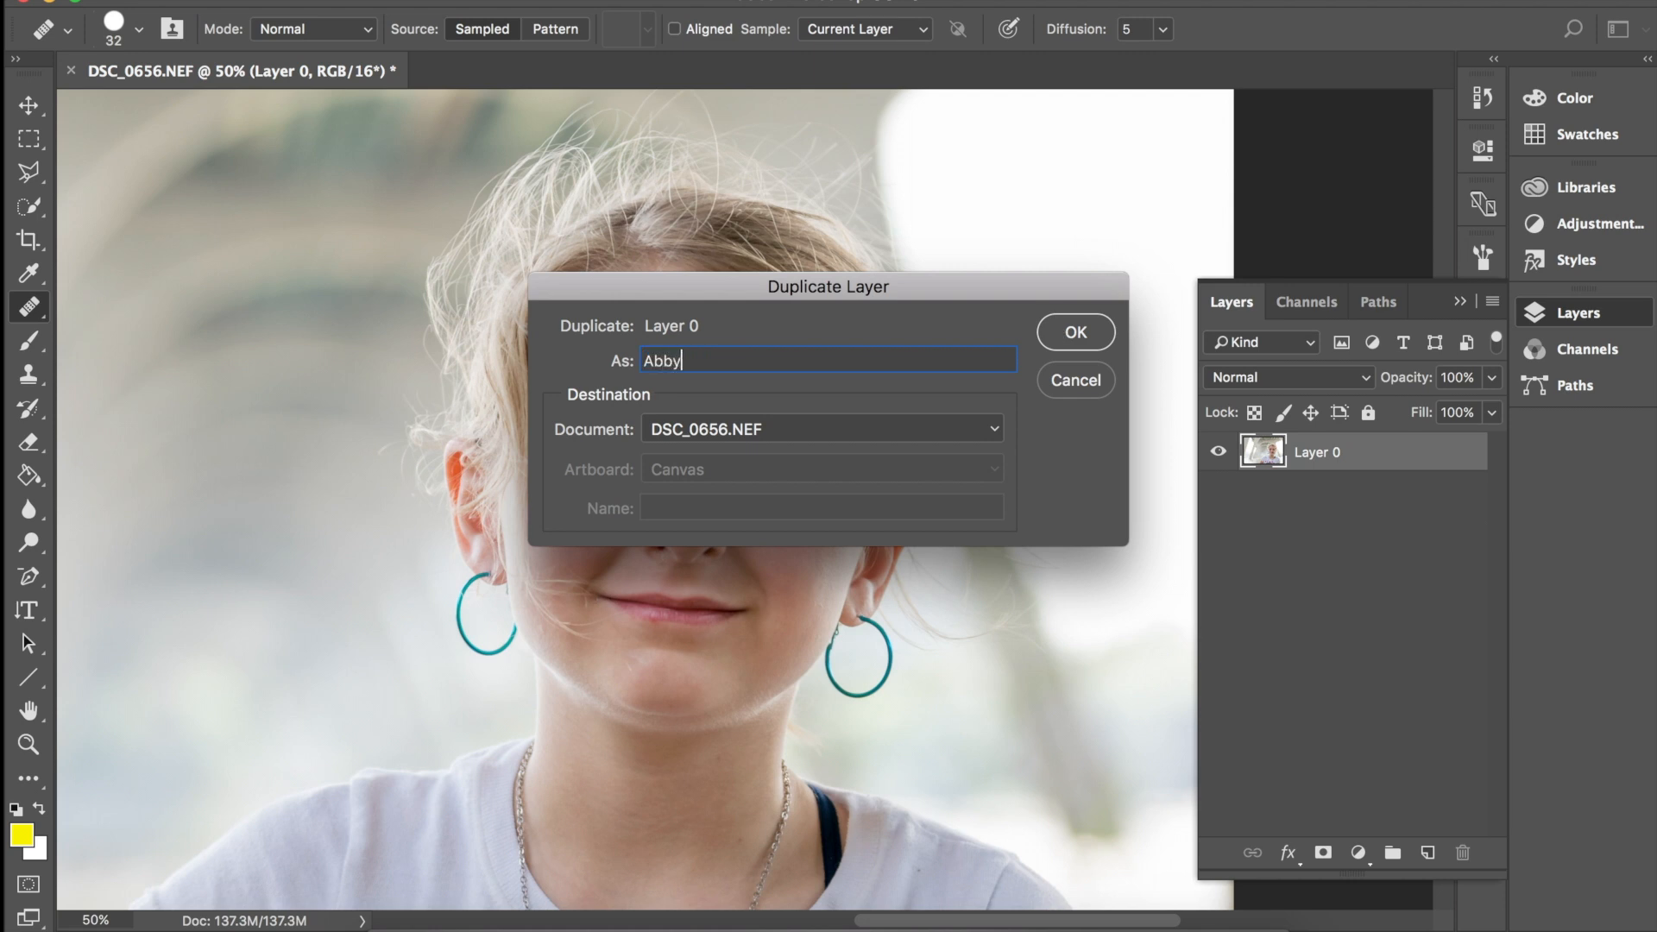
{"action": "left_click", "coordinate": [1074, 331]}
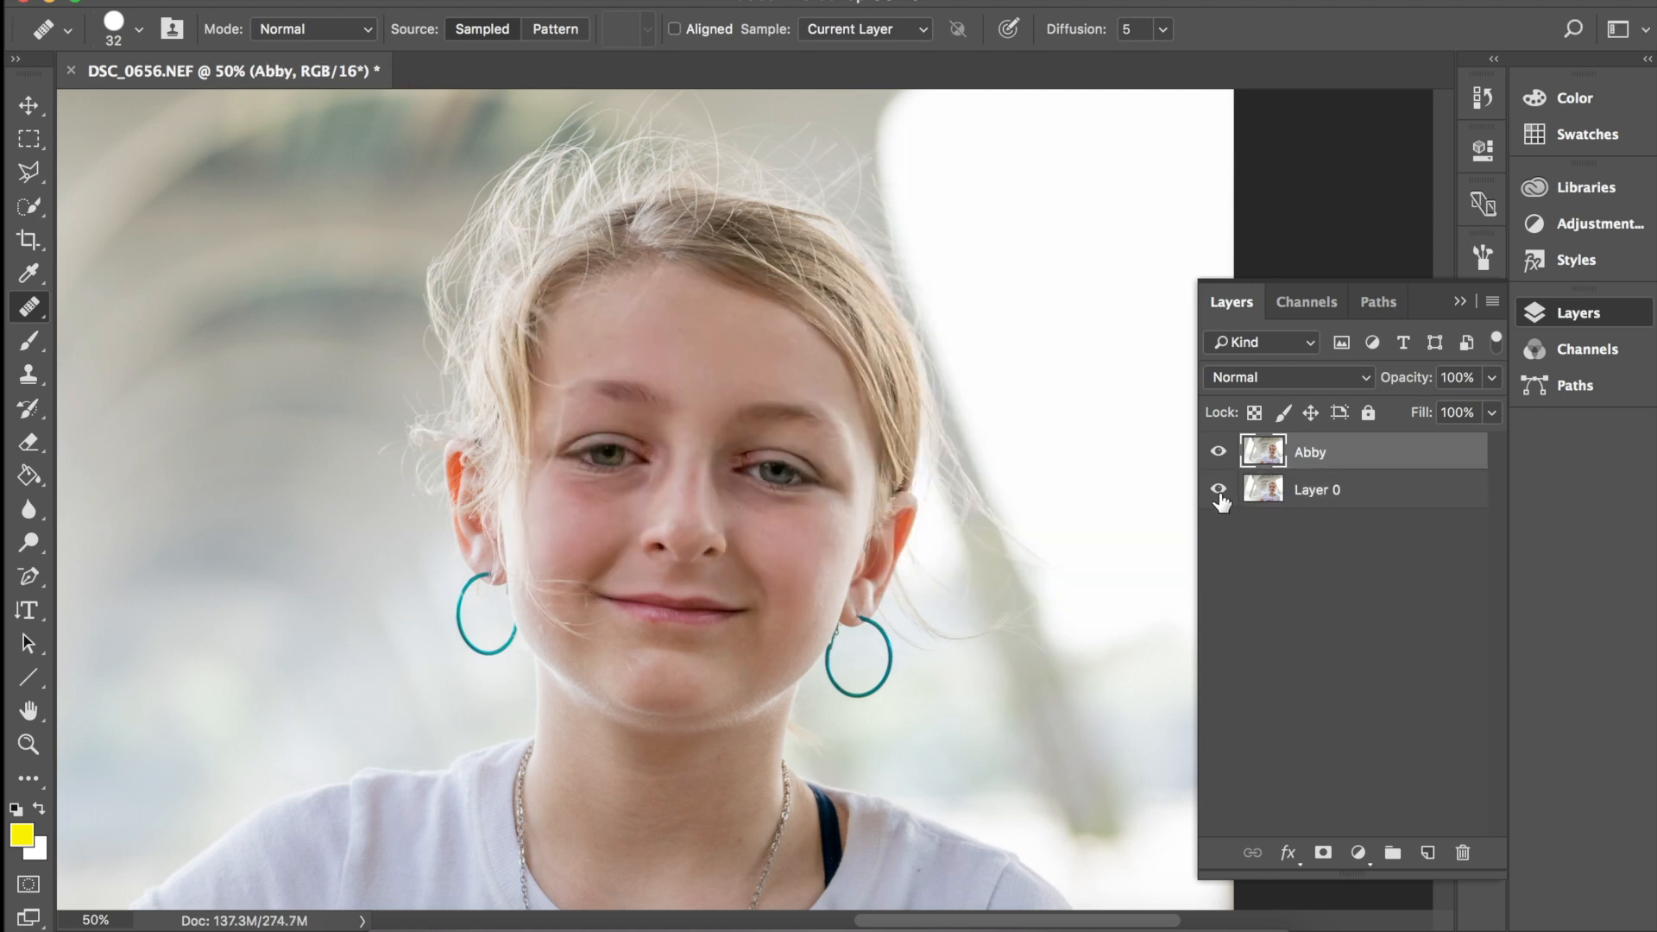
{"action": "mouse_move", "coordinate": [1219, 494]}
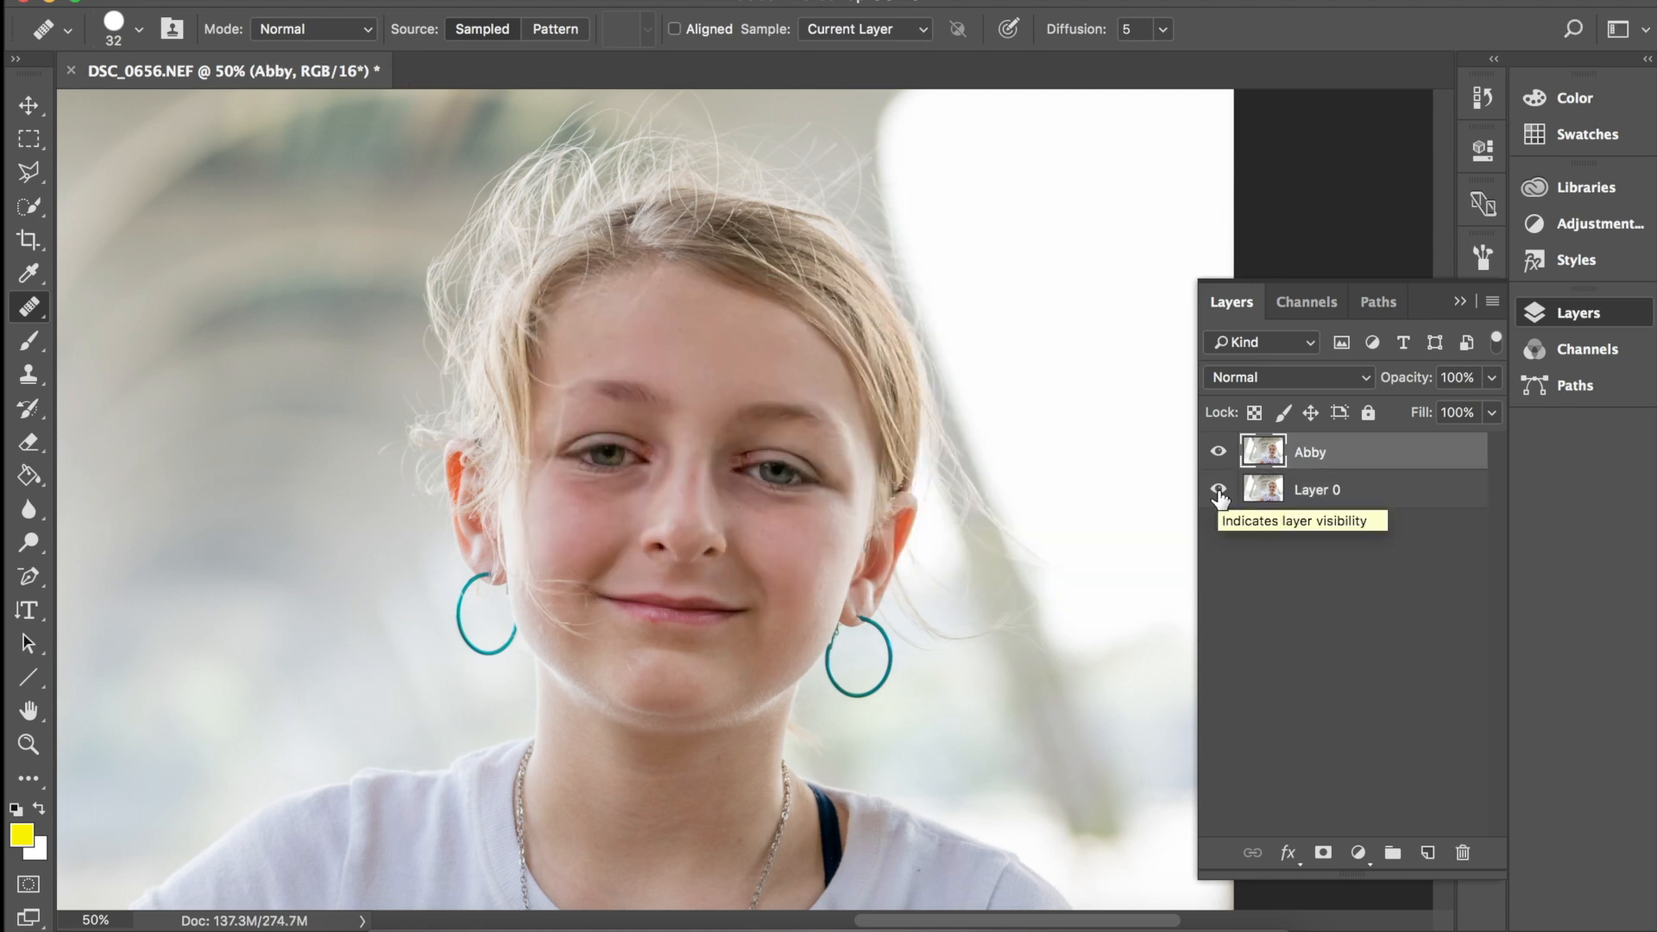
Step: Hide the original Layer 0 so only the Abby copy shows
{"action": "left_click", "coordinate": [1216, 489]}
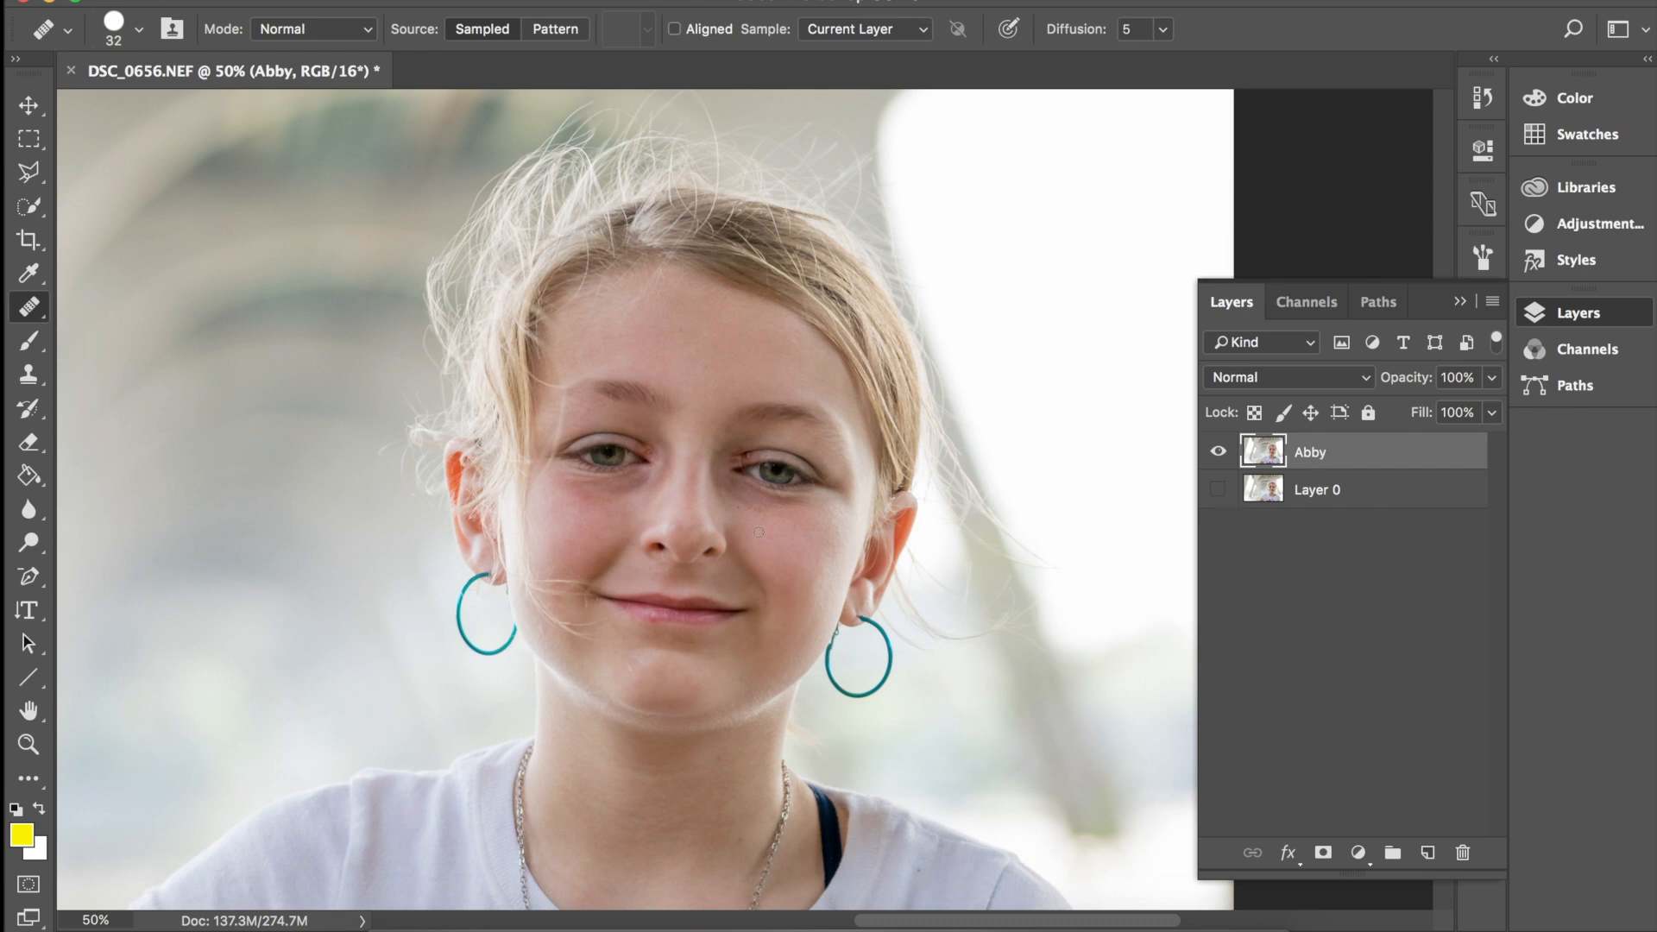
{"action": "mouse_move", "coordinate": [31, 309]}
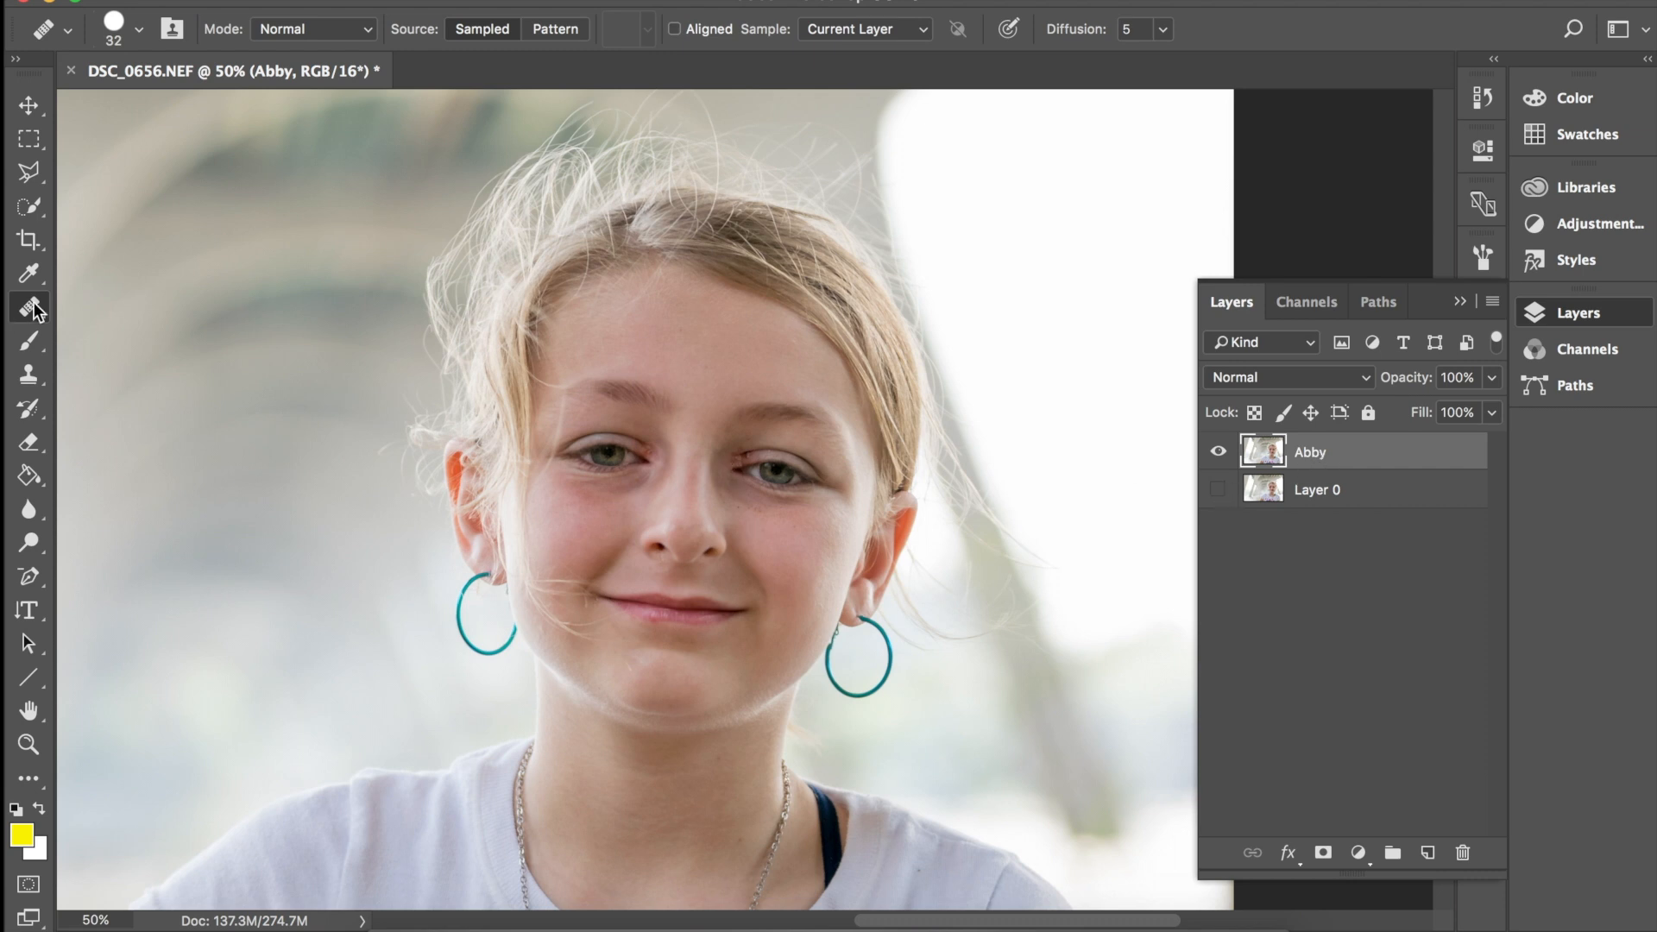
{"action": "mouse_move", "coordinate": [29, 307]}
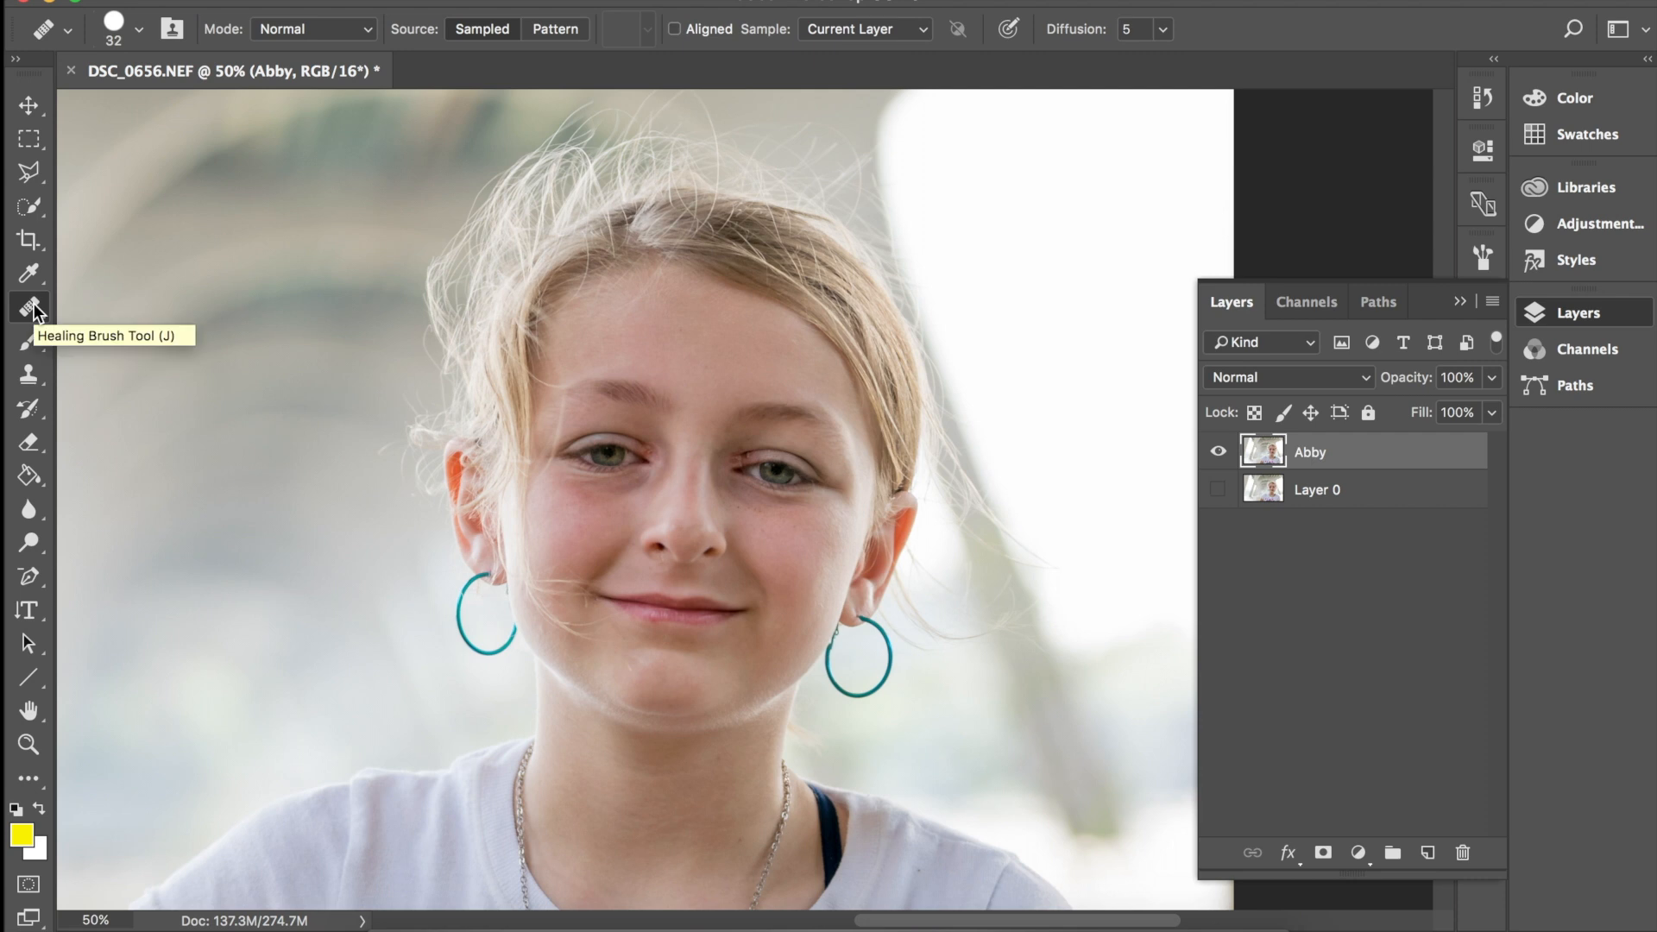
{"action": "mouse_move", "coordinate": [29, 307]}
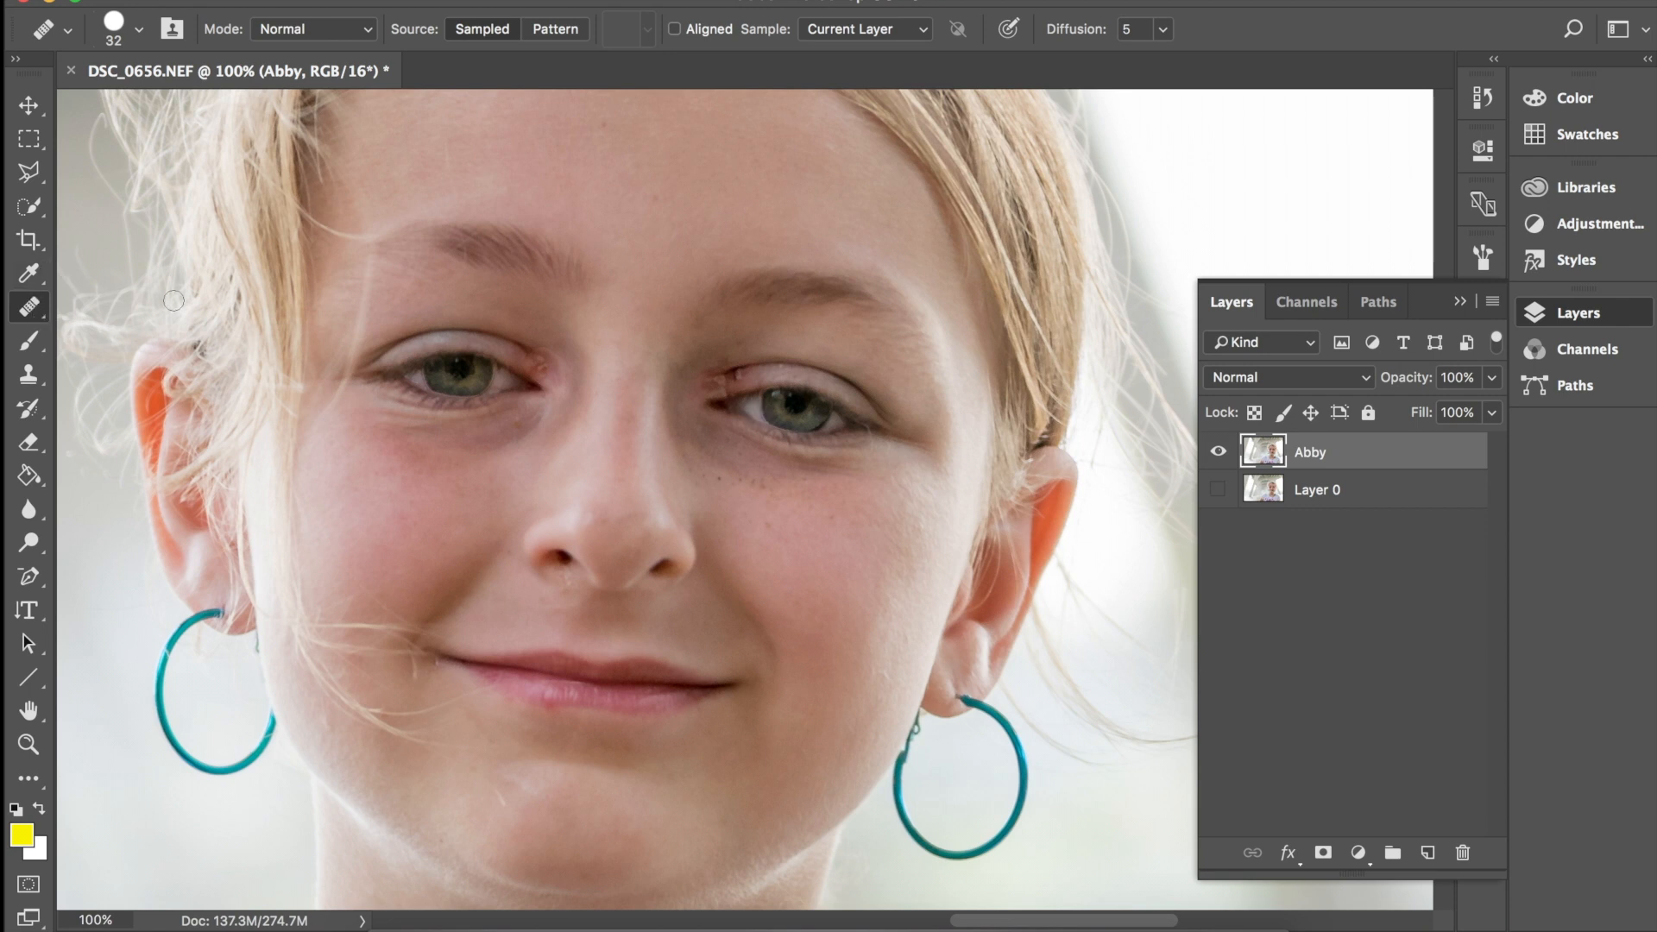
{"action": "mouse_move", "coordinate": [743, 379]}
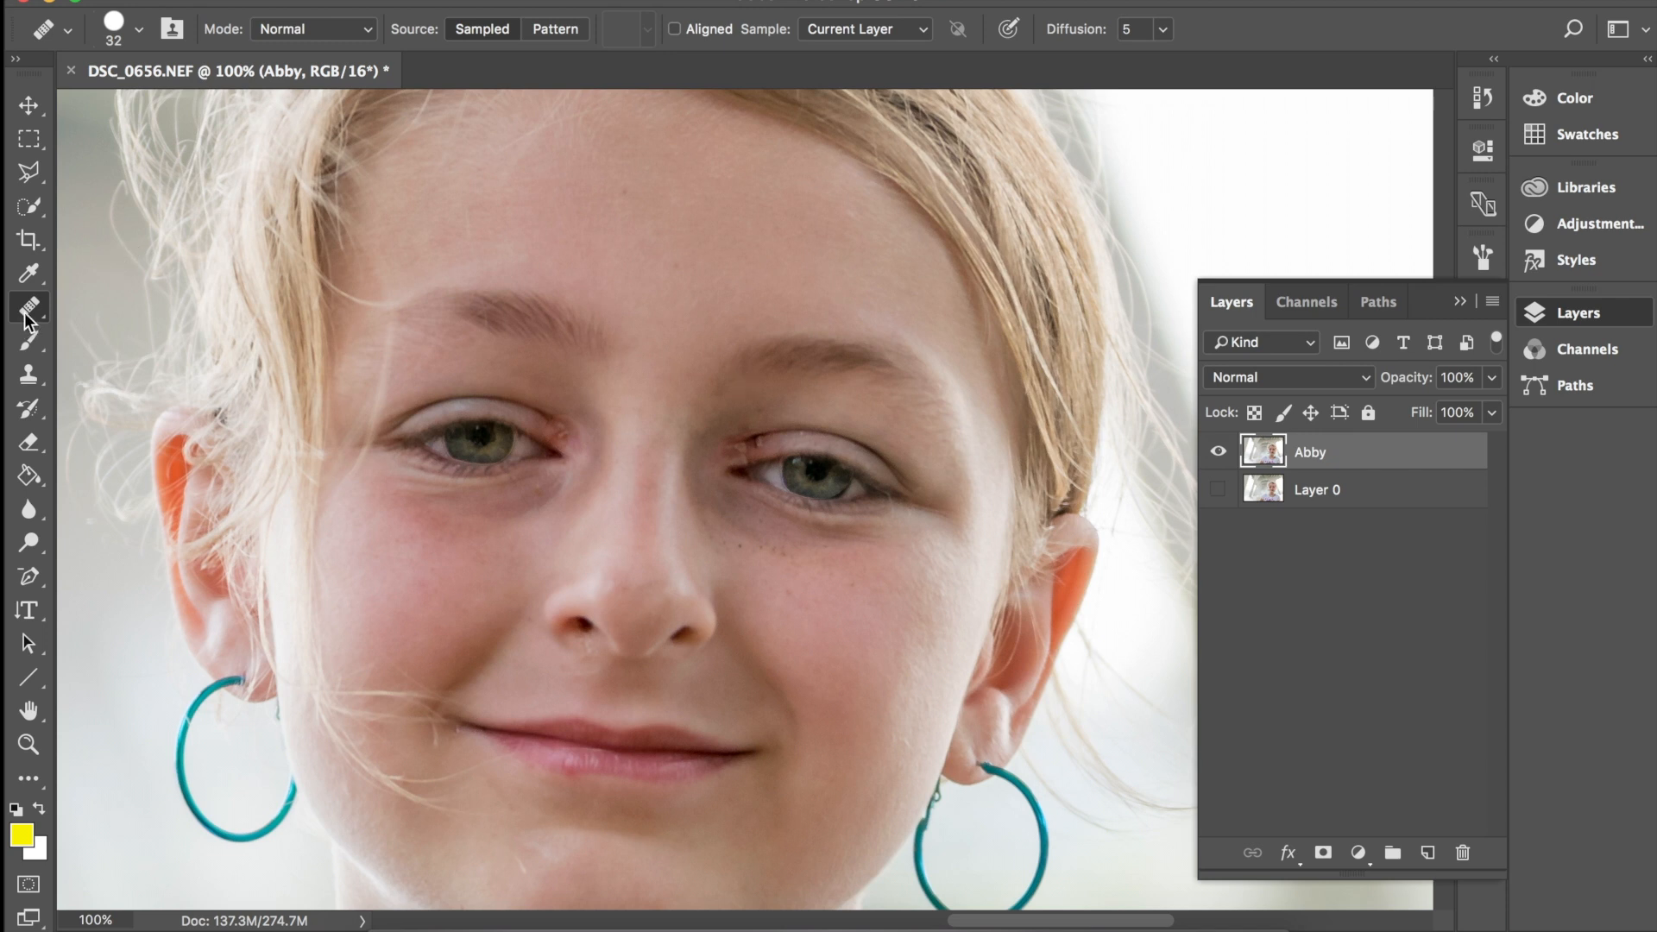
Step: Choose the Spot Healing Brush from the healing tools group for face retouching
{"action": "left_click", "coordinate": [29, 307]}
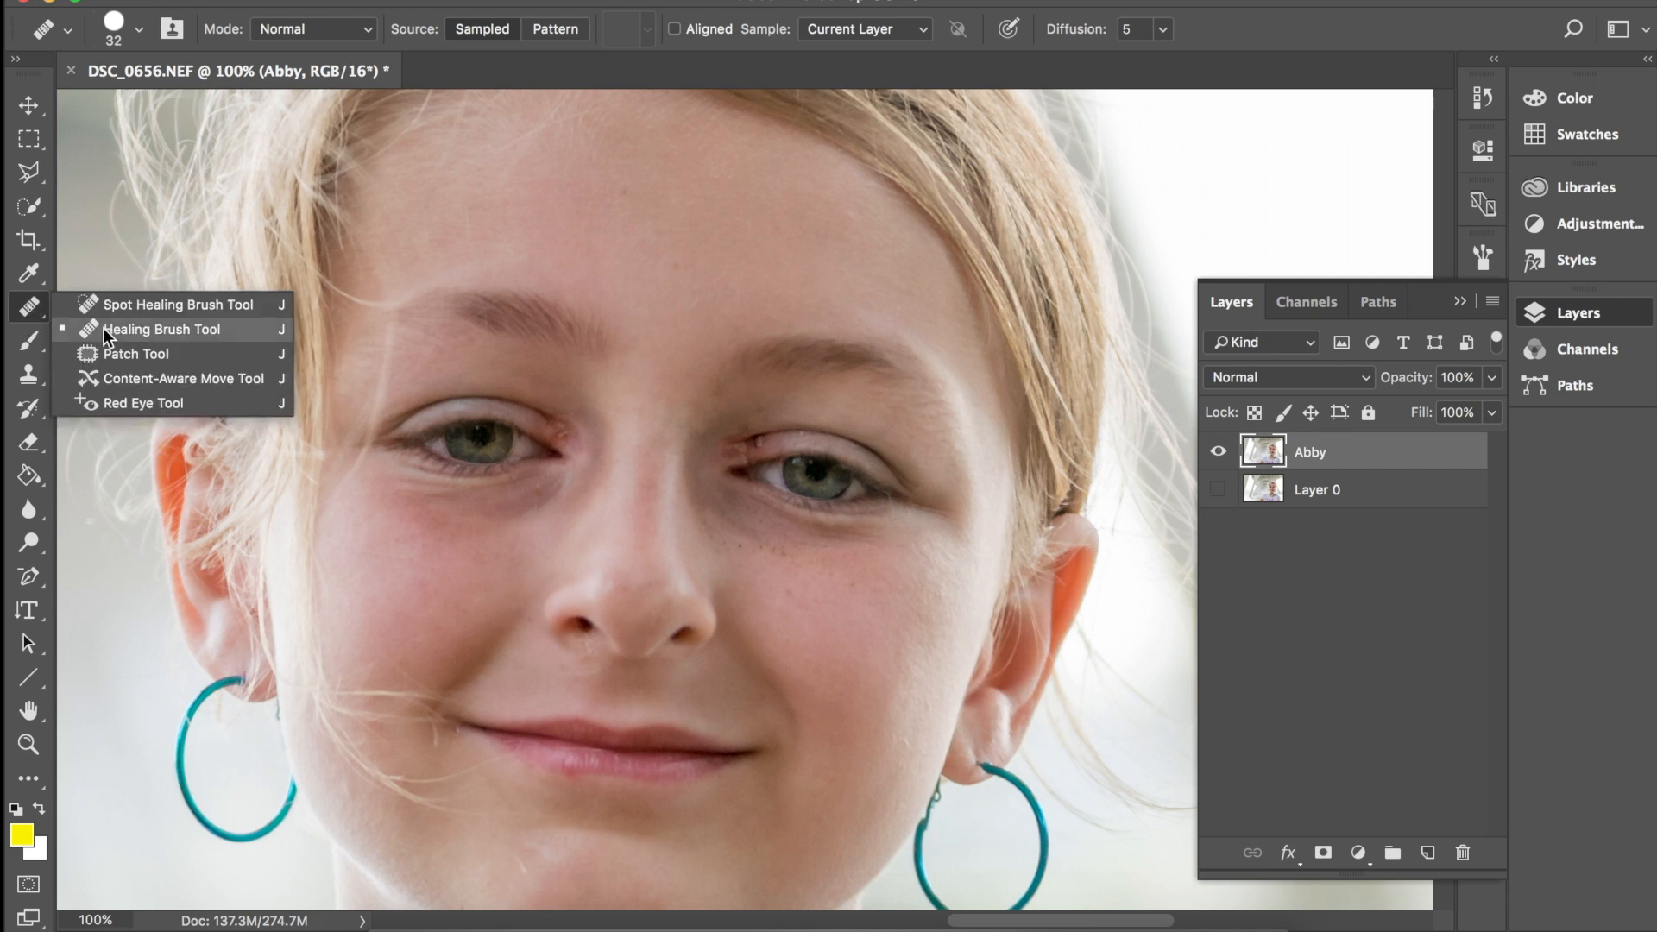
{"action": "mouse_move", "coordinate": [200, 313]}
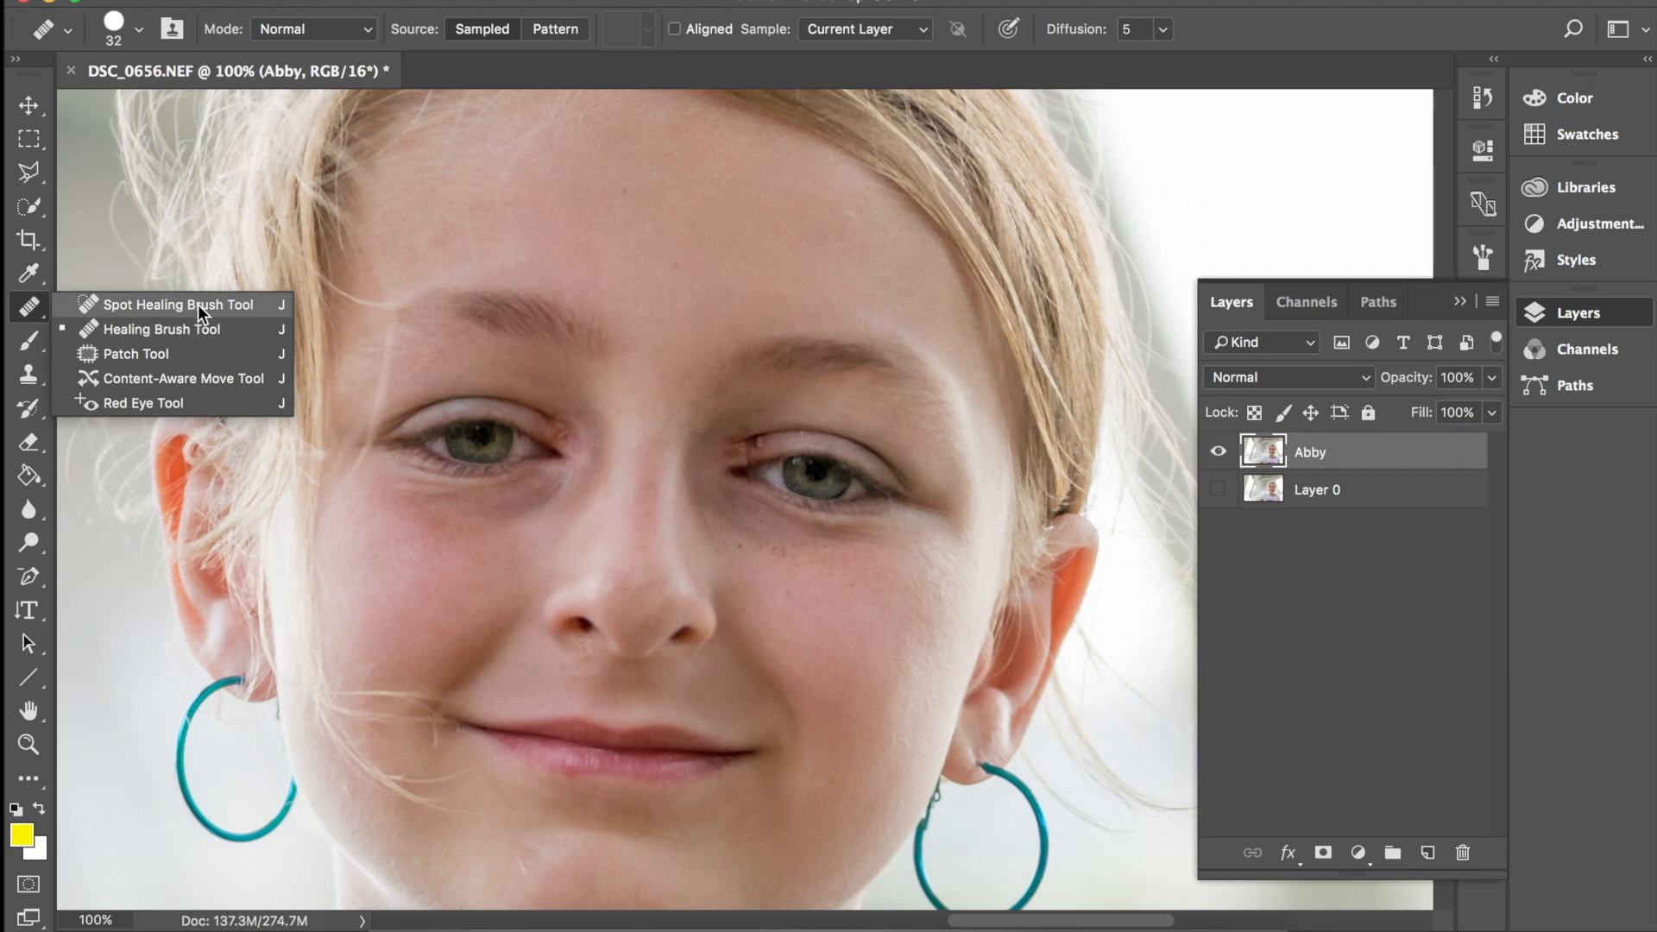
{"action": "left_click", "coordinate": [179, 304]}
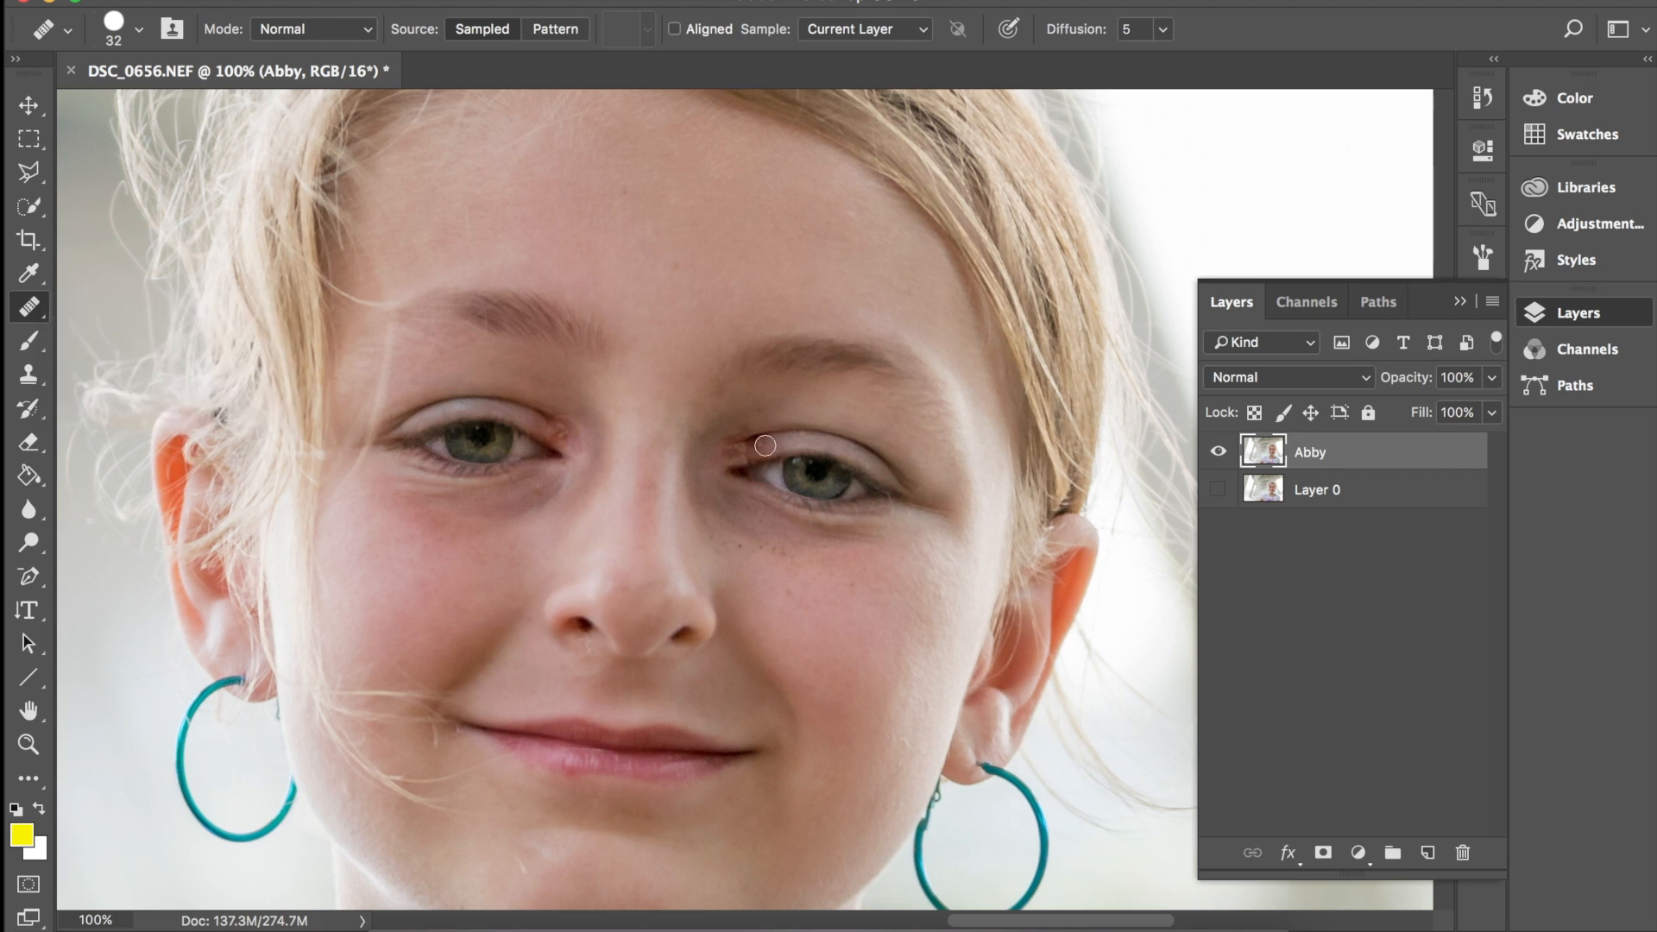
{"action": "mouse_move", "coordinate": [714, 459]}
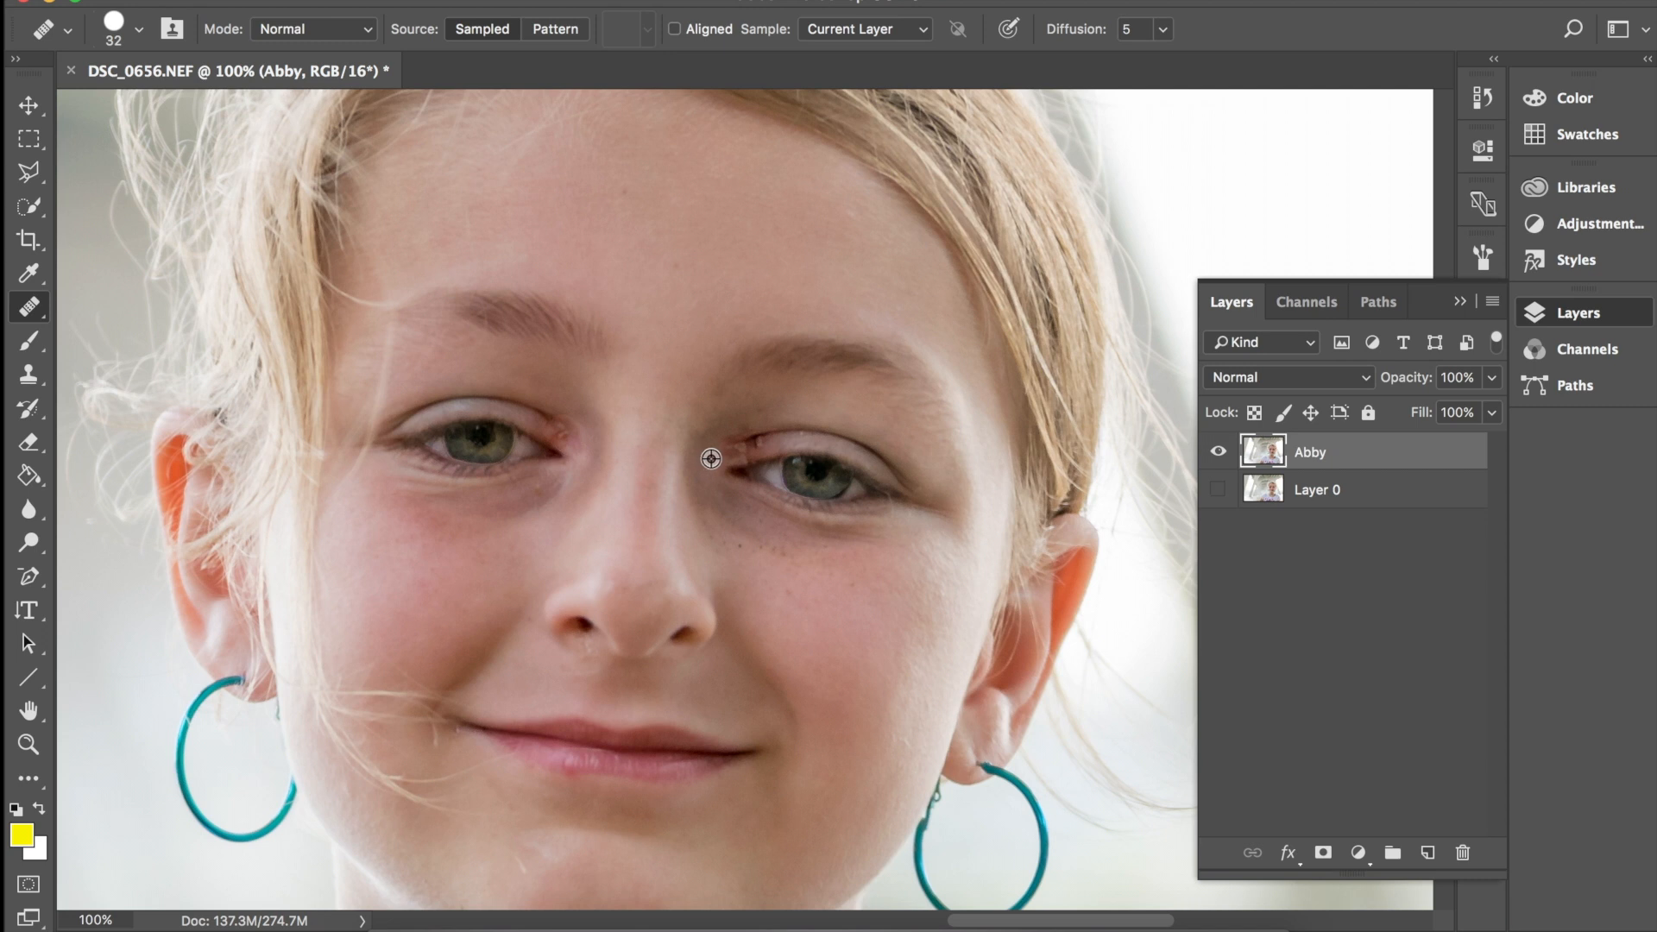
{"action": "mouse_move", "coordinate": [718, 459]}
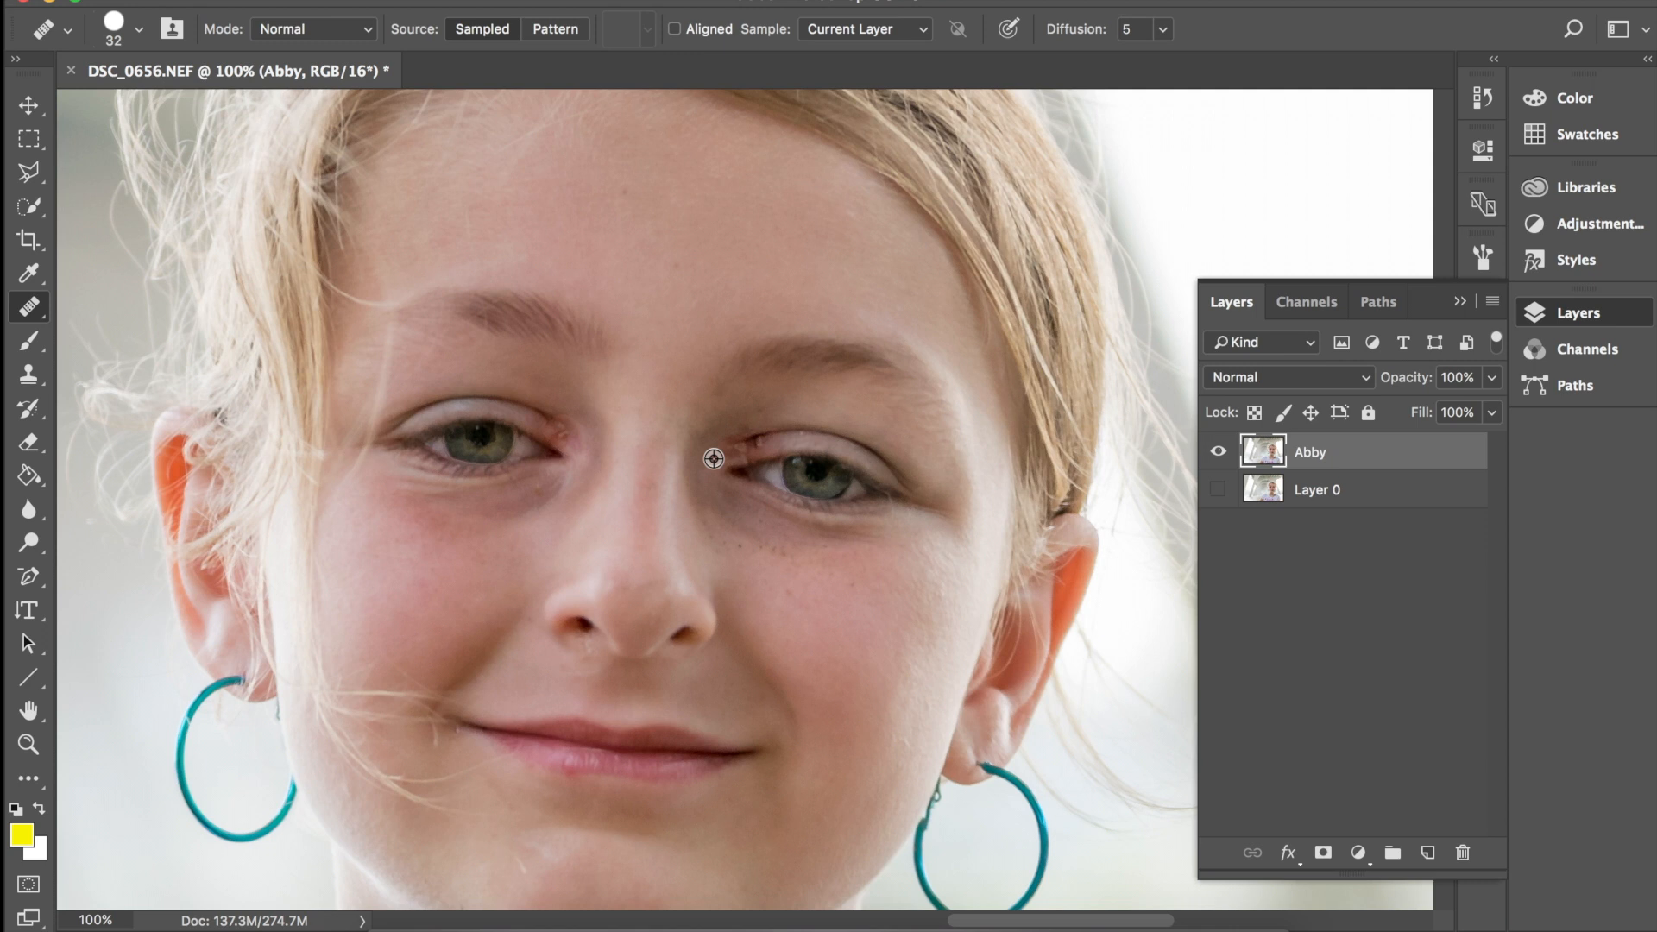
{"action": "mouse_move", "coordinate": [761, 447]}
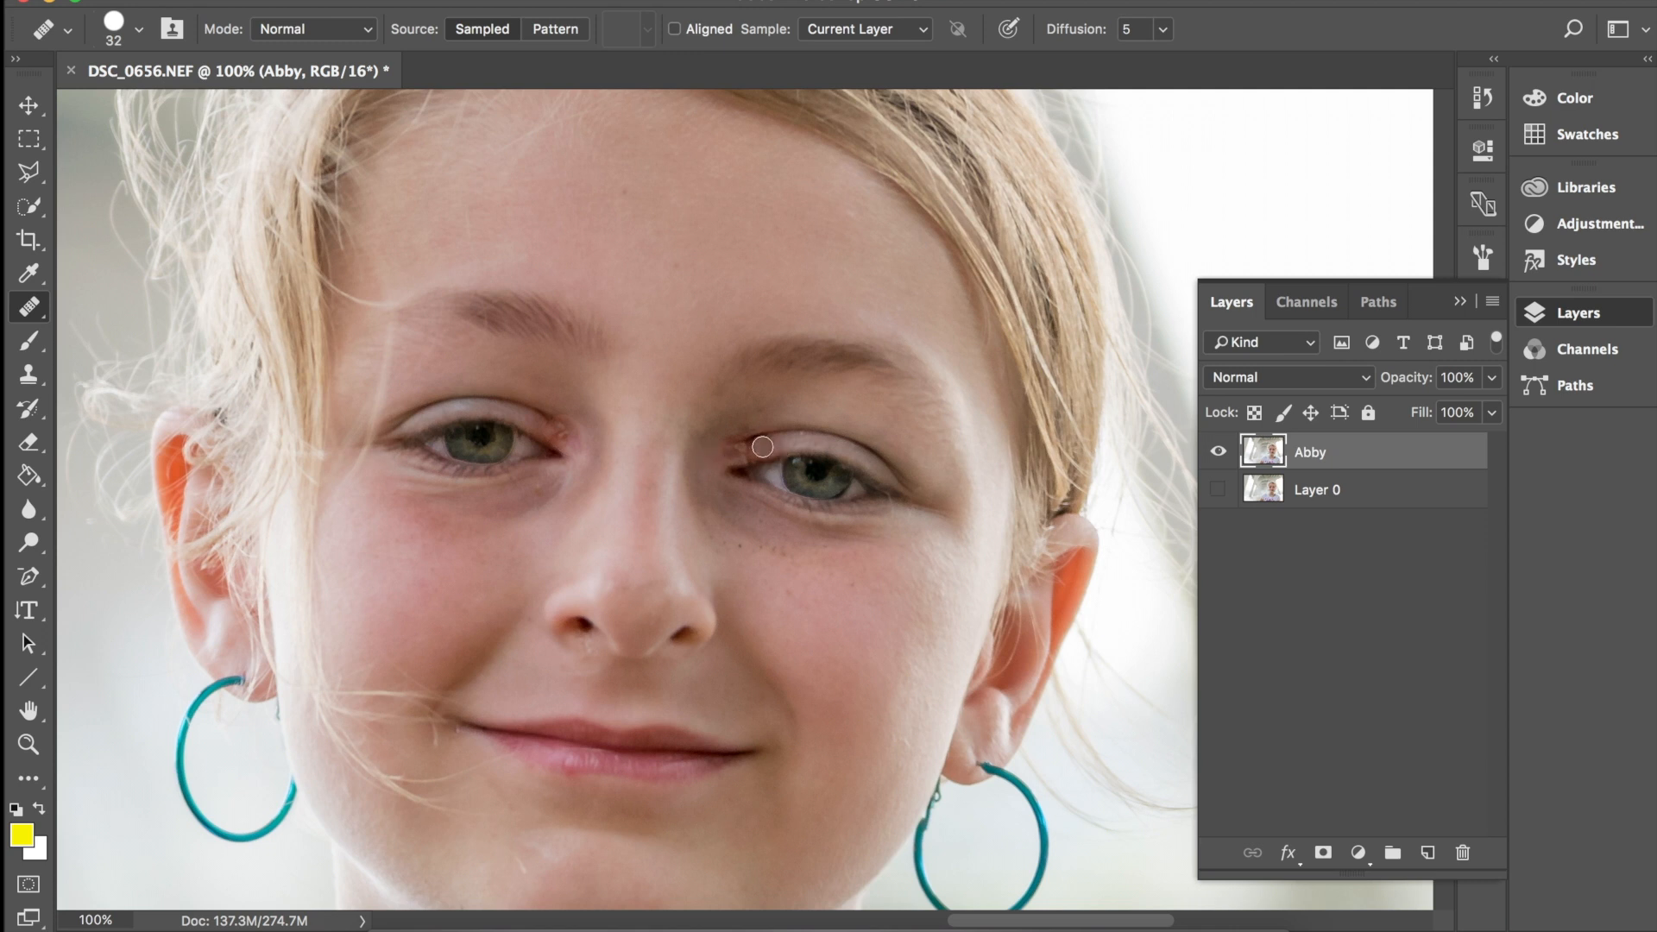
{"action": "mouse_move", "coordinate": [727, 454]}
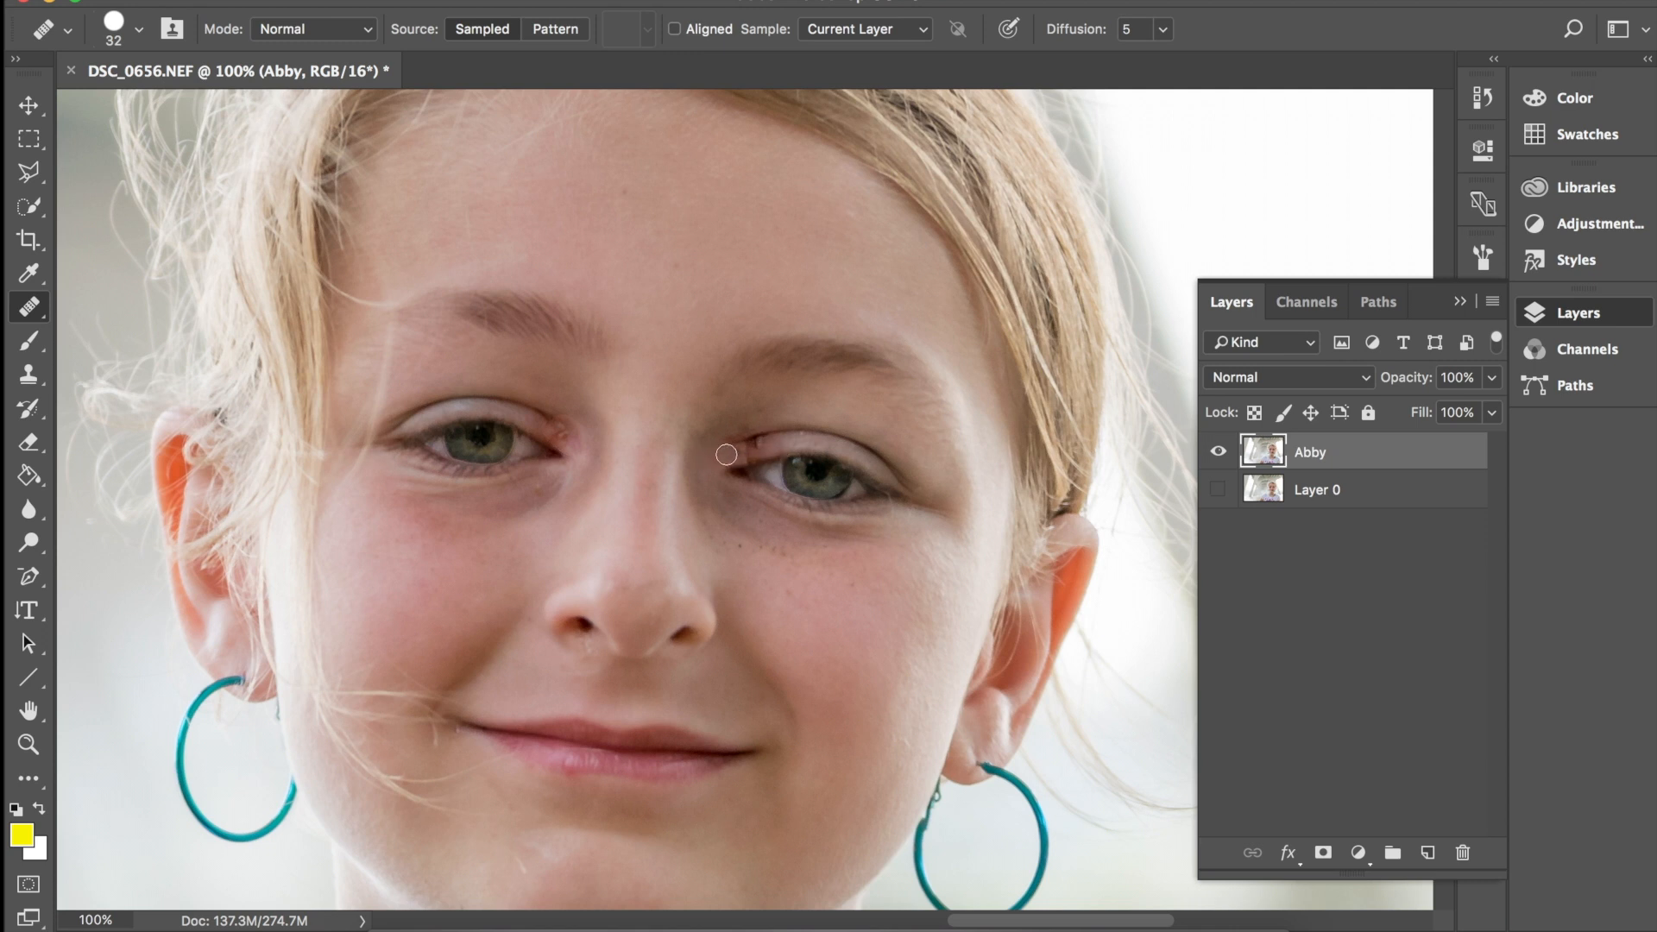
{"action": "mouse_move", "coordinate": [746, 449]}
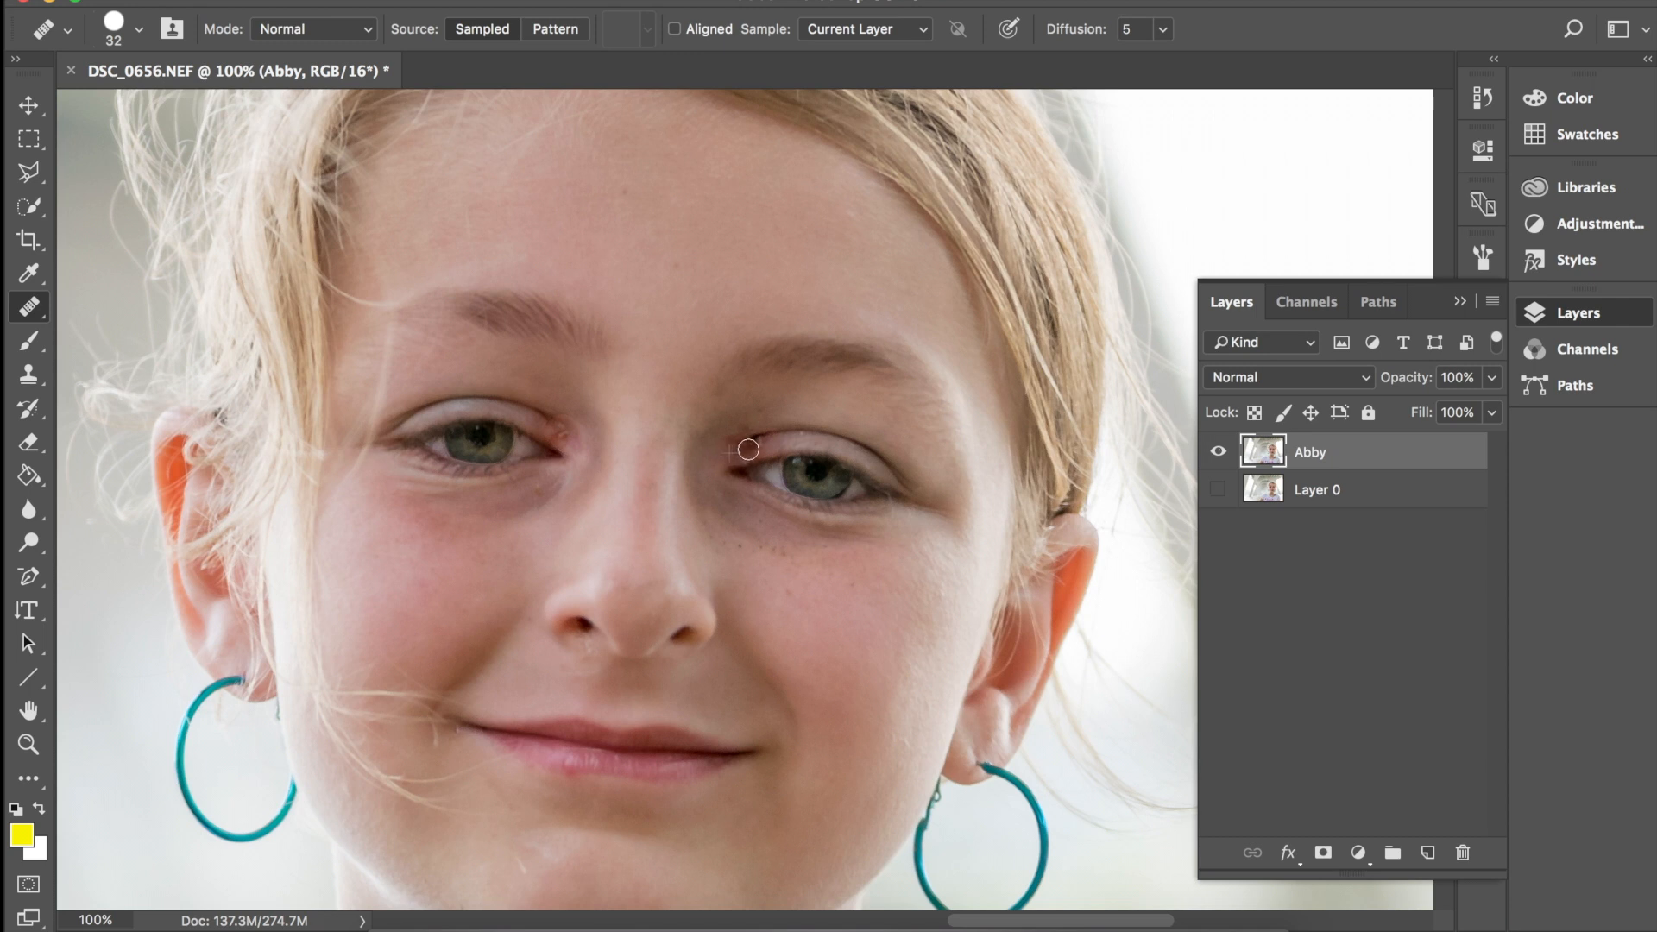
{"action": "mouse_move", "coordinate": [739, 454]}
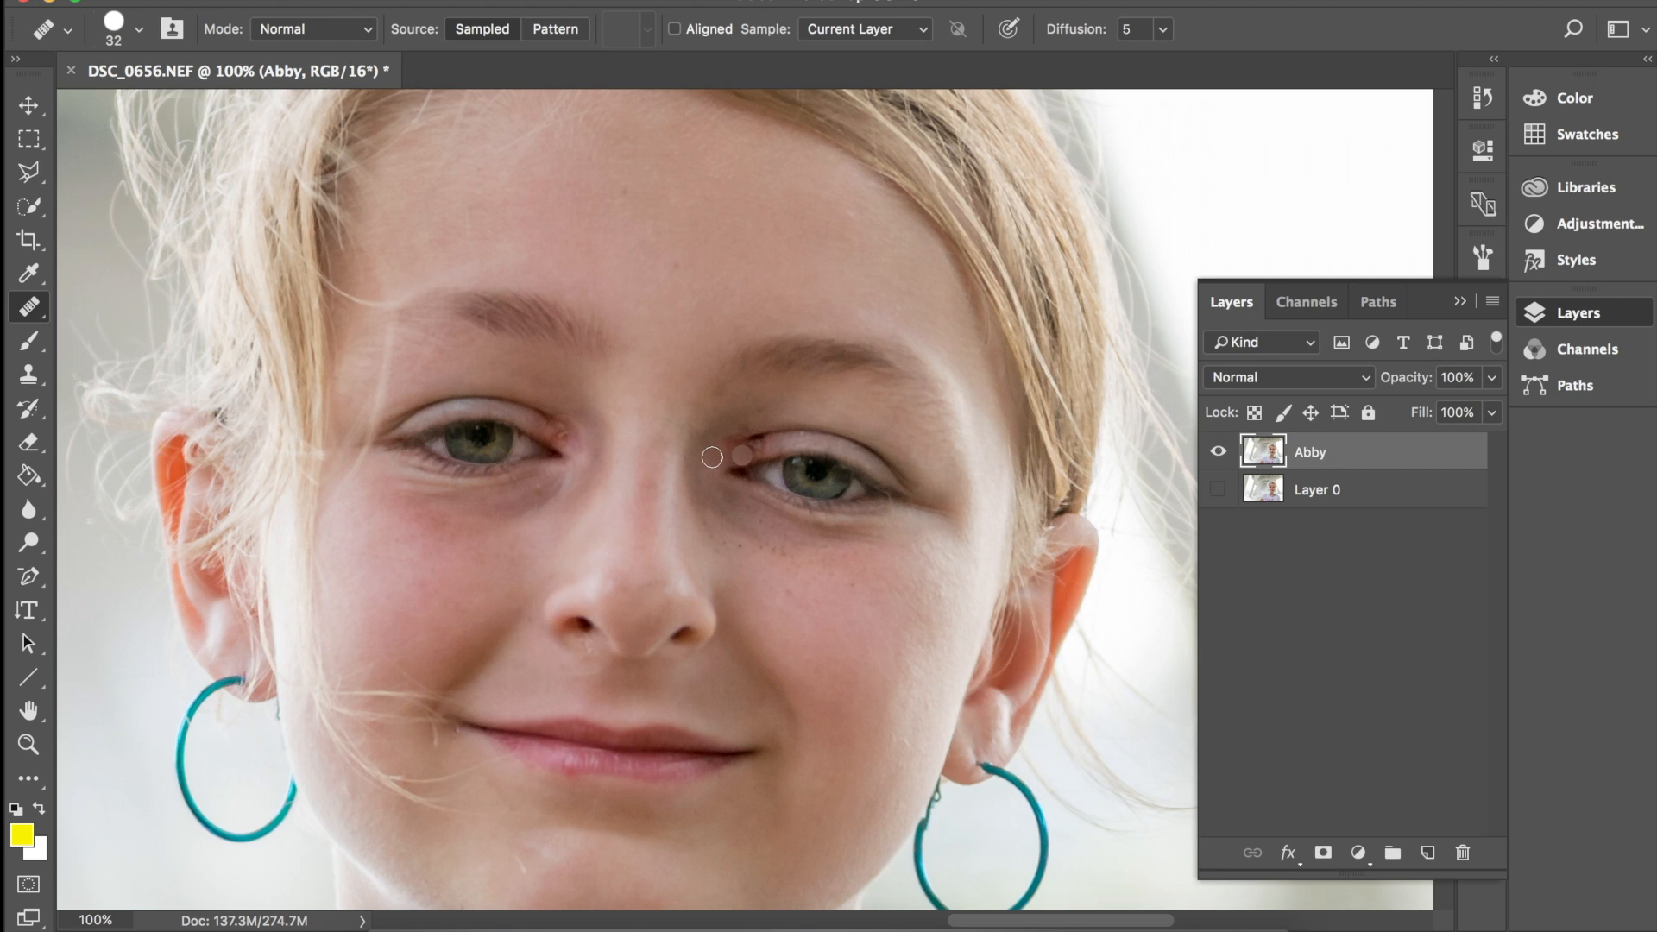
{"action": "mouse_move", "coordinate": [755, 451]}
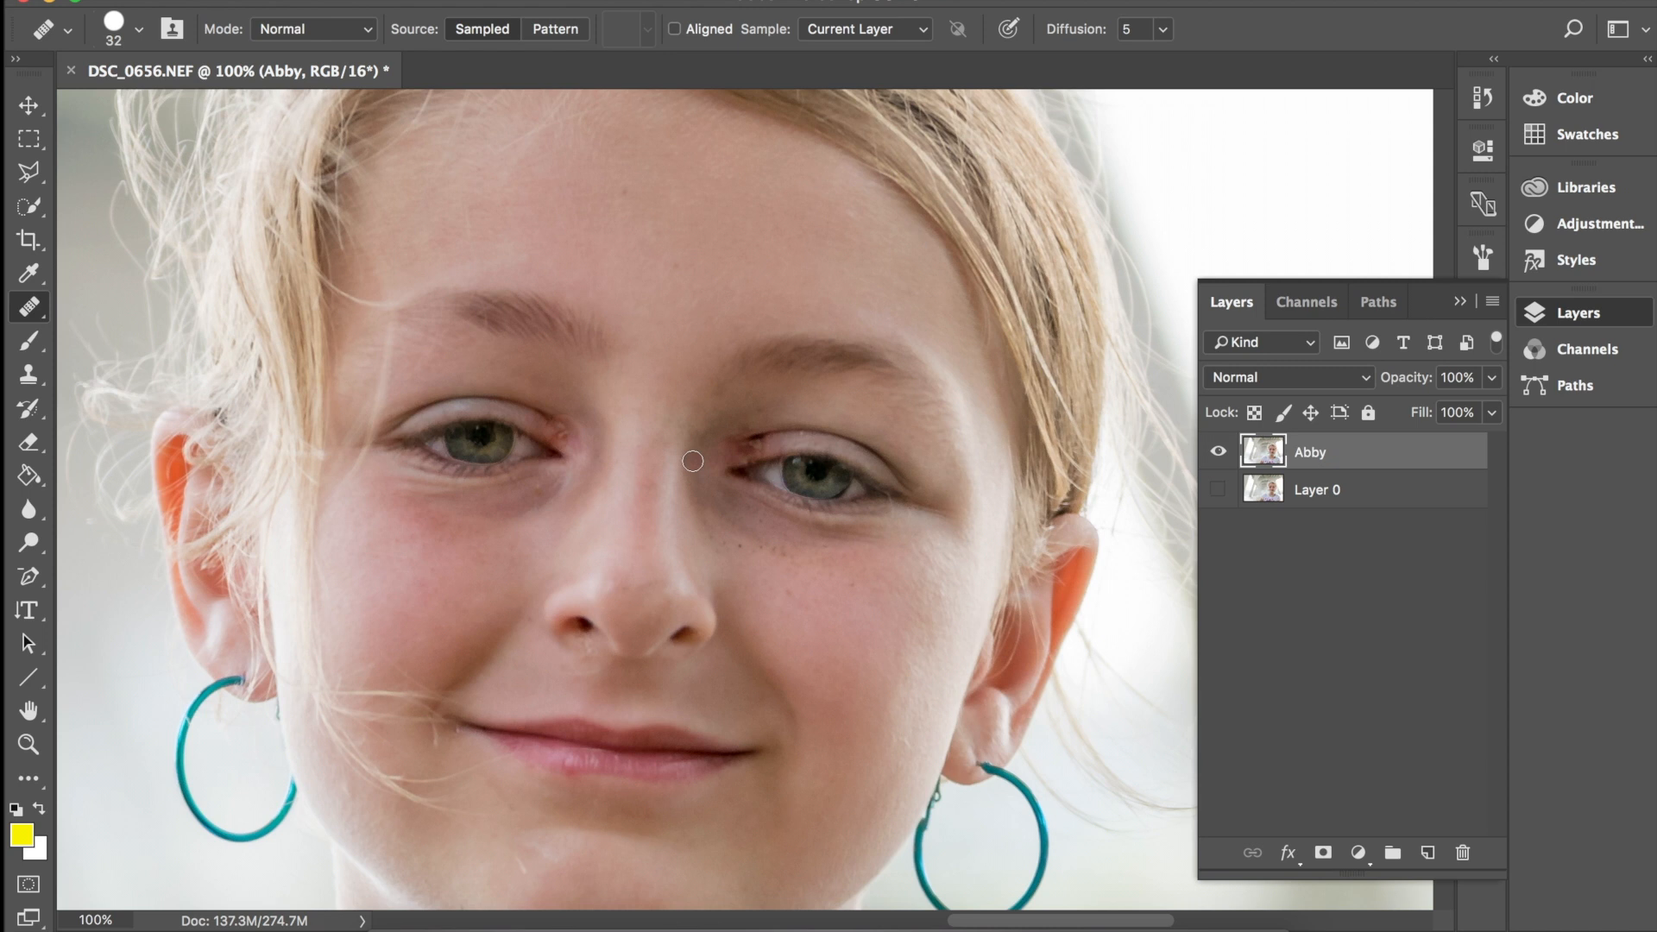
{"action": "mouse_move", "coordinate": [732, 453]}
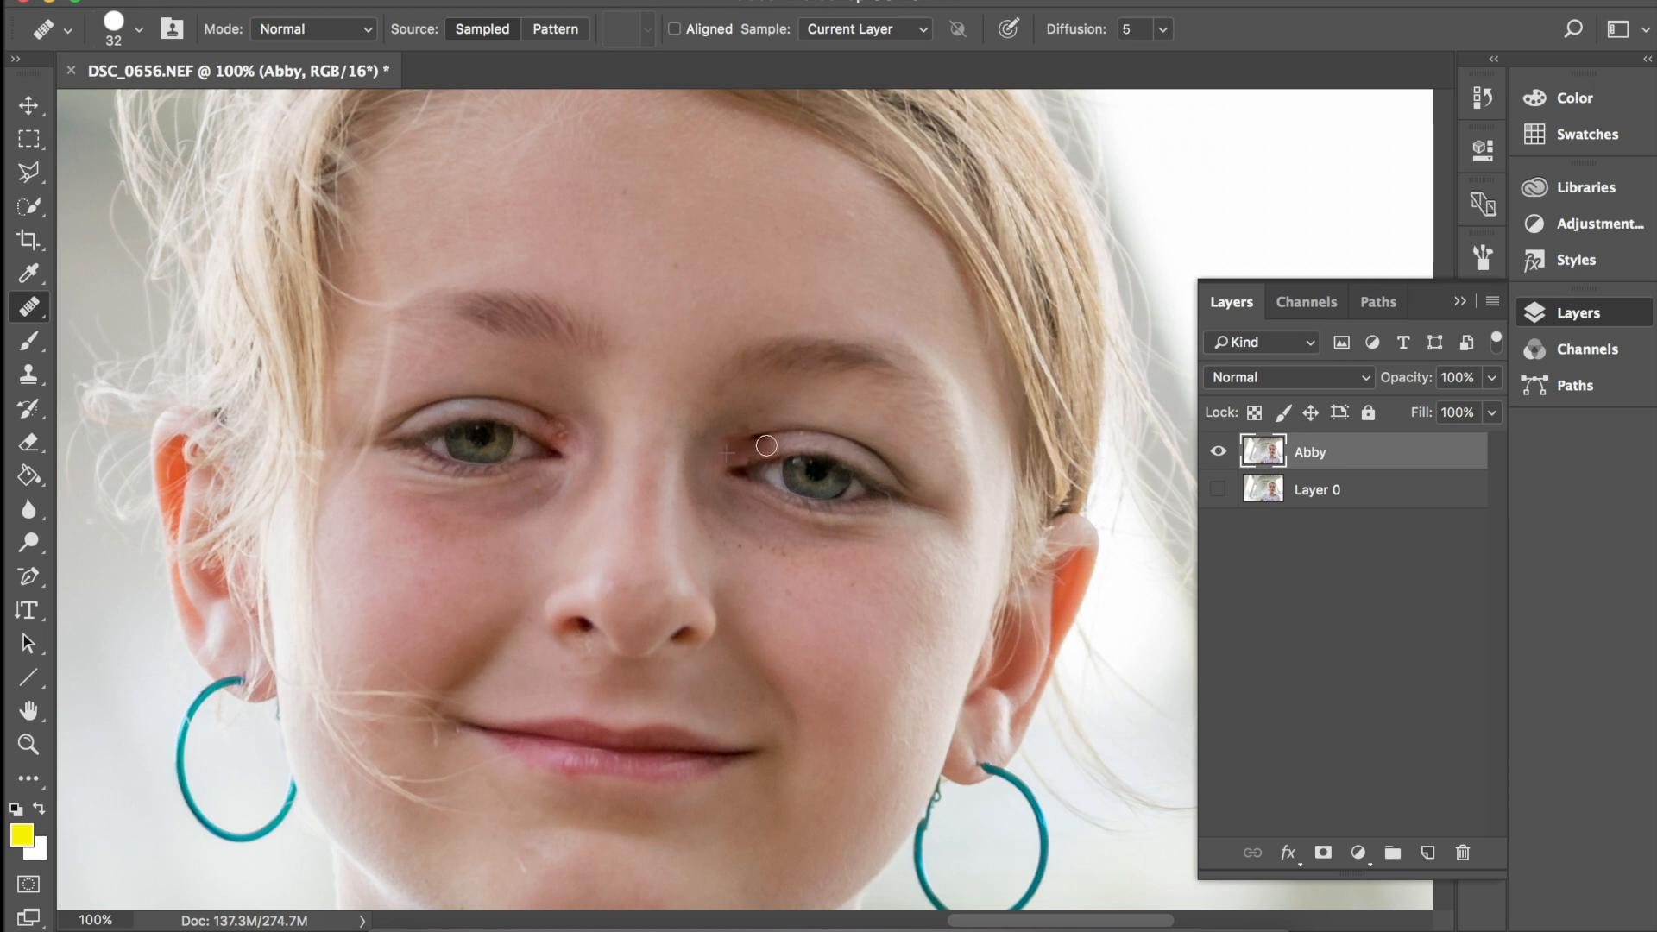
{"action": "mouse_move", "coordinate": [763, 442]}
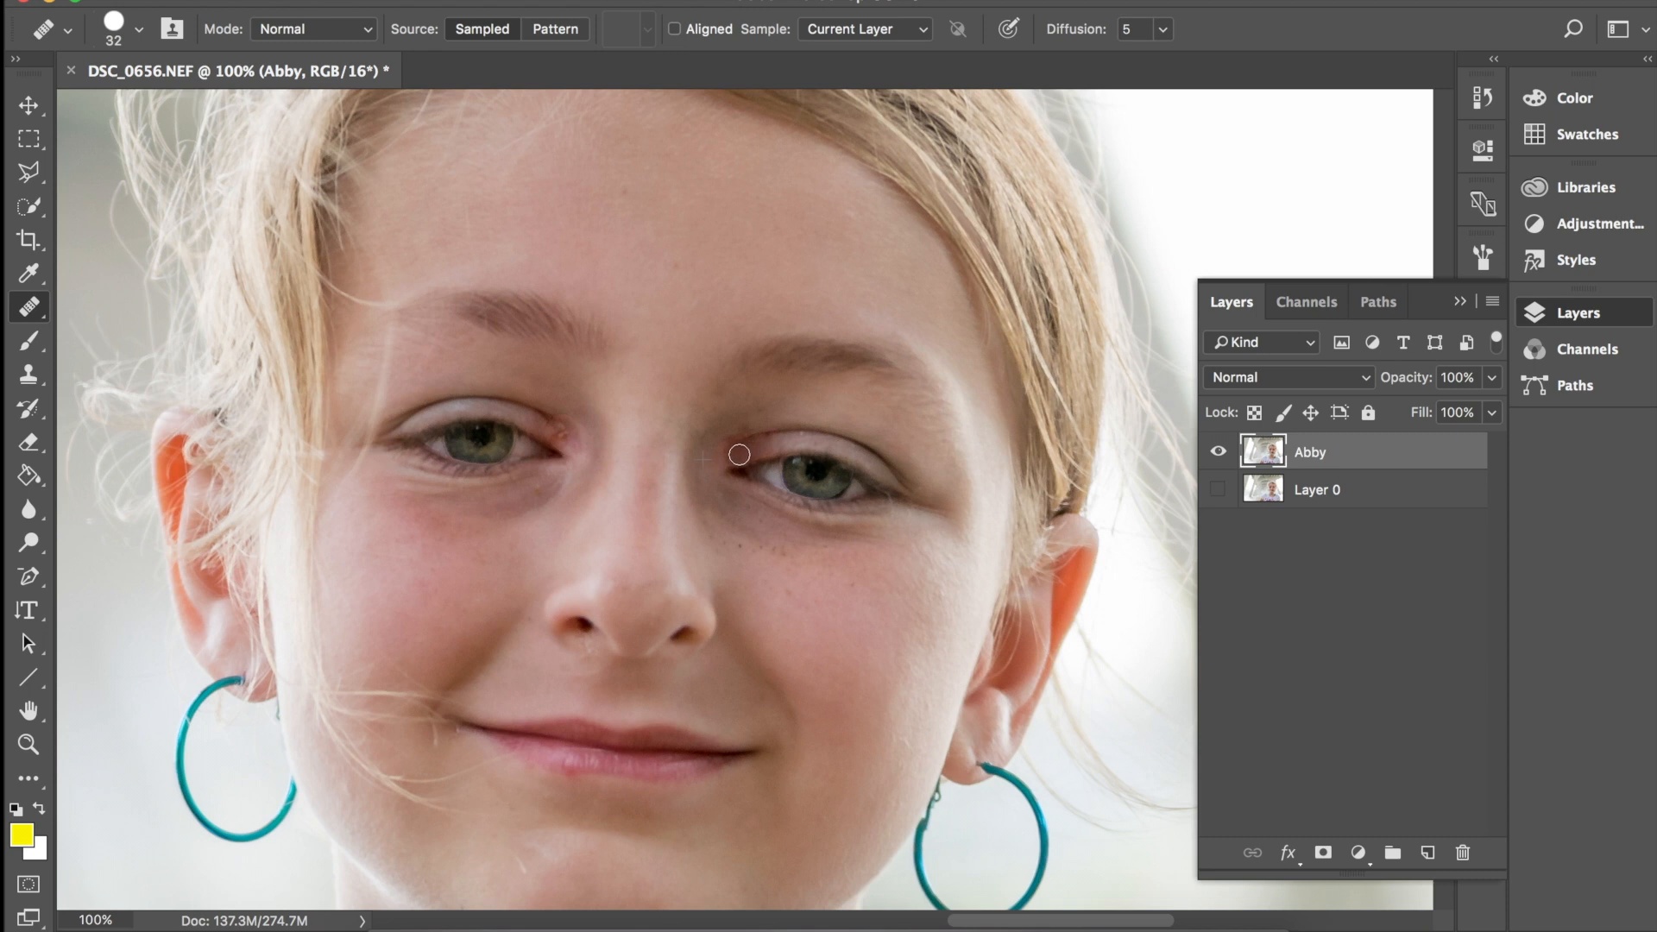
{"action": "mouse_move", "coordinate": [751, 449]}
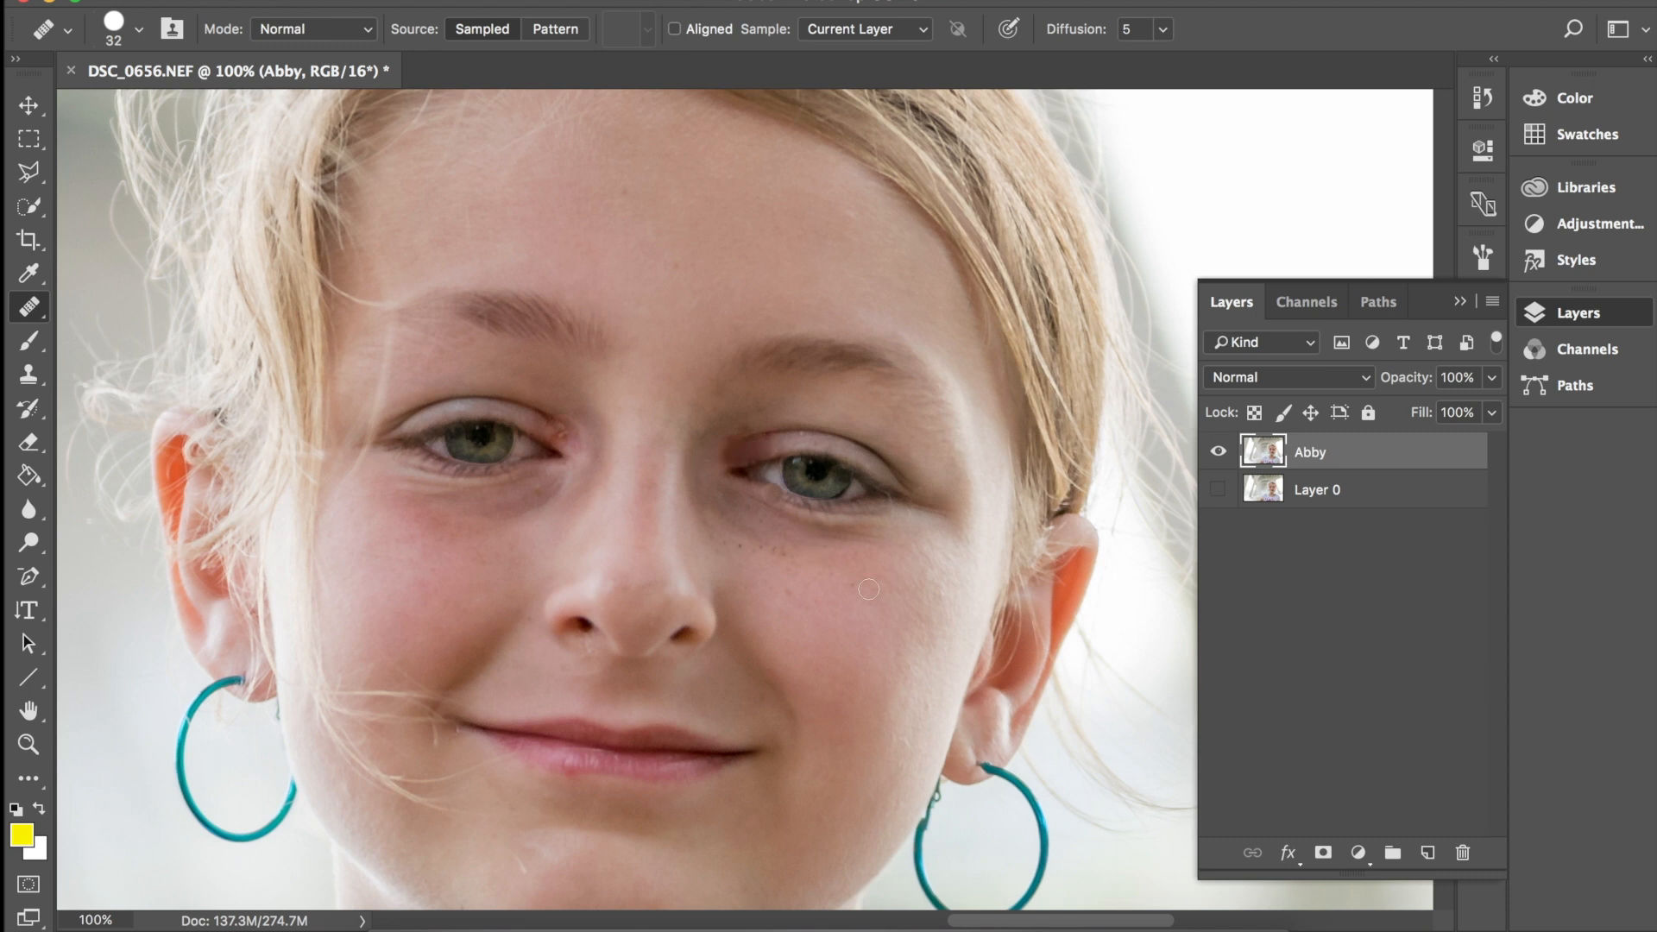
{"action": "mouse_move", "coordinate": [973, 487]}
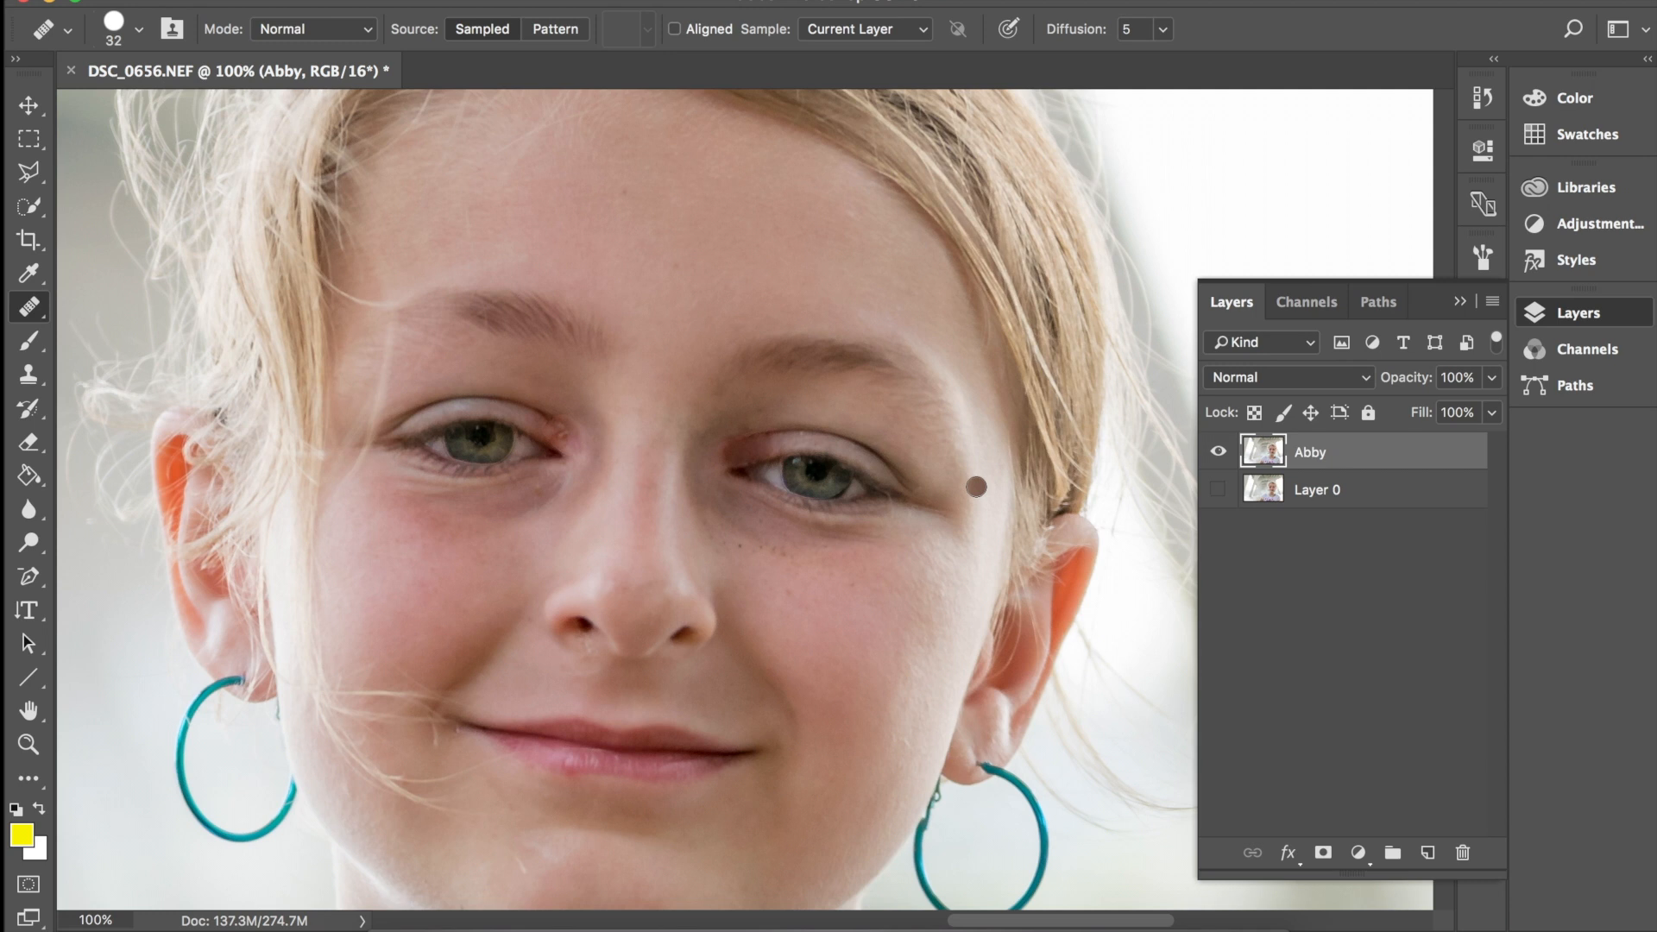
{"action": "mouse_move", "coordinate": [741, 454]}
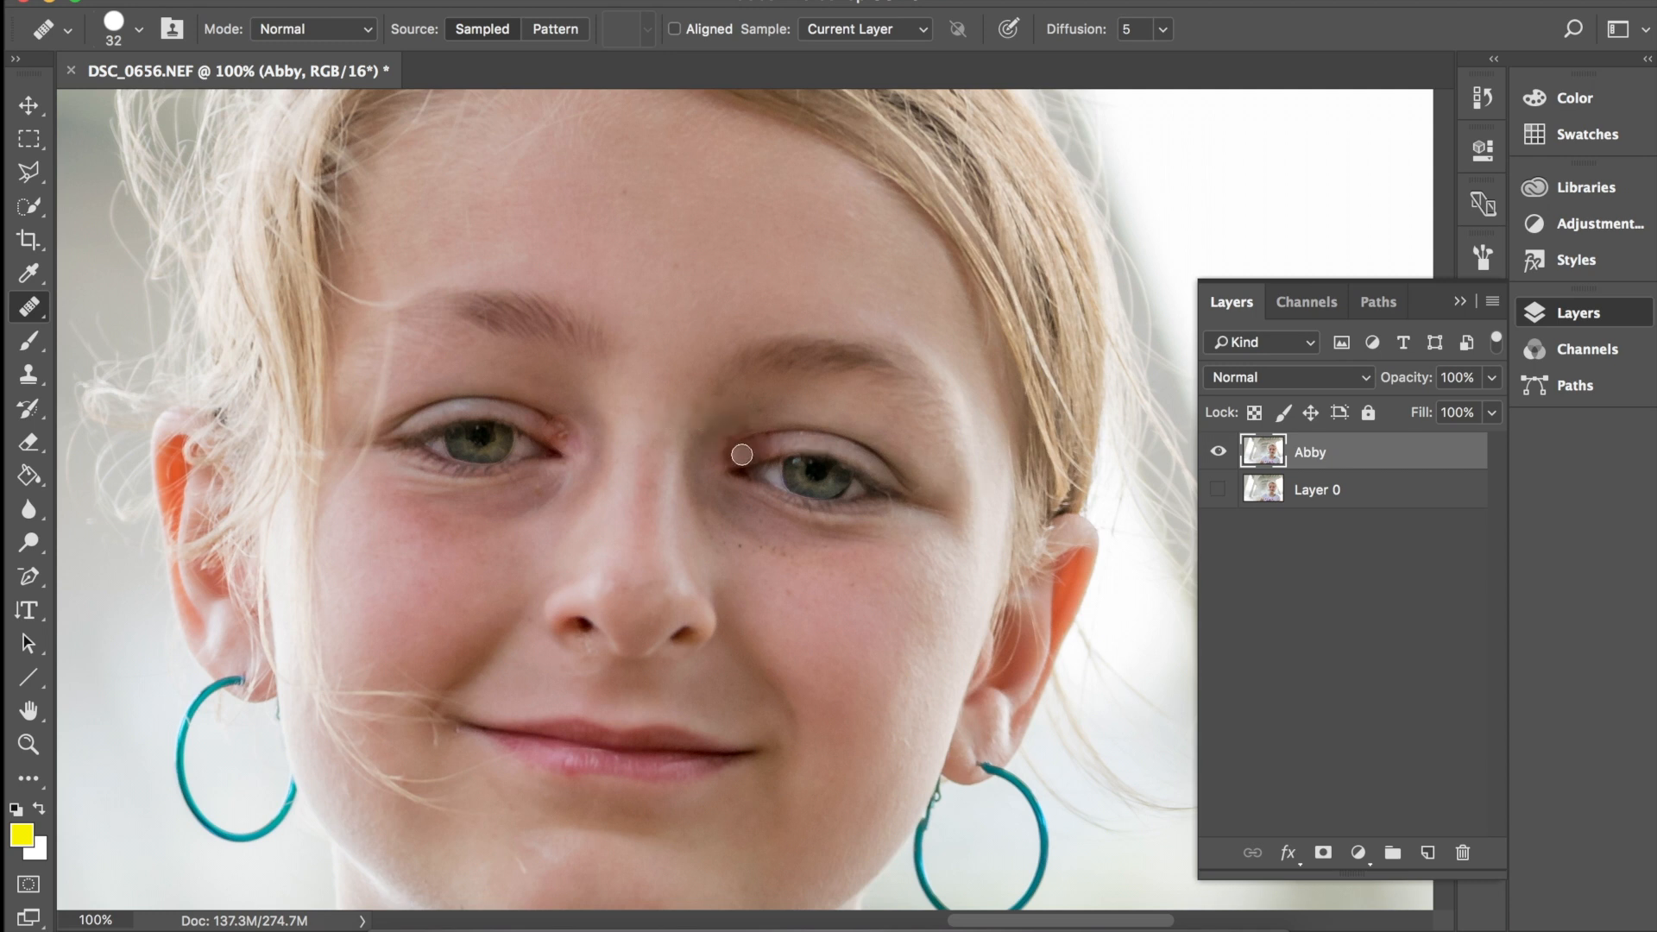
{"action": "mouse_move", "coordinate": [707, 506]}
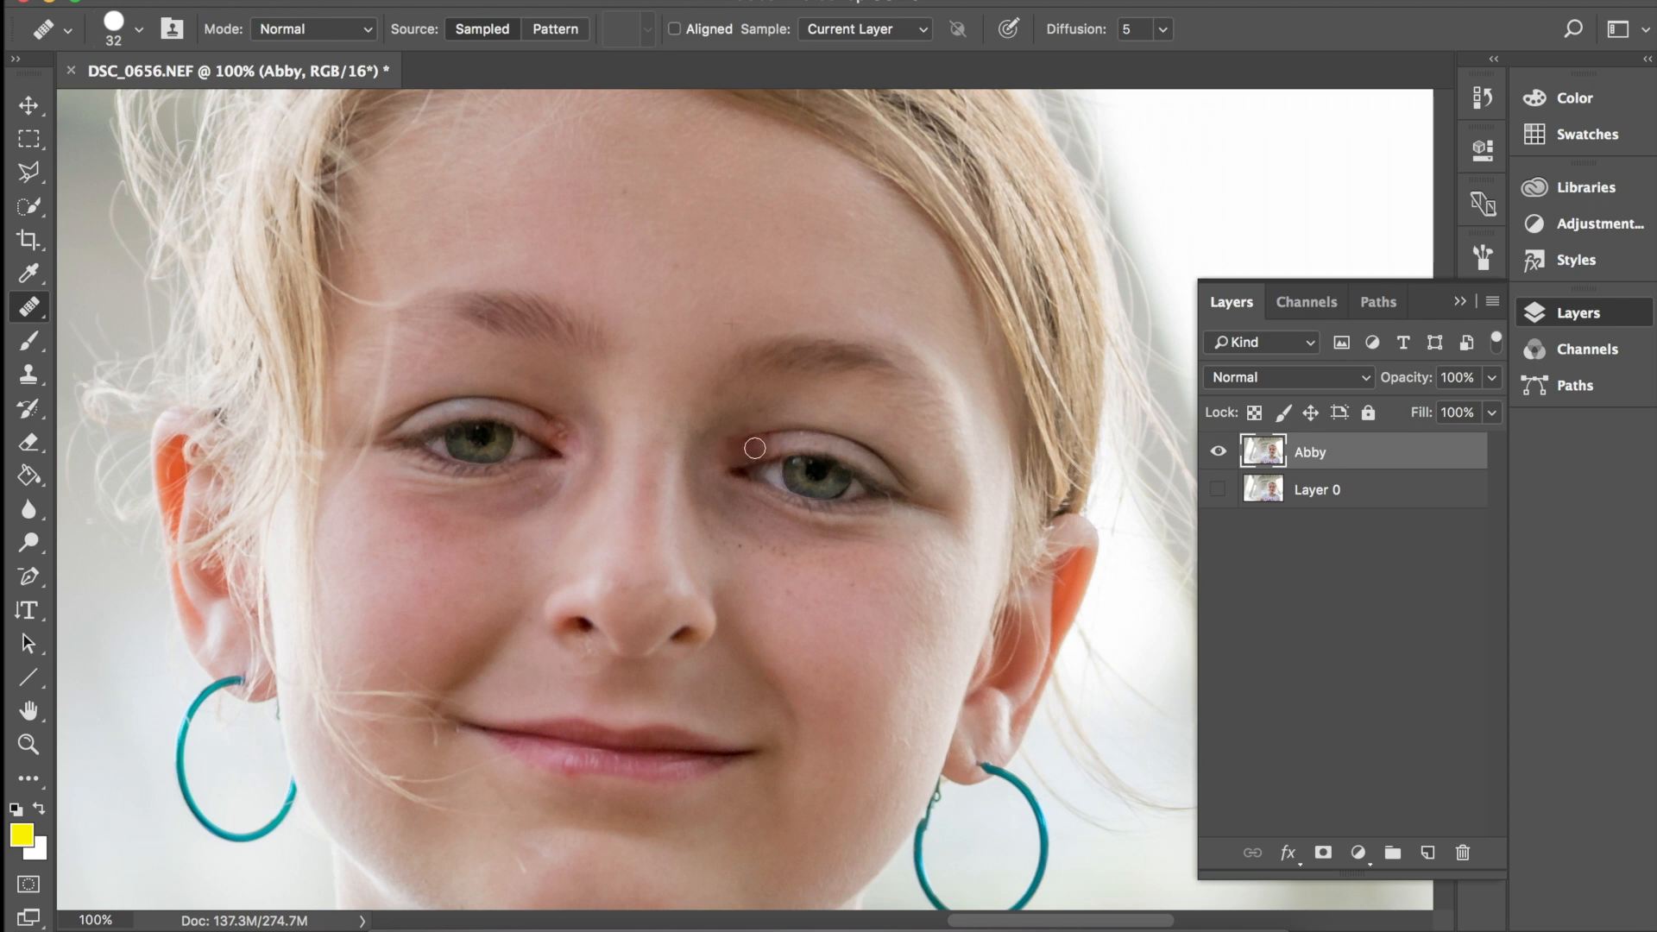
{"action": "mouse_move", "coordinate": [764, 443]}
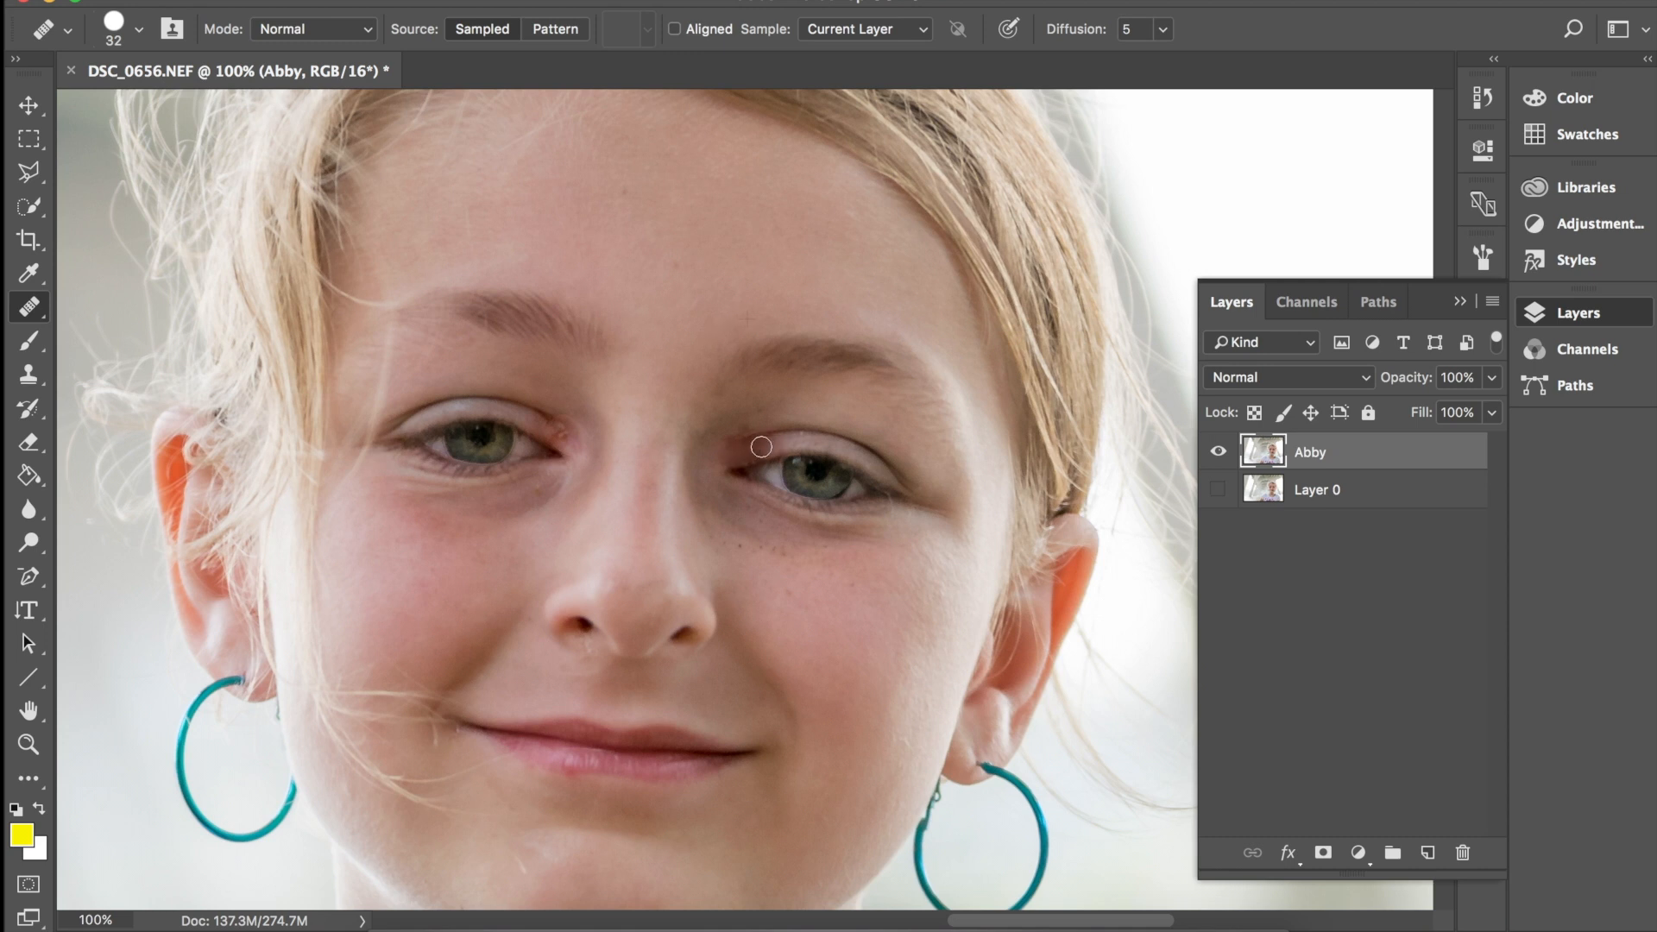
{"action": "mouse_move", "coordinate": [752, 447]}
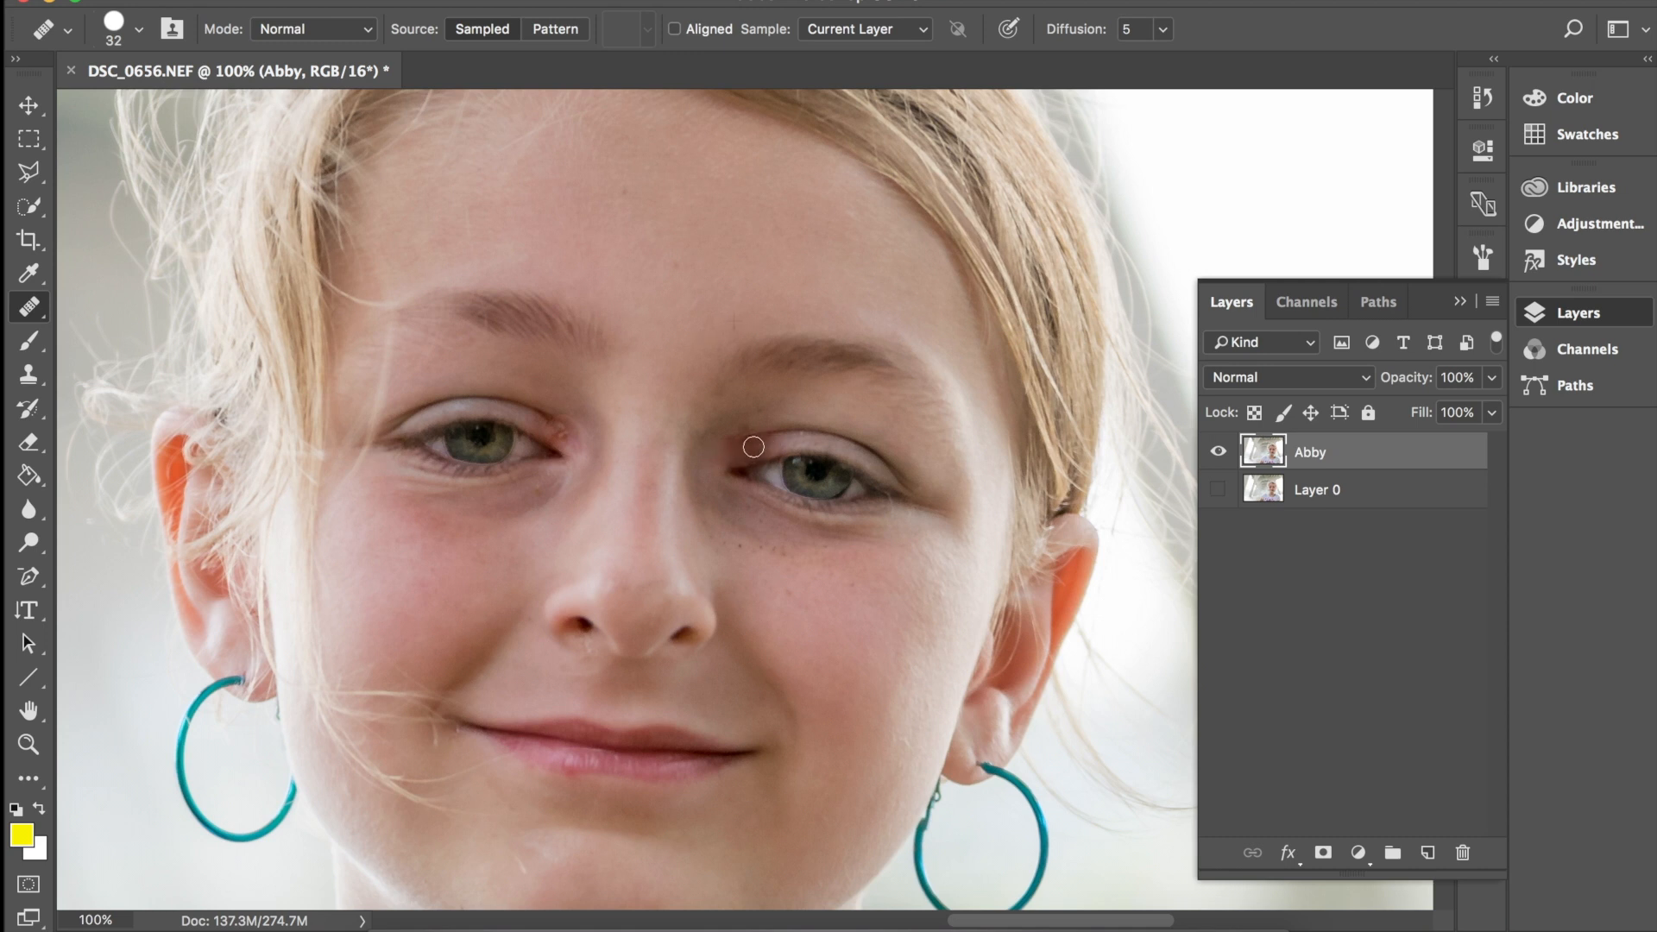
{"action": "mouse_move", "coordinate": [759, 442]}
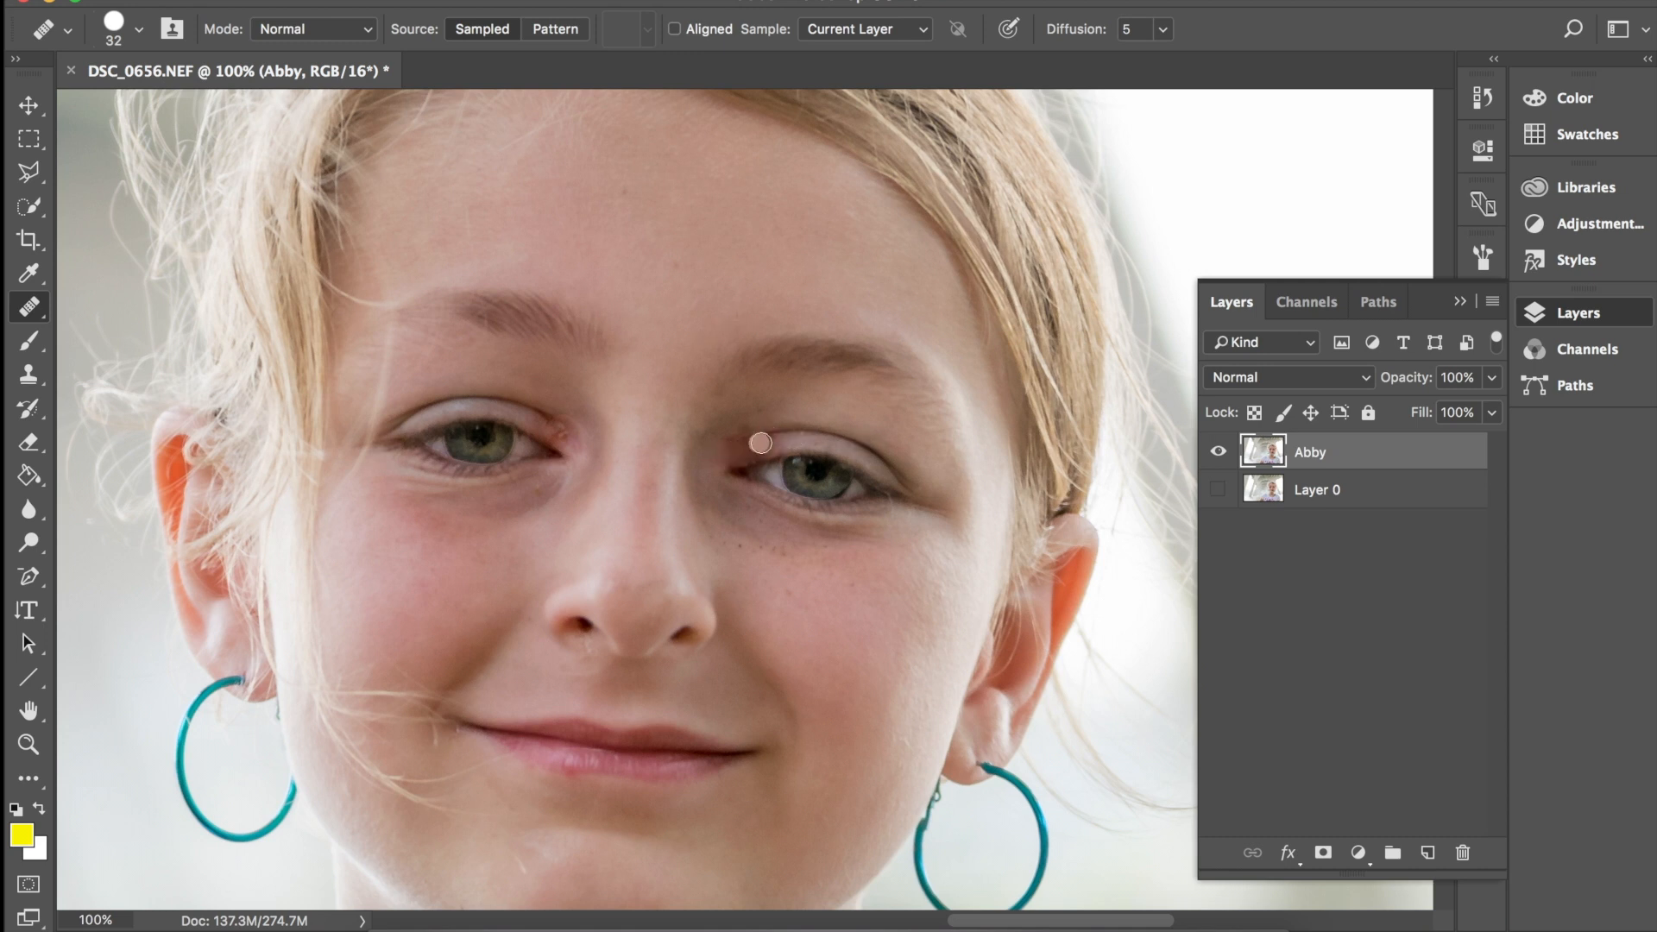
{"action": "mouse_move", "coordinate": [739, 452]}
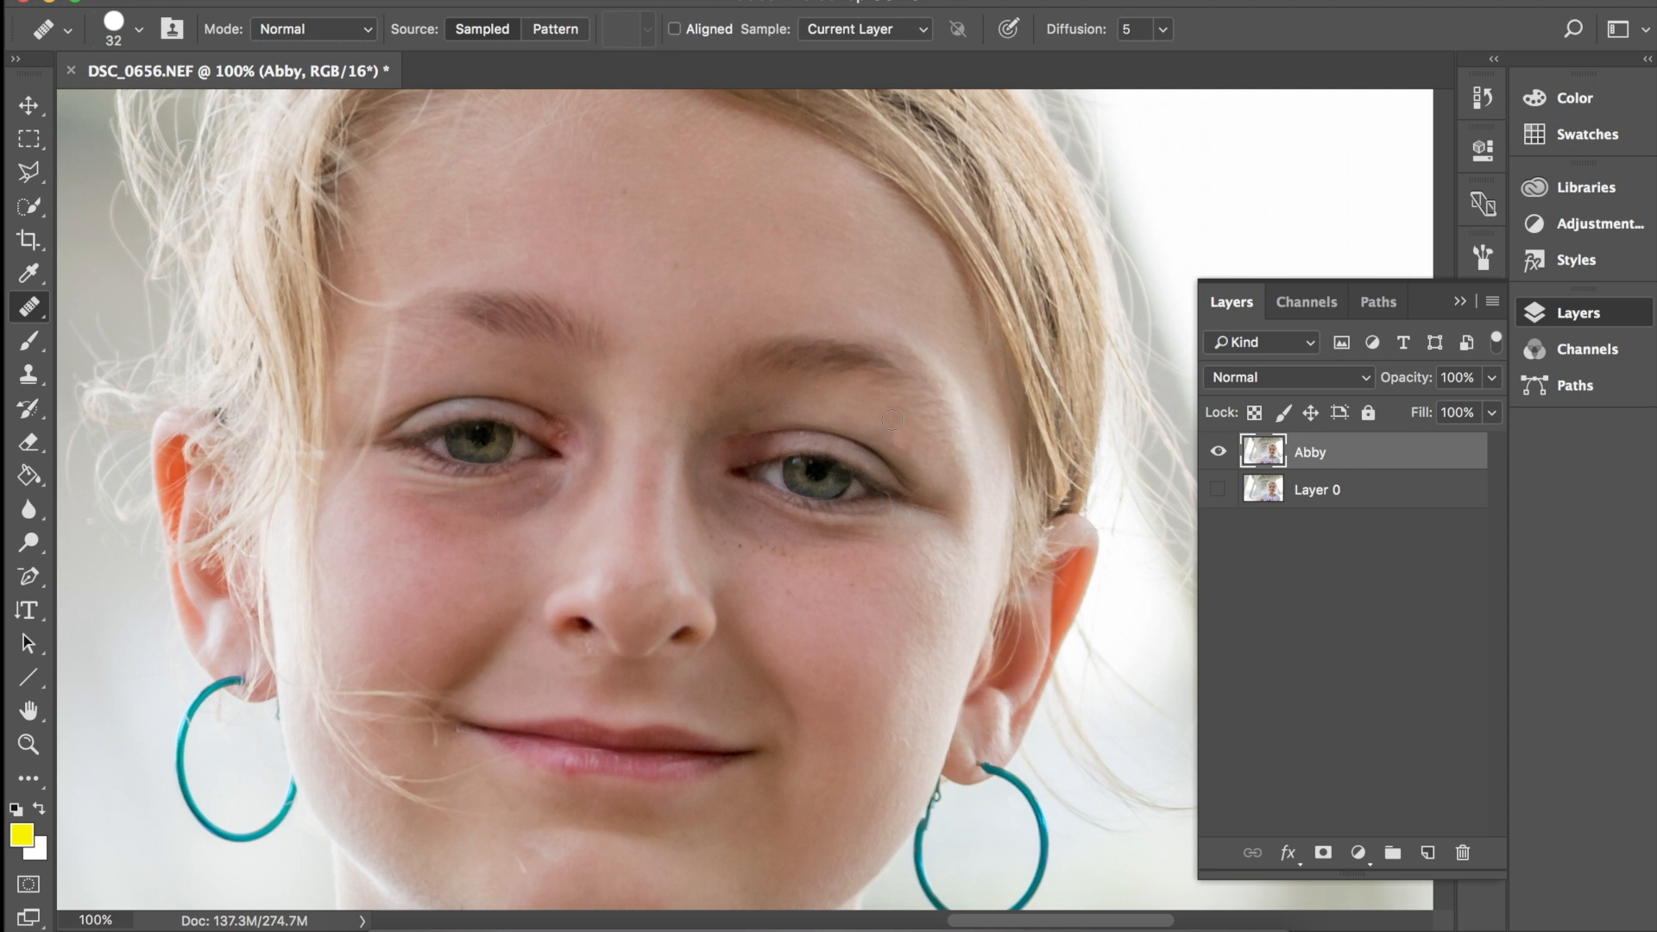
{"action": "mouse_move", "coordinate": [598, 219]}
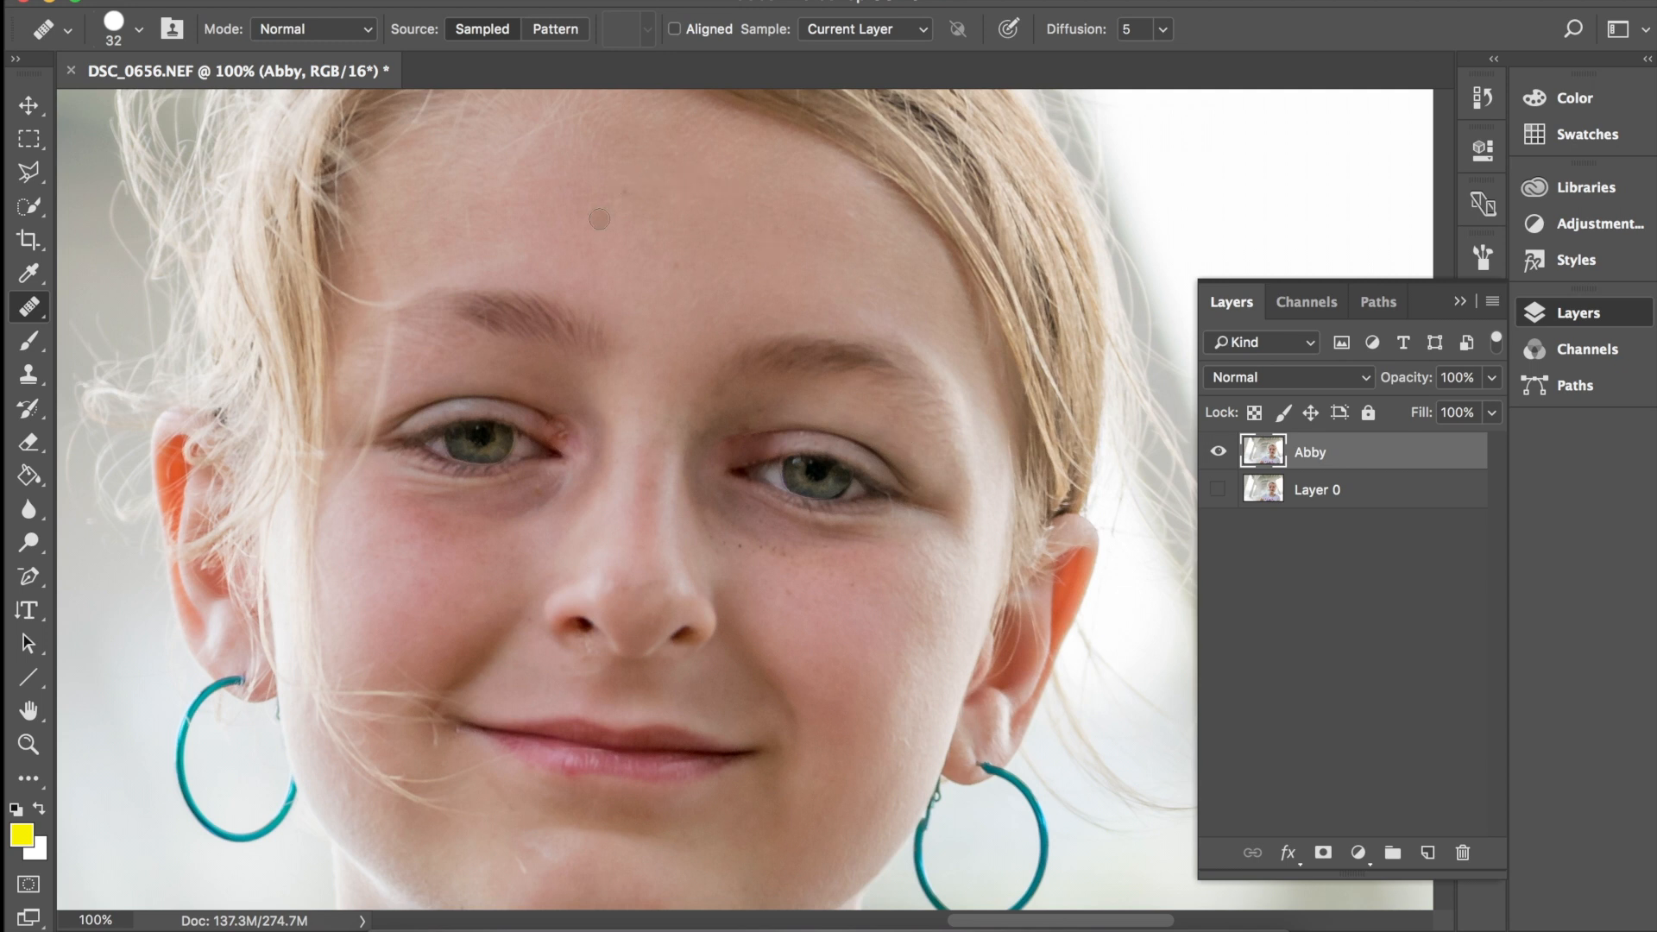
{"action": "mouse_move", "coordinate": [523, 214]}
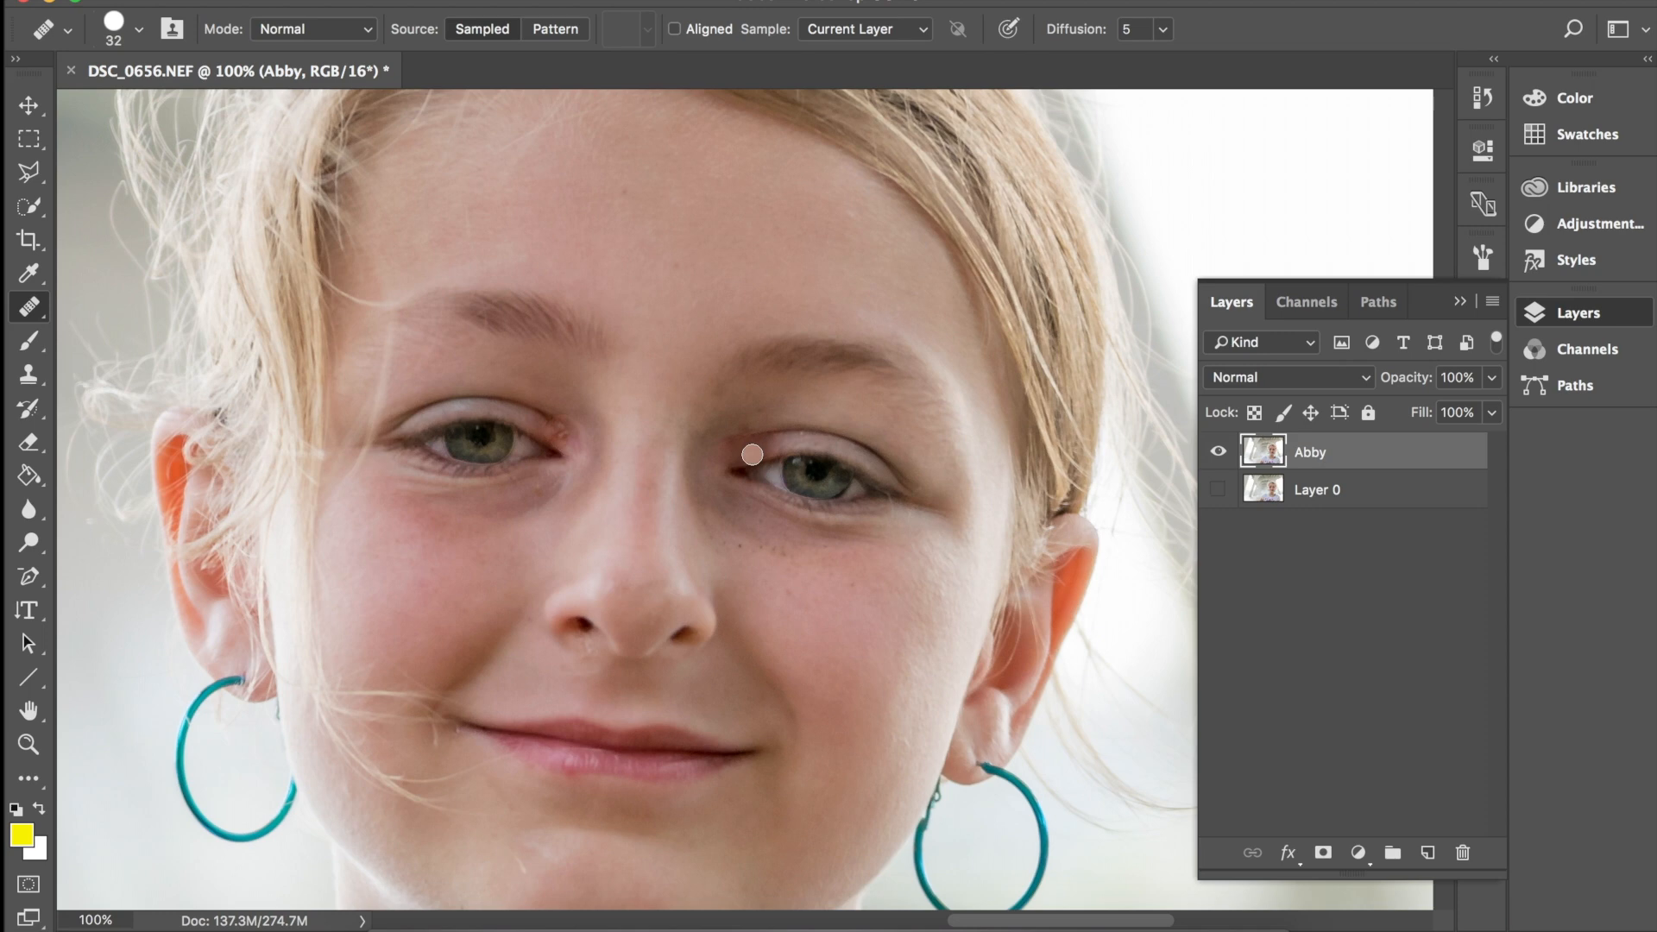
{"action": "mouse_move", "coordinate": [765, 469]}
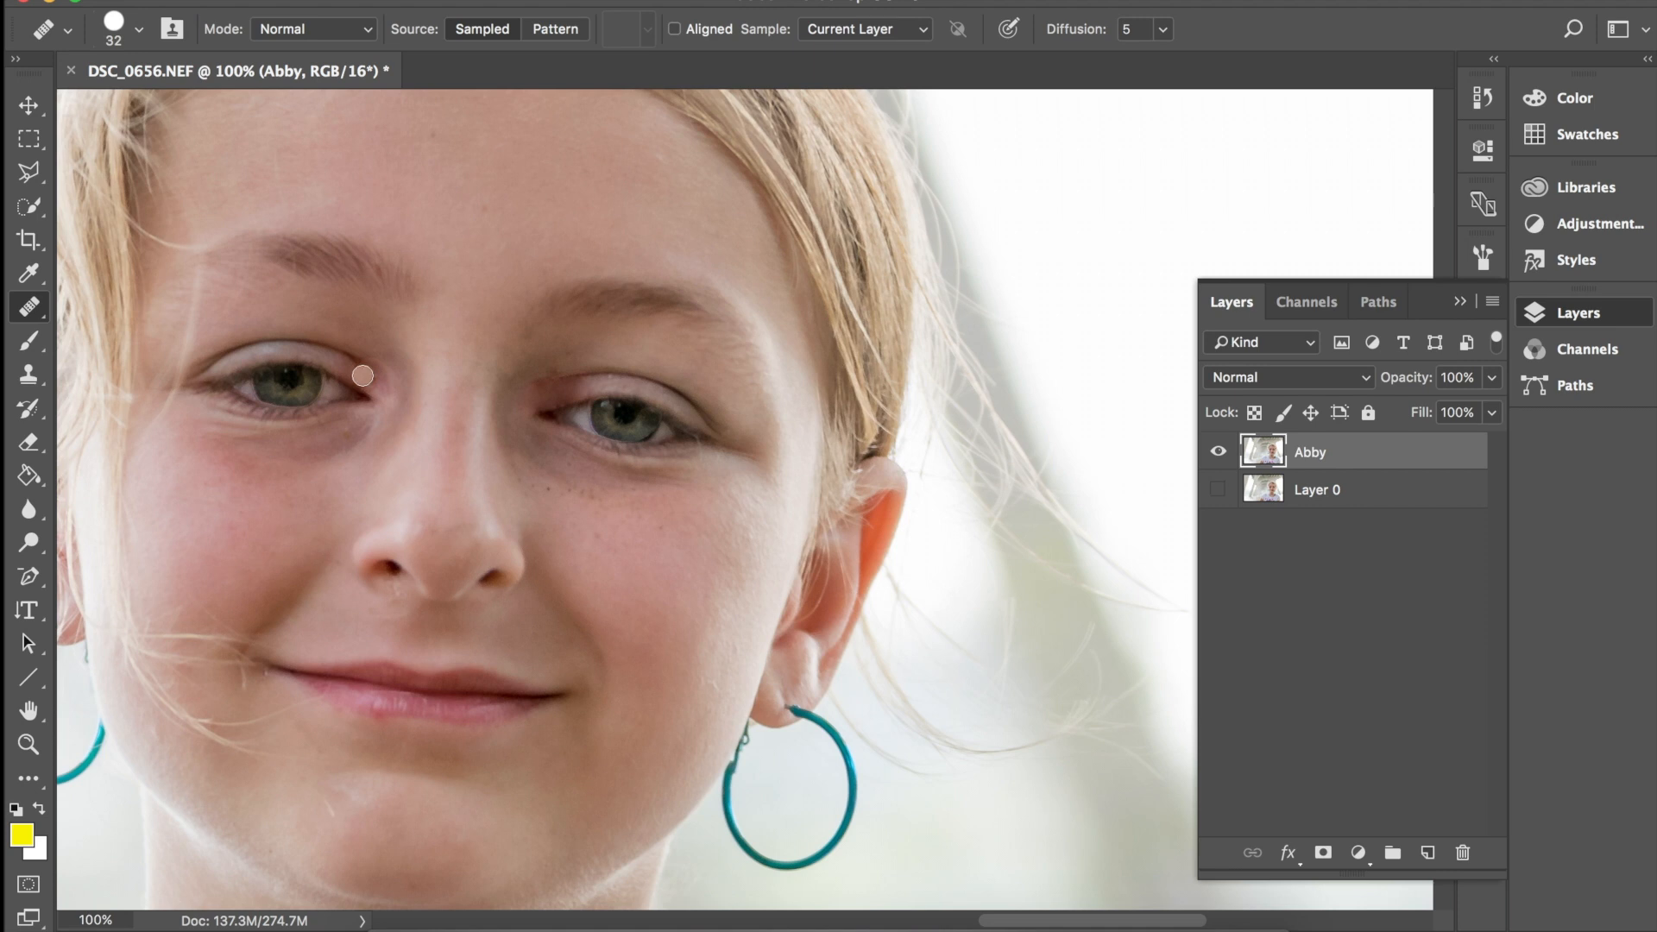
{"action": "mouse_move", "coordinate": [363, 331]}
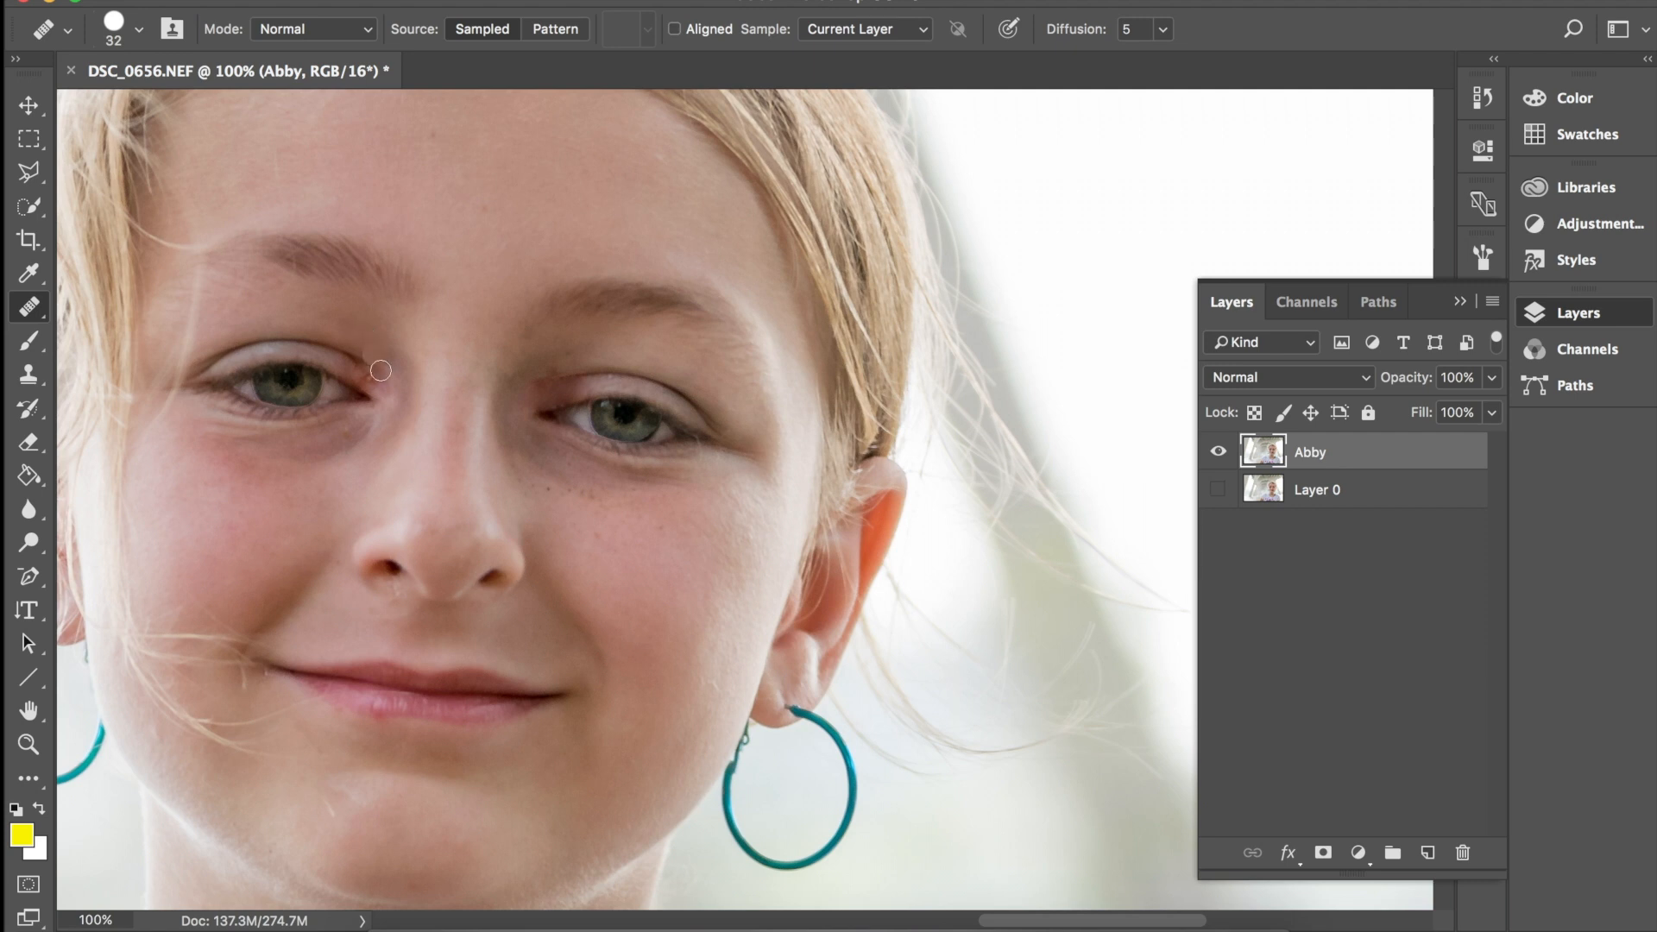
{"action": "mouse_move", "coordinate": [369, 333]}
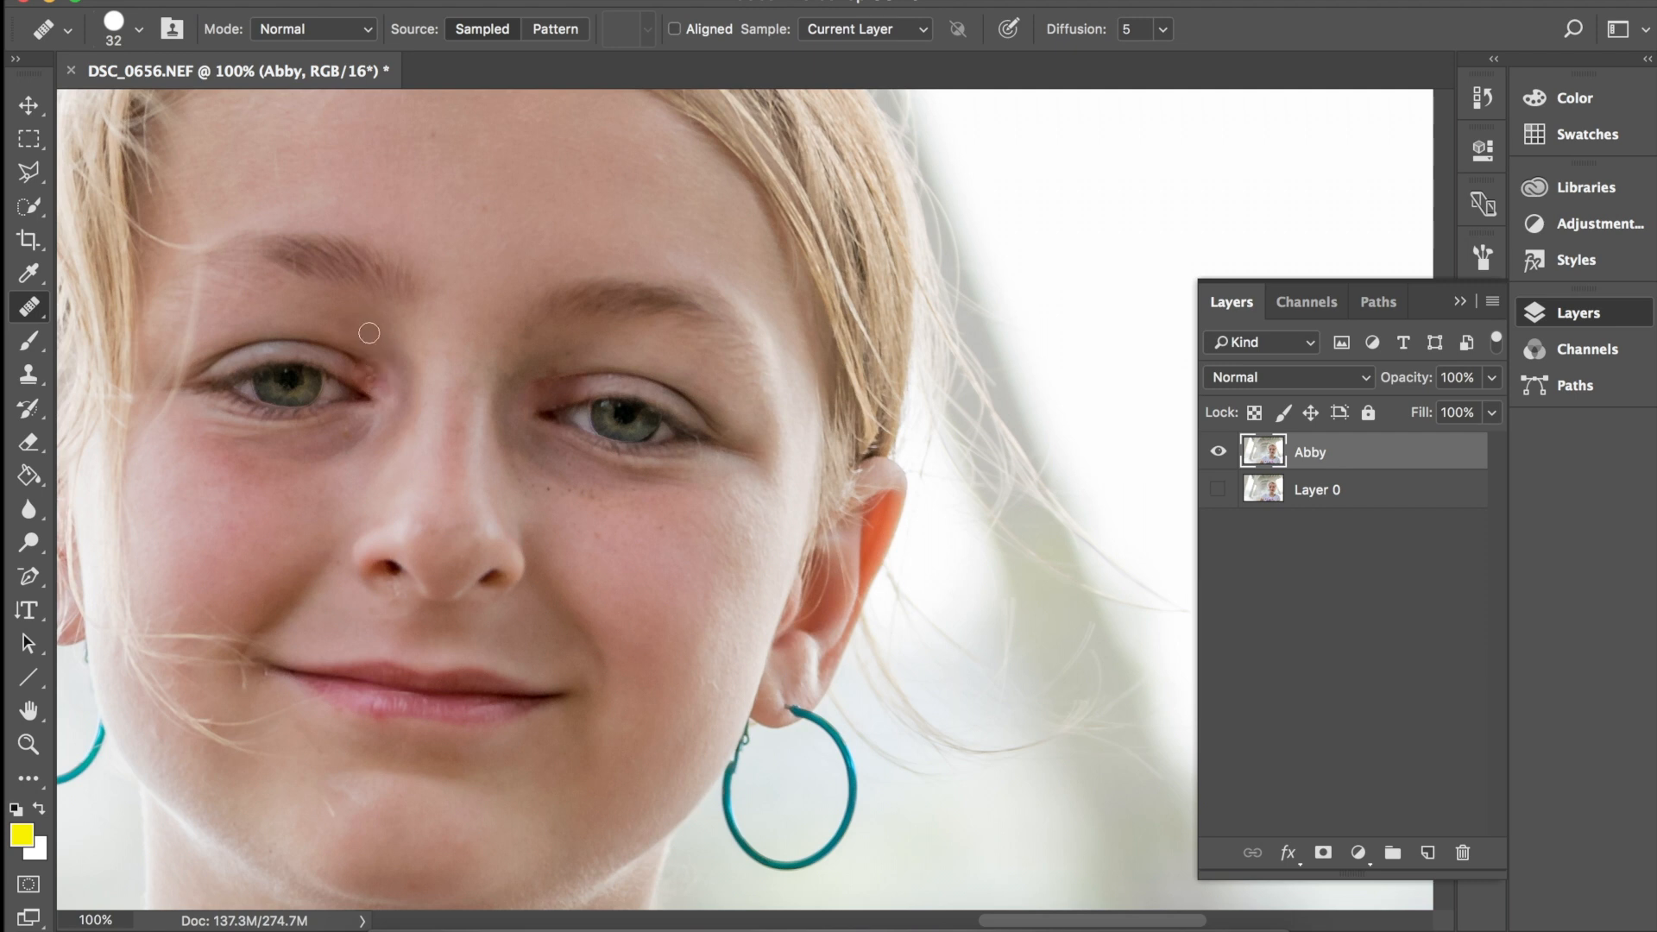
{"action": "mouse_move", "coordinate": [361, 376]}
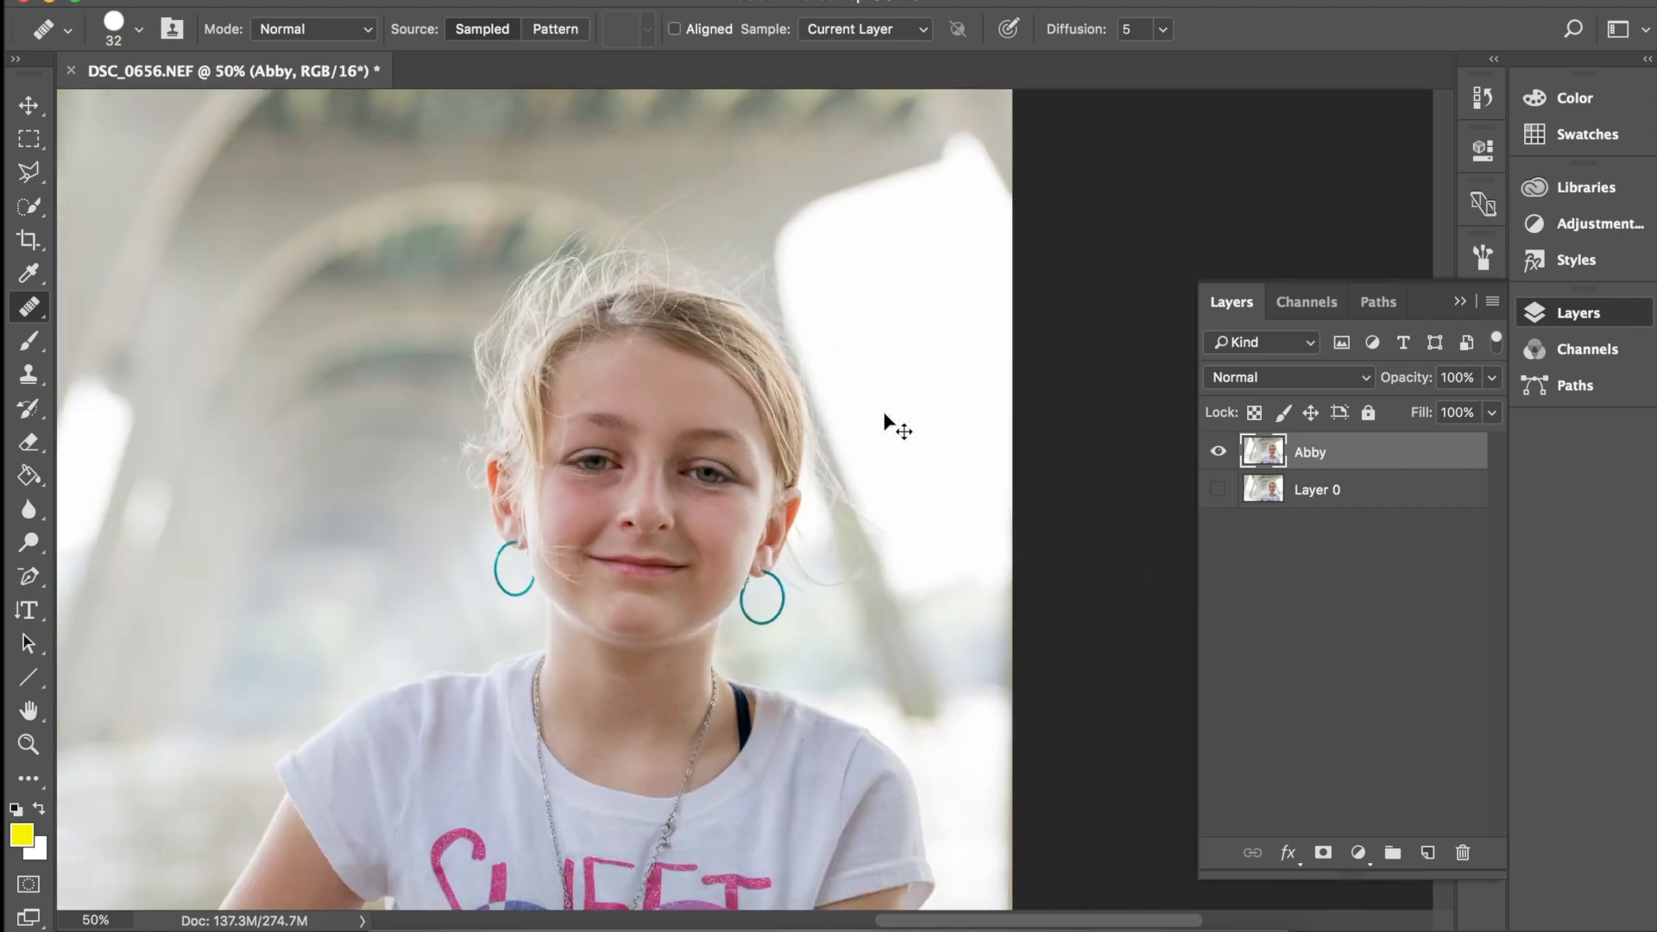
Step: Zoom out to bring the whole retouched portrait back into view
{"action": "key", "text": "ctrl+minus"}
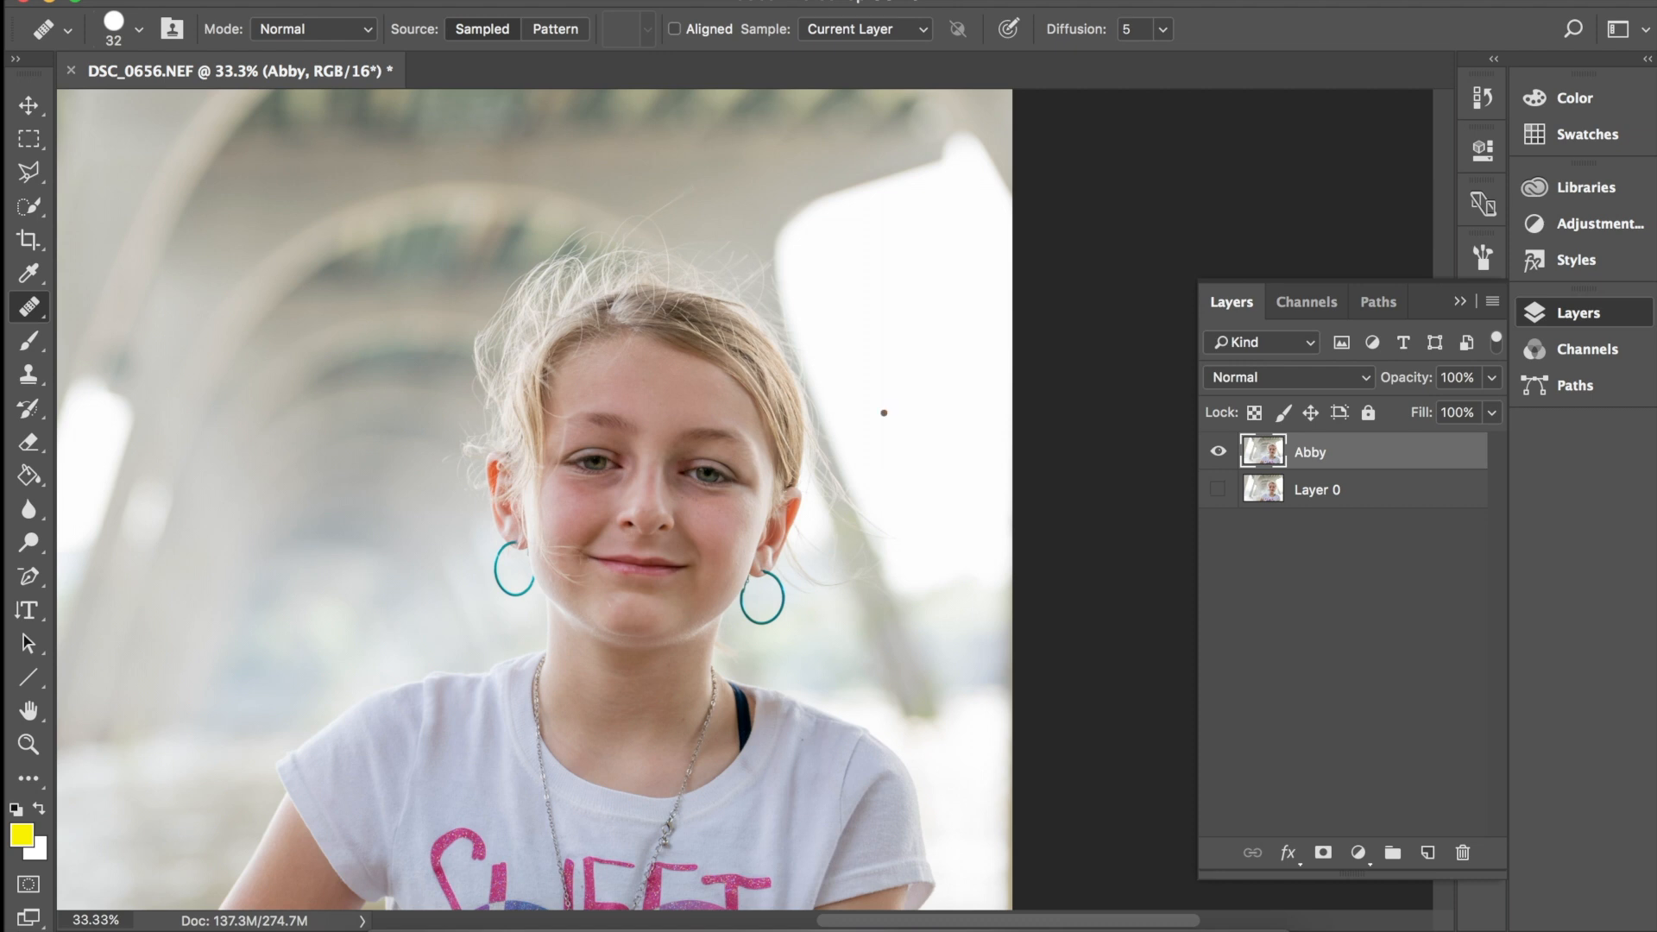